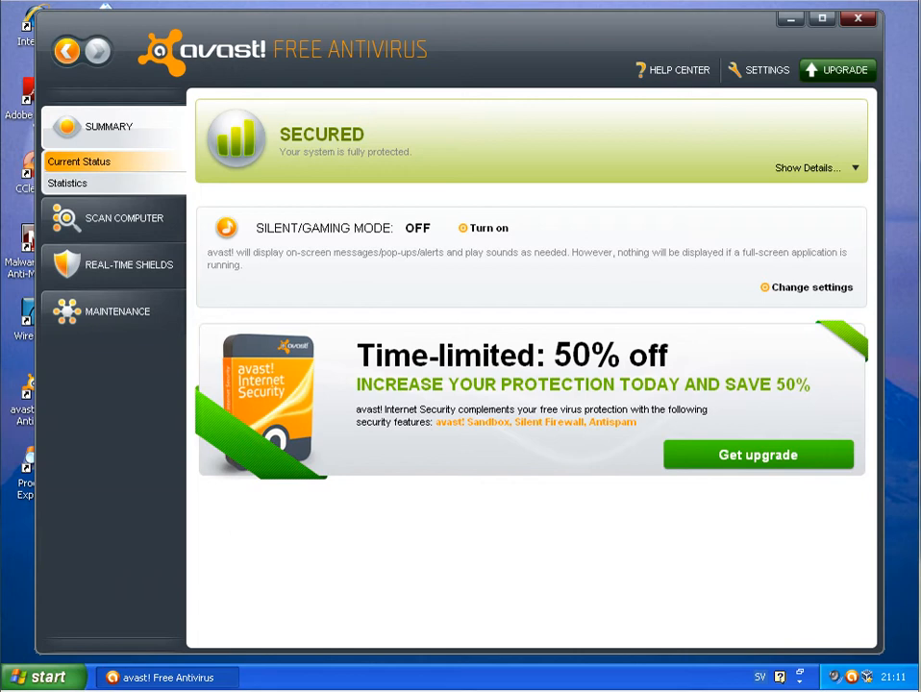
mouse_move(319, 194)
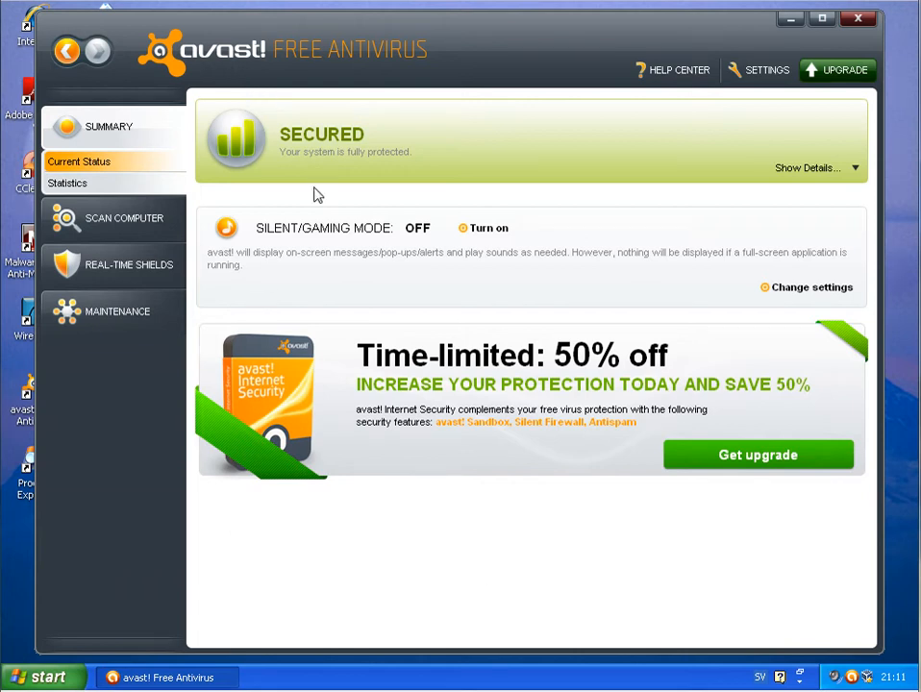
mouse_move(248, 363)
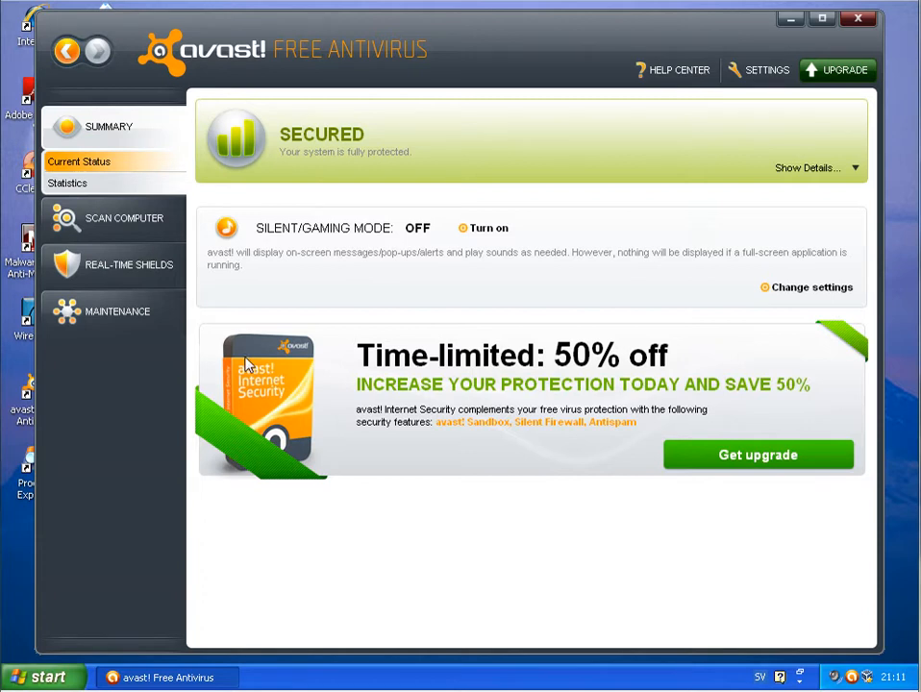
mouse_move(223, 73)
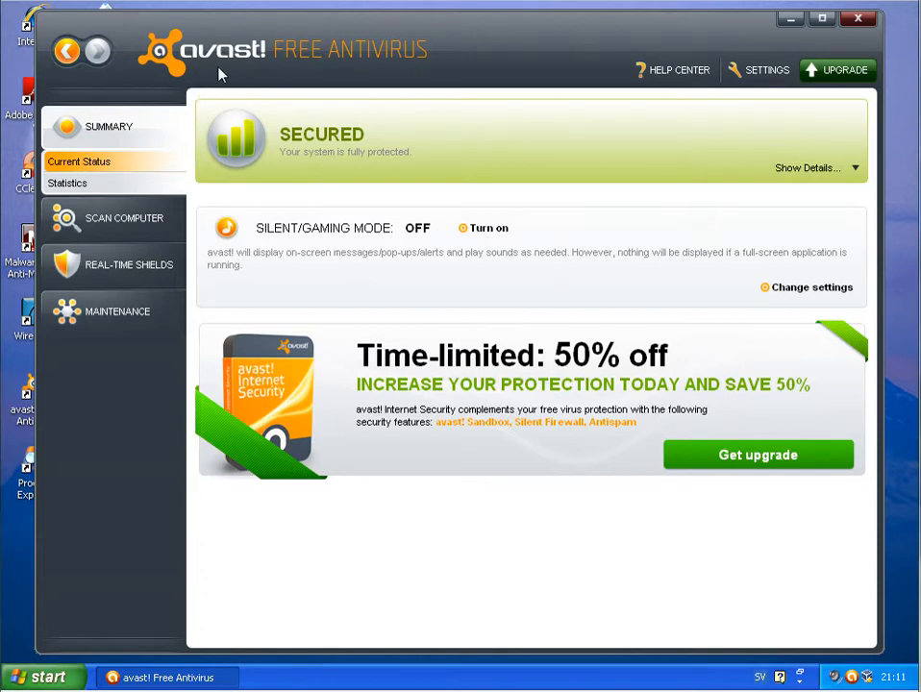
mouse_move(327, 381)
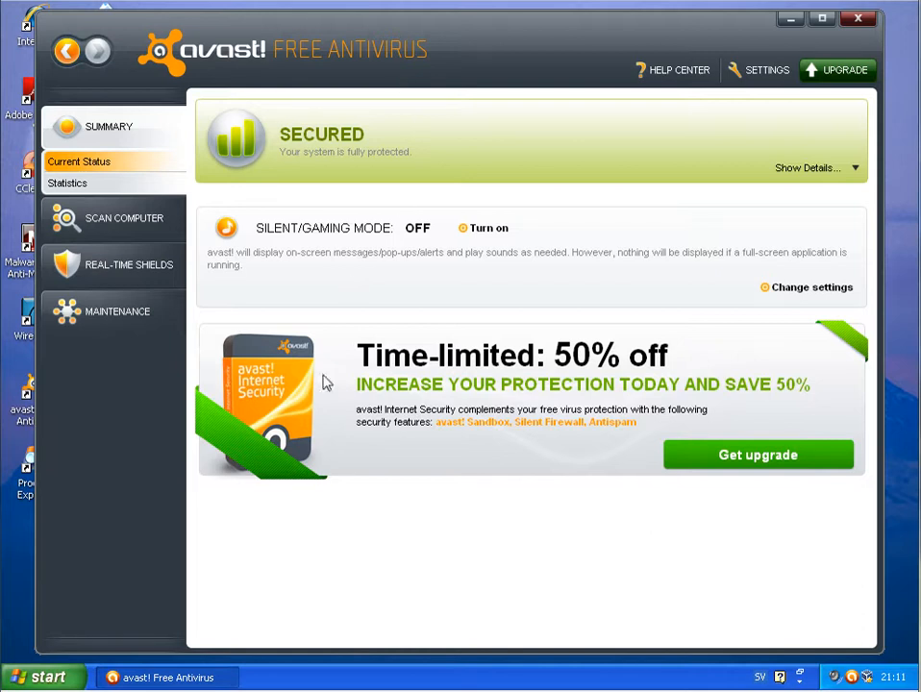
mouse_move(170, 677)
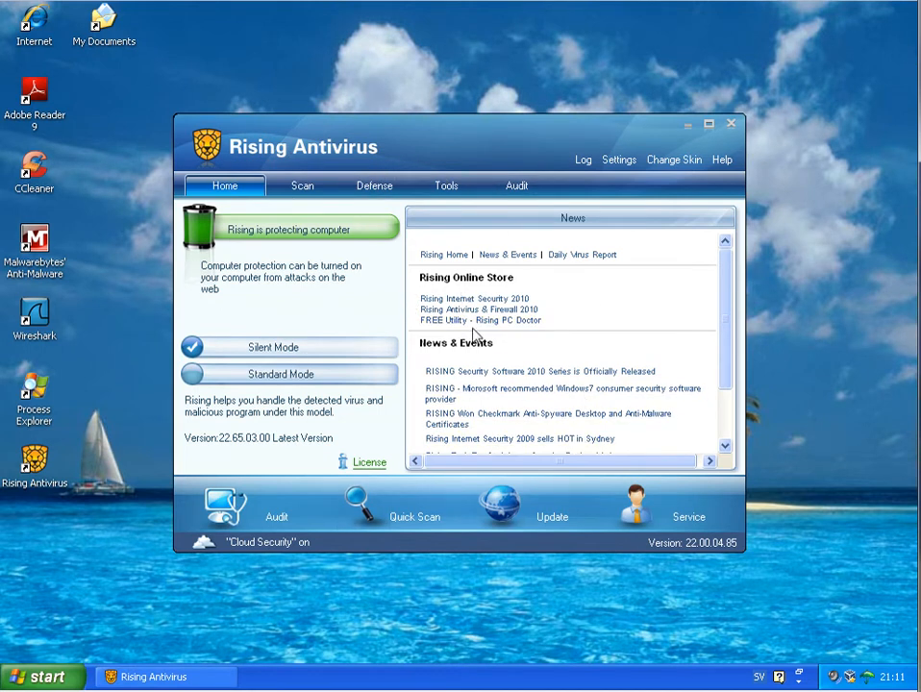
mouse_move(200, 292)
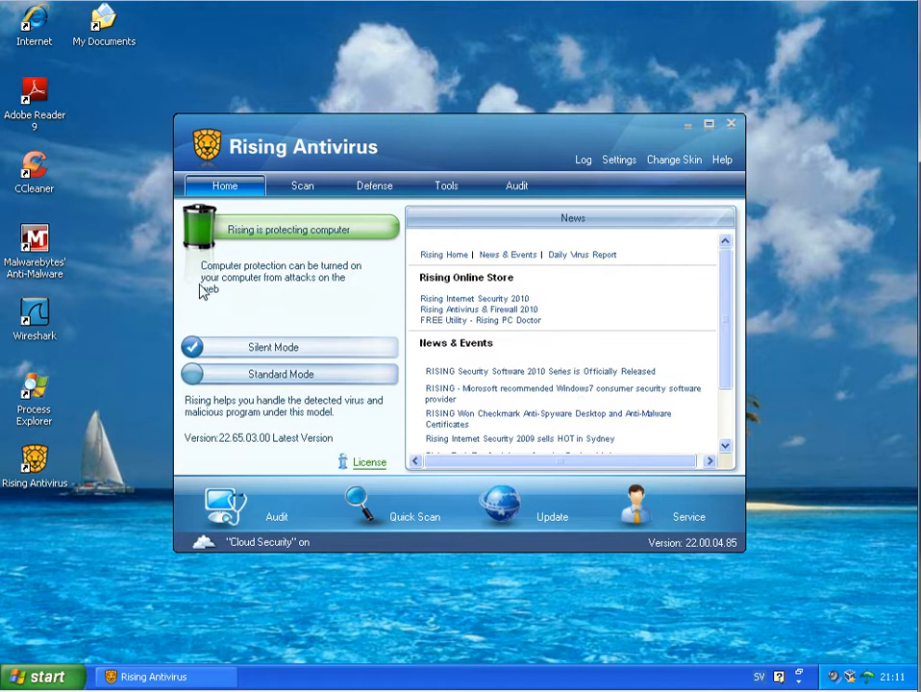
mouse_move(734, 135)
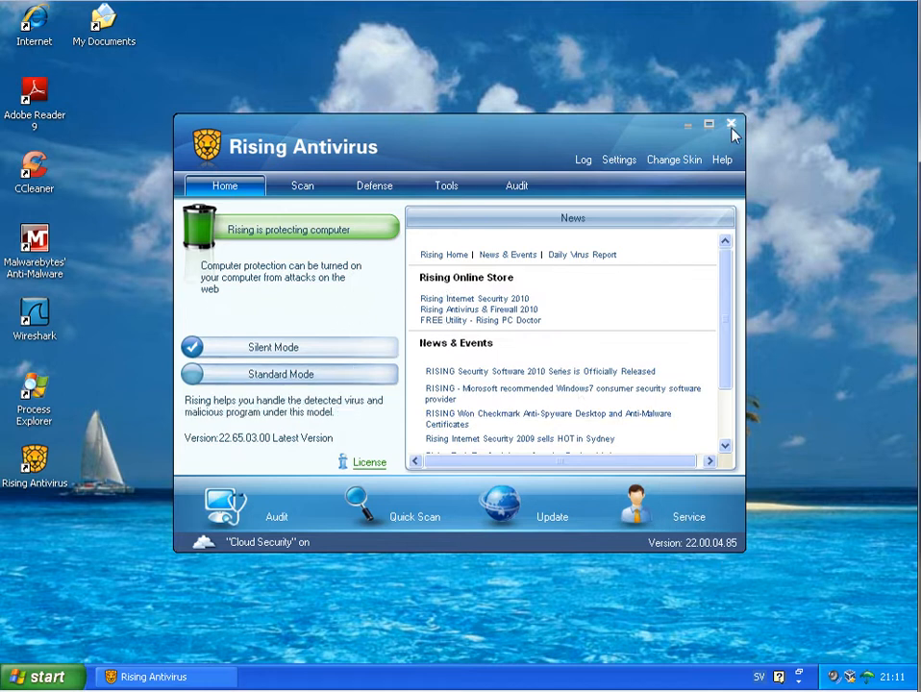
Close the Rising Antivirus main window, leaving the bare desktop
left_click(731, 119)
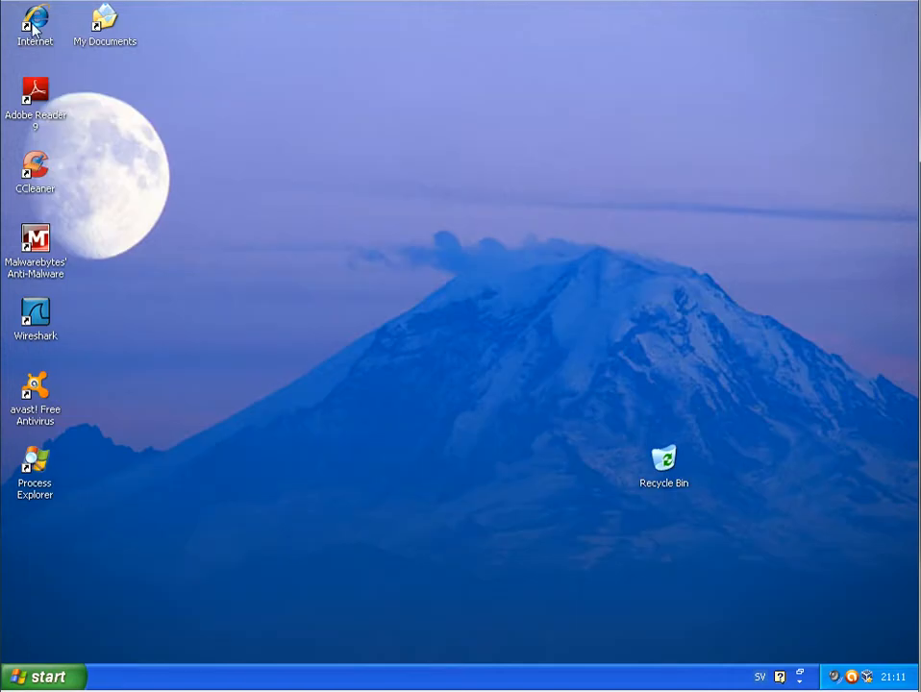
Launch Internet Explorer from the Internet desktop icon onto Google Sverige
double_click(29, 21)
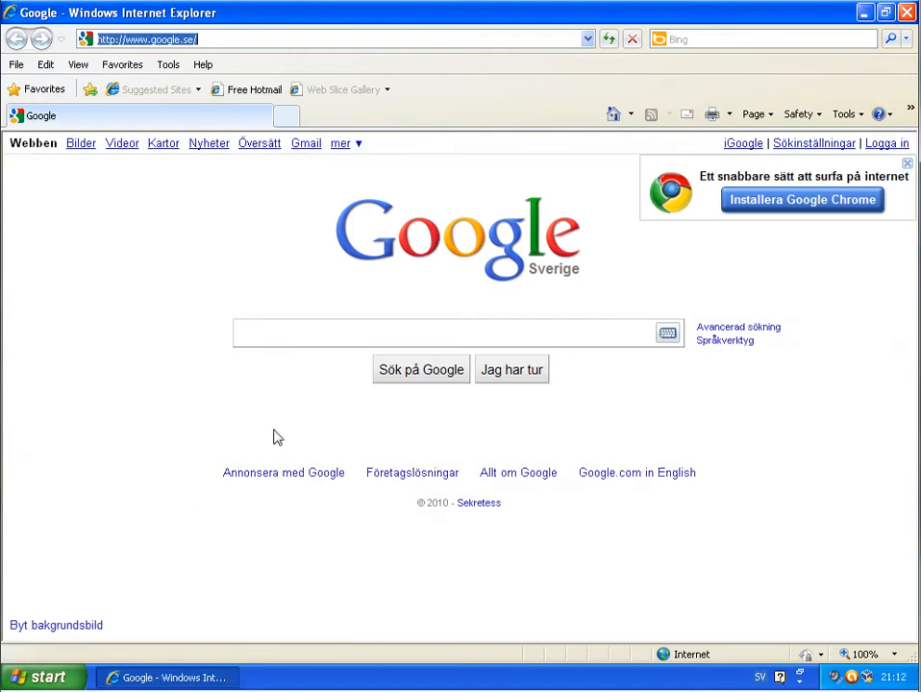
mouse_move(312, 410)
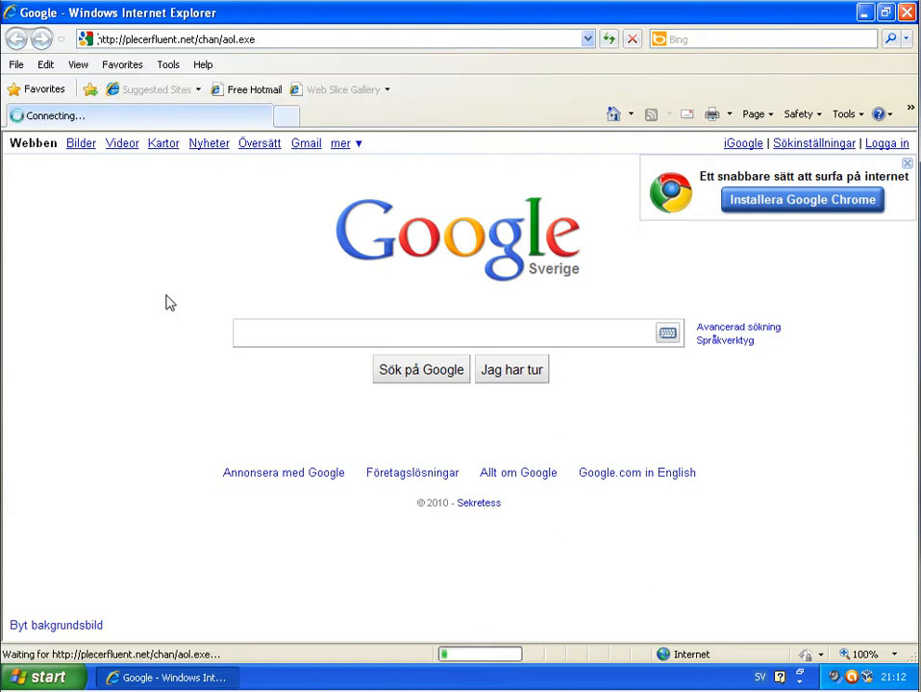
mouse_move(164, 297)
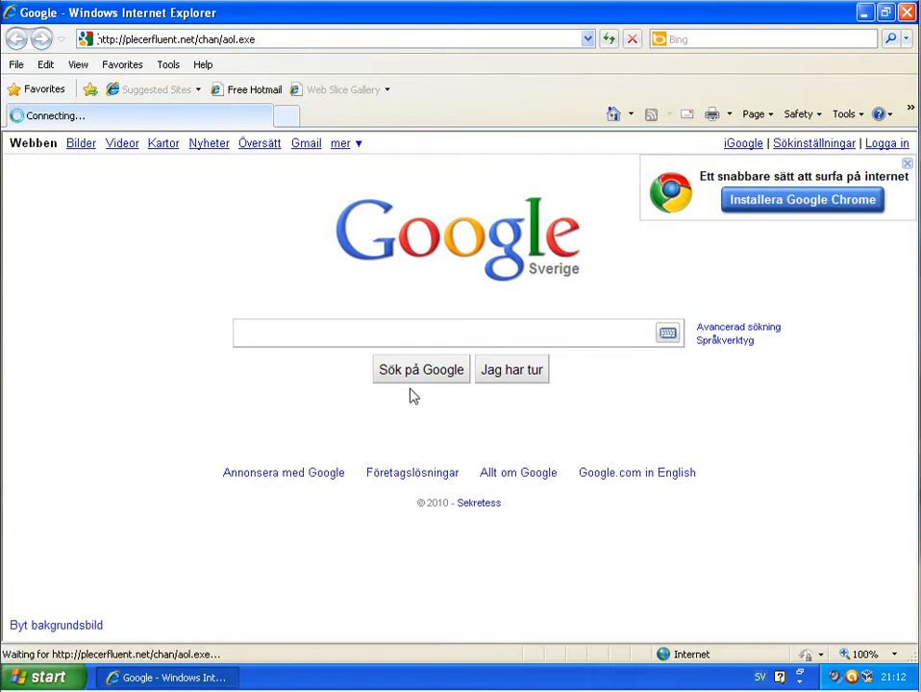
mouse_move(540, 519)
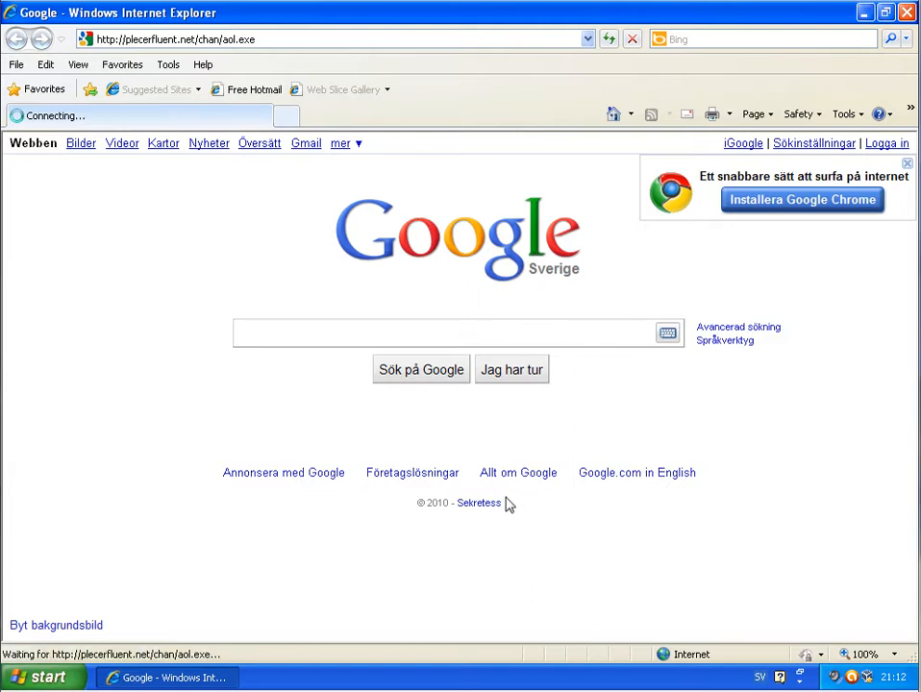
mouse_move(680, 473)
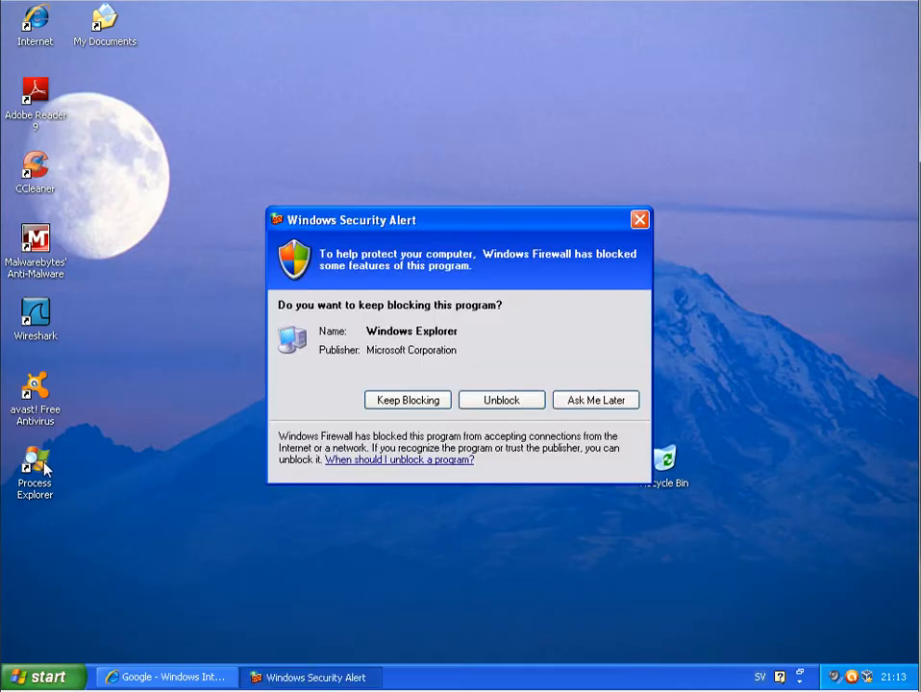
mouse_move(42, 467)
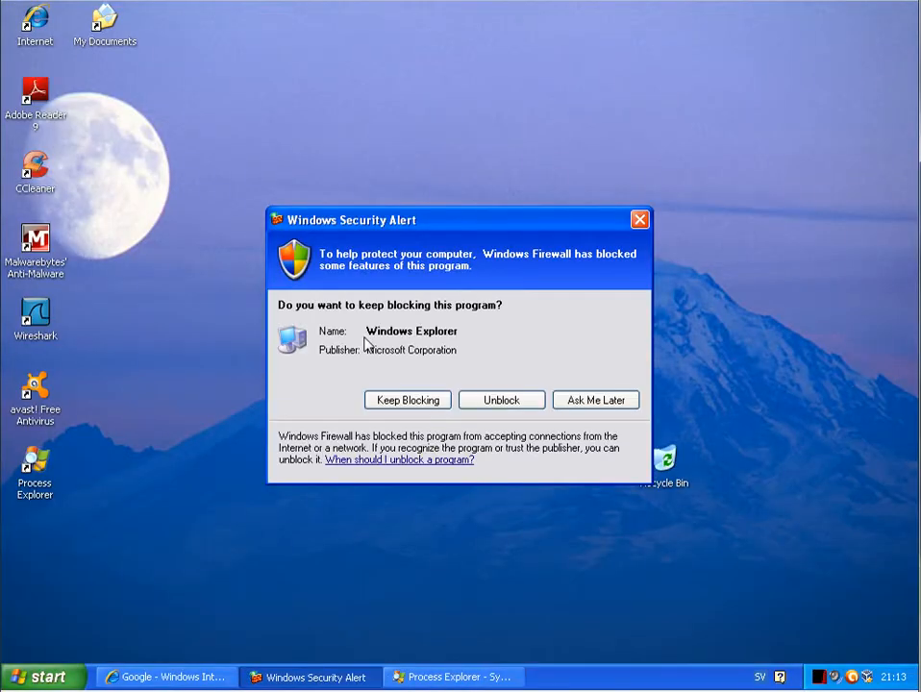
mouse_move(500, 400)
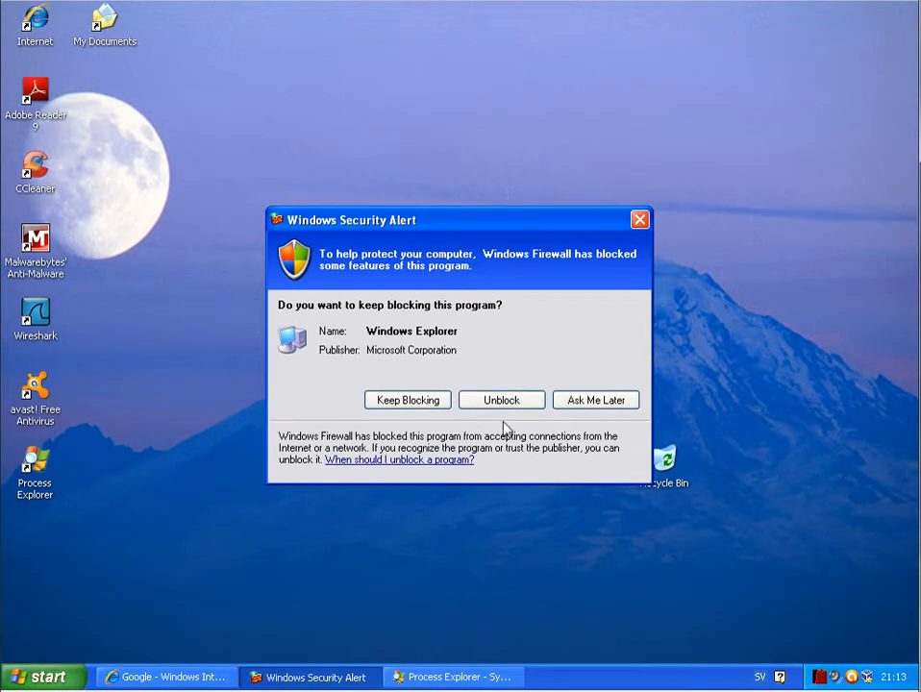
Unblock Windows Explorer in the firewall alert and bring up Process Explorer
left_click(502, 400)
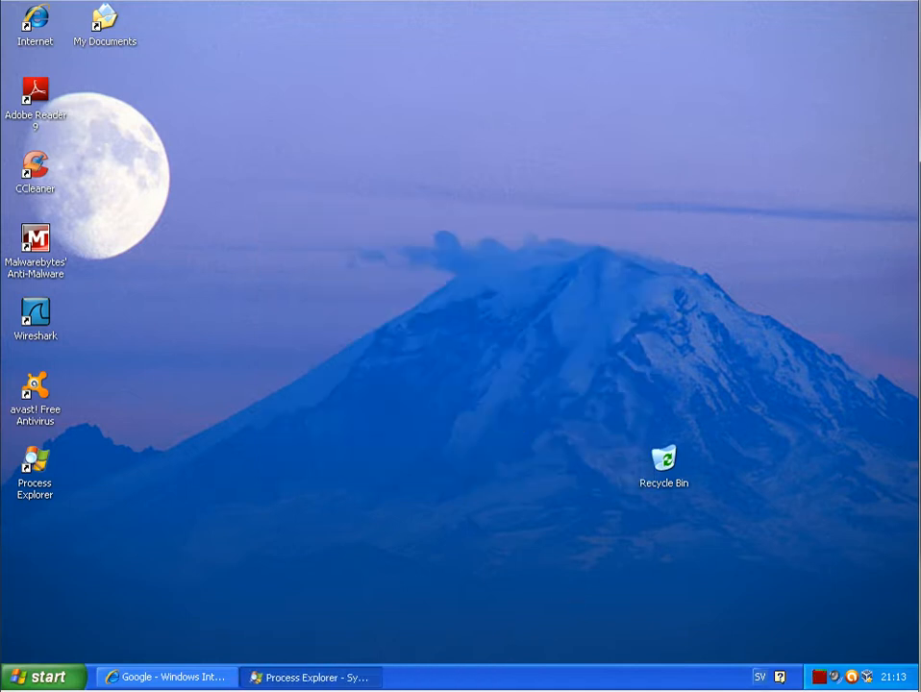
mouse_move(758, 673)
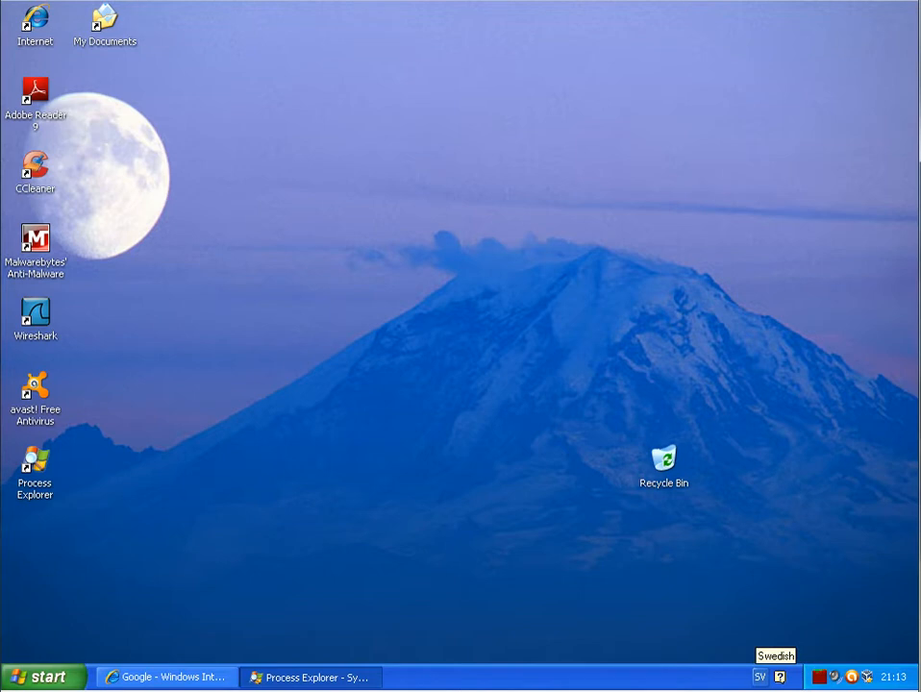
left_click(310, 677)
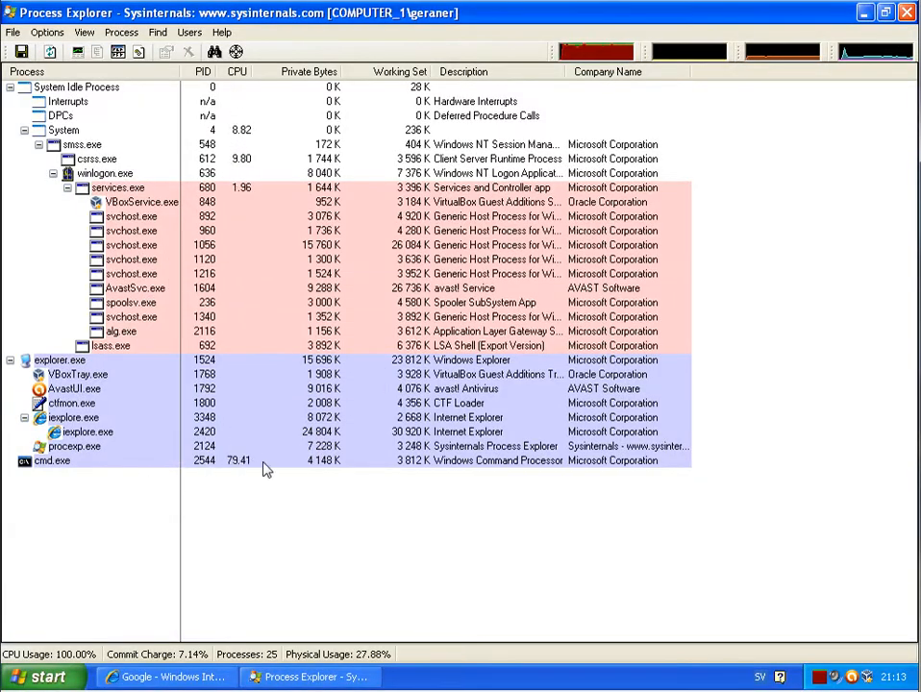
mouse_move(538, 433)
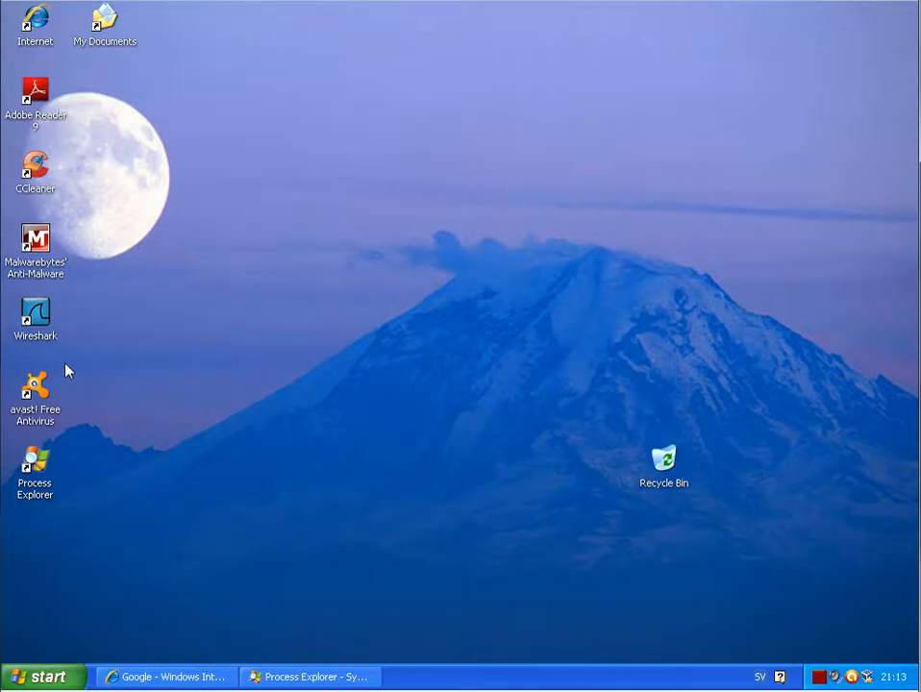
Switch between Process Explorer and the browser to confirm cmd.exe has ended
left_click(311, 677)
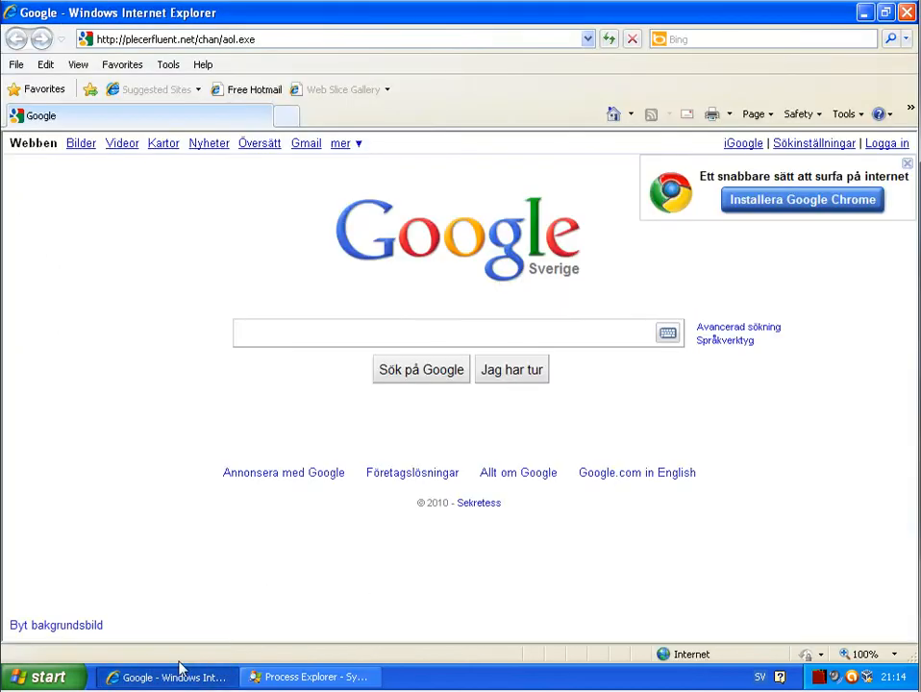
left_click(308, 677)
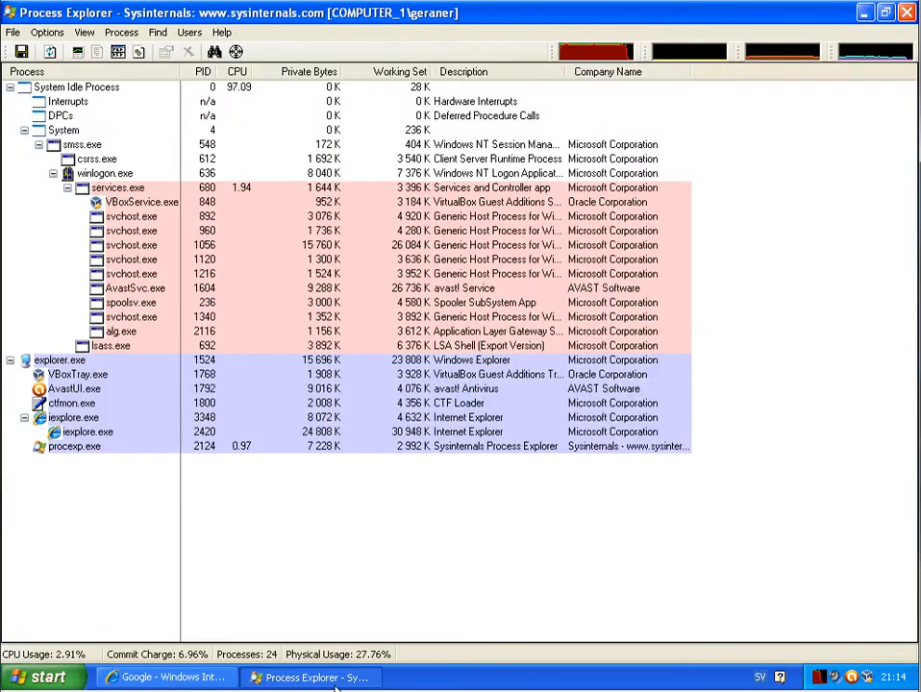
left_click(171, 676)
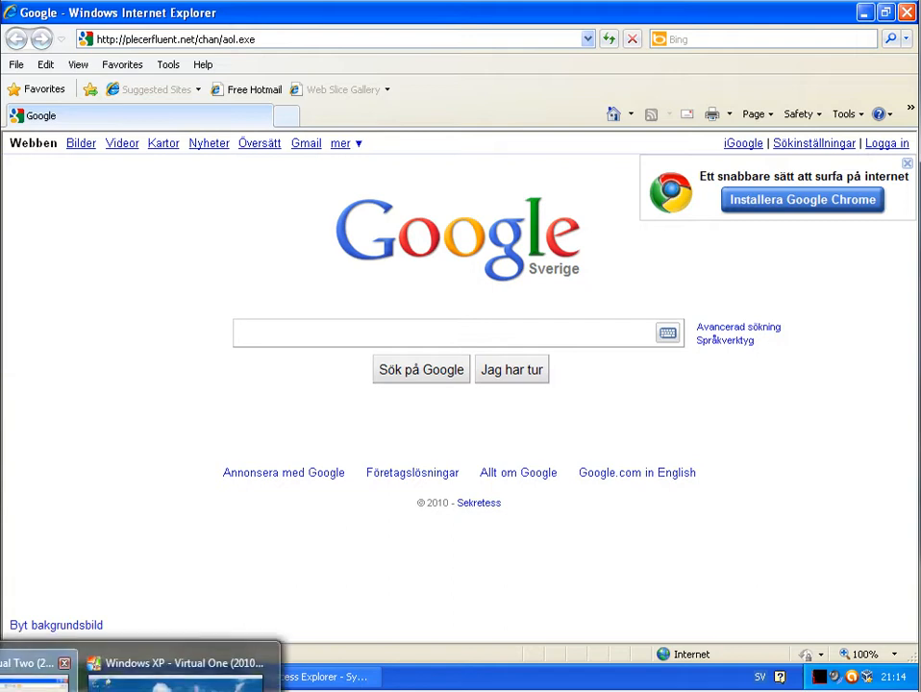
In the other VM's browser, download and run plecerfluent.net/chan/aol.exe despite warnings
left_click(901, 15)
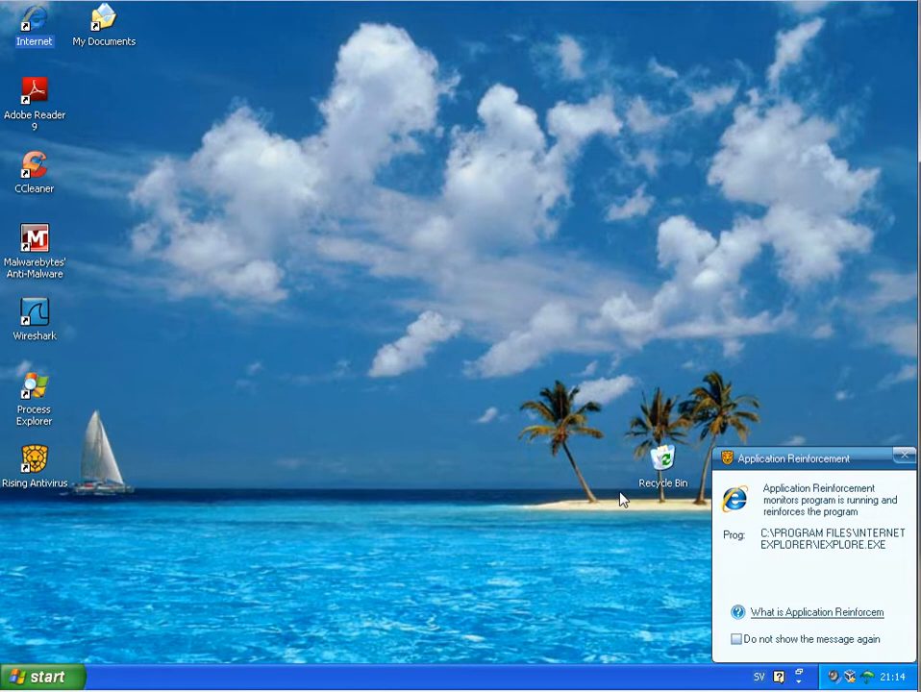
double_click(31, 22)
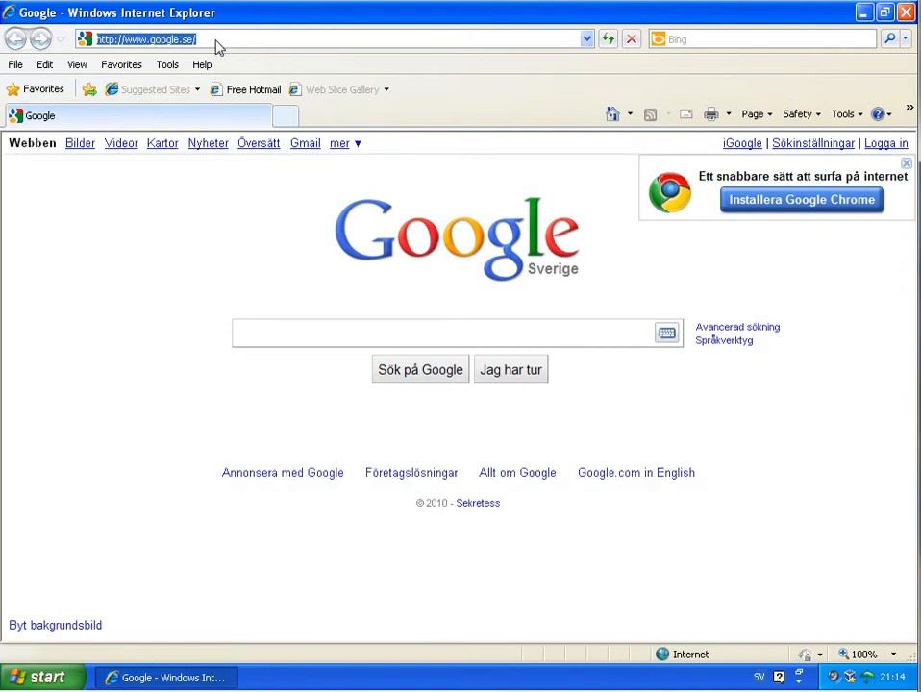
type("plecerfluent.net/chan/aol.exe")
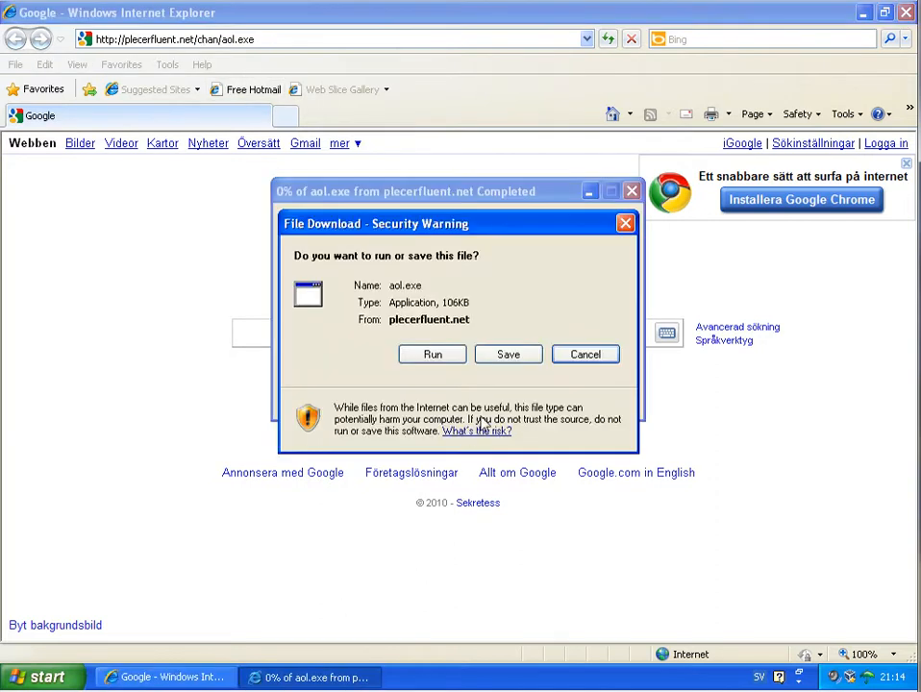
left_click(584, 354)
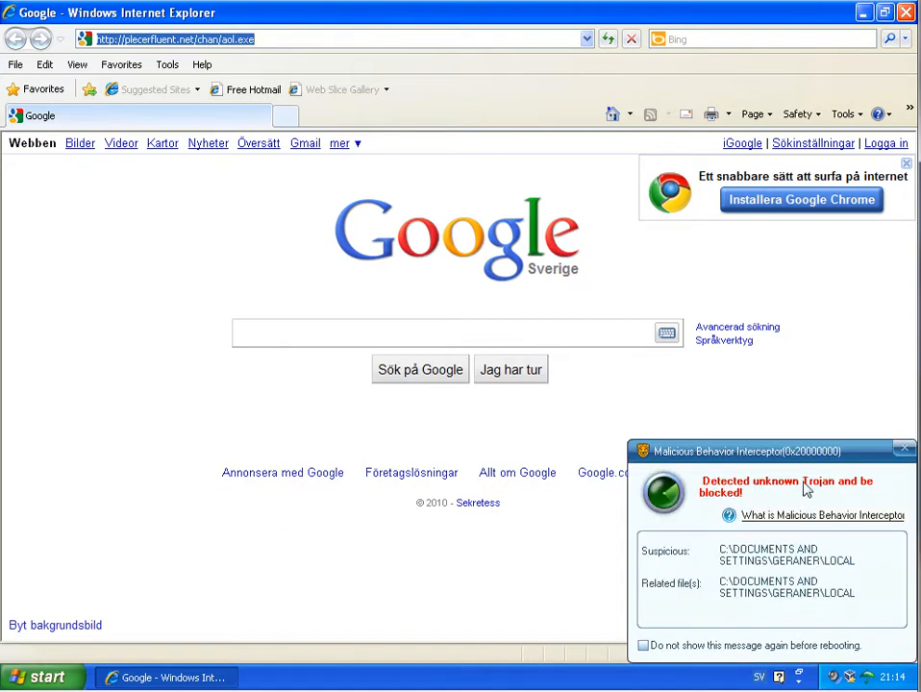
mouse_move(792, 473)
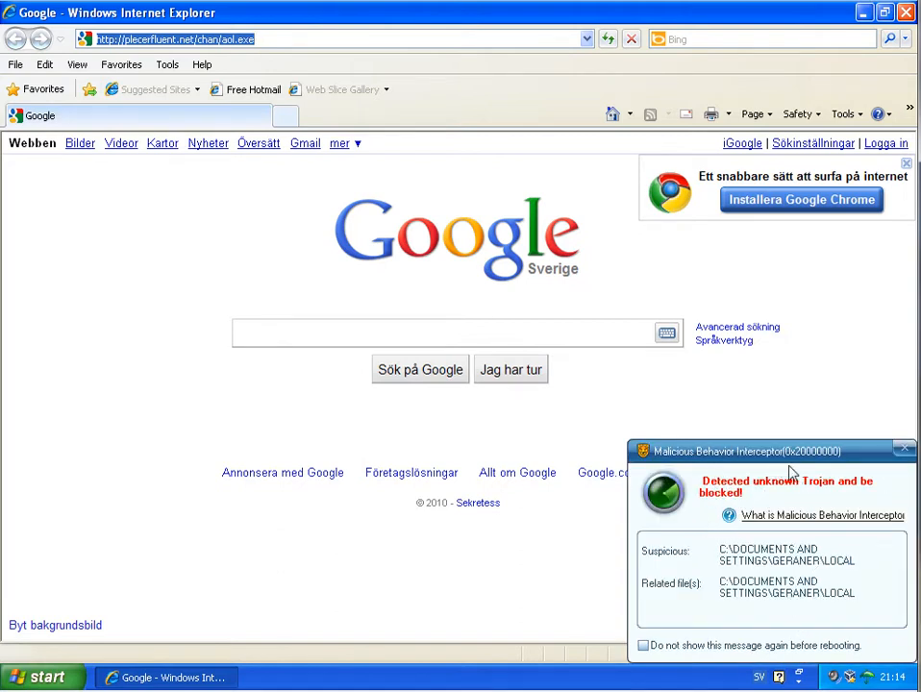
left_click(903, 450)
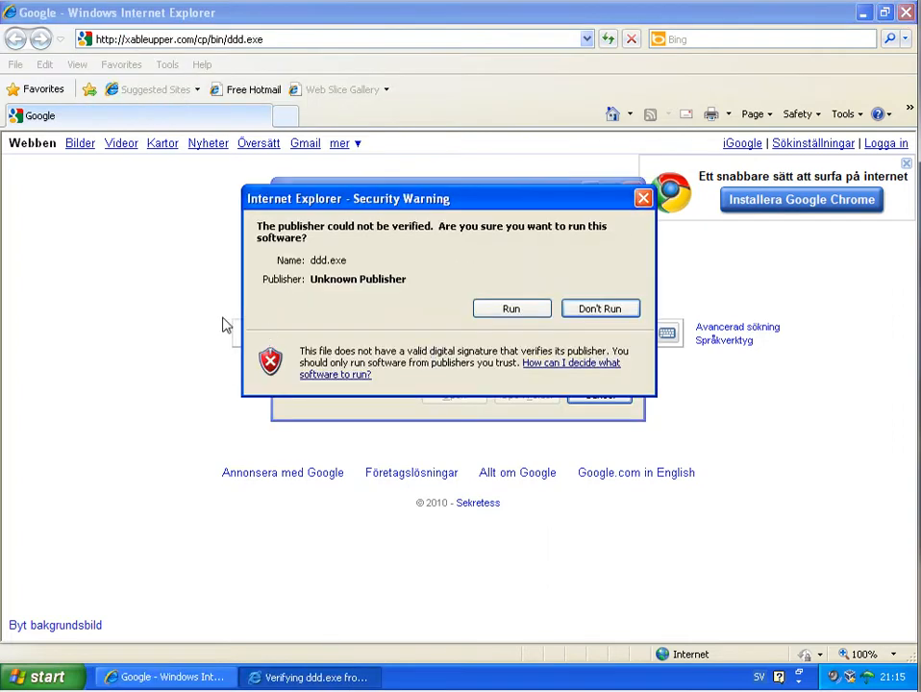
Run the unverified ddd.exe from the Security Warning anyway
left_click(512, 308)
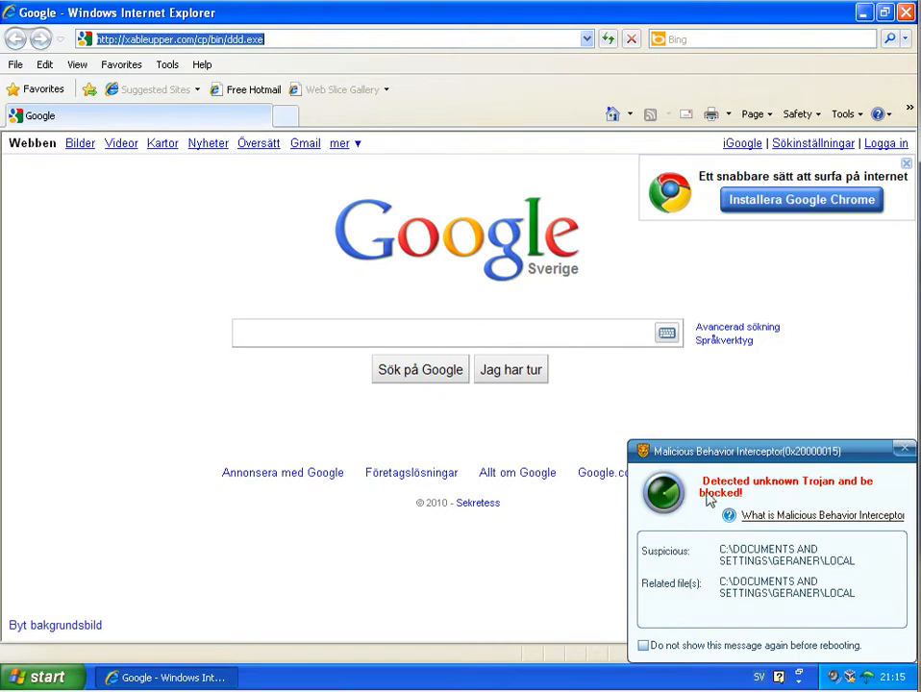
mouse_move(748, 513)
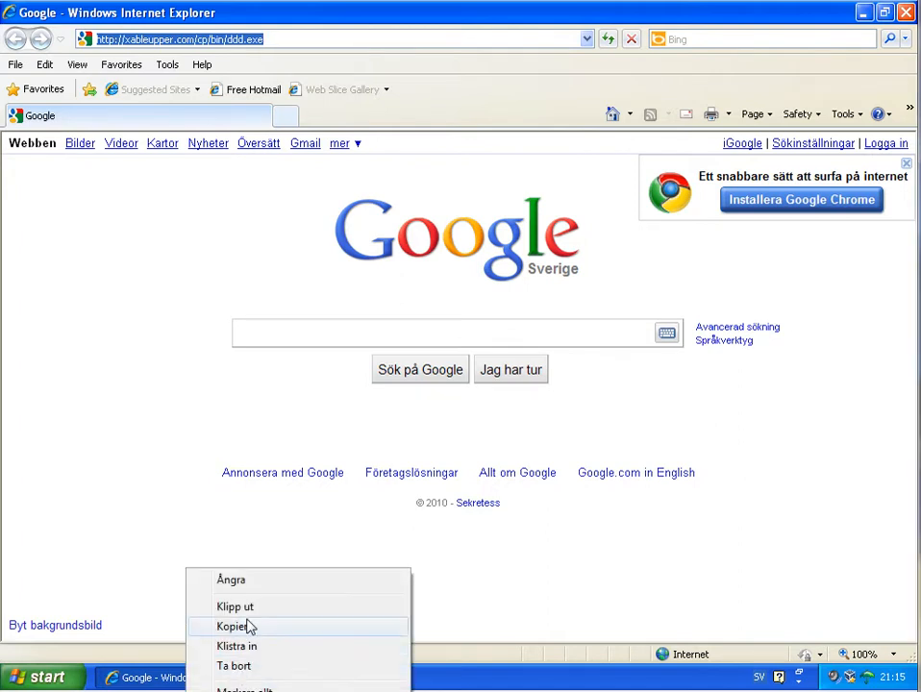
Run file.exe from 0day-exchange.com and dismiss the invalid Win32 application error
left_click(235, 626)
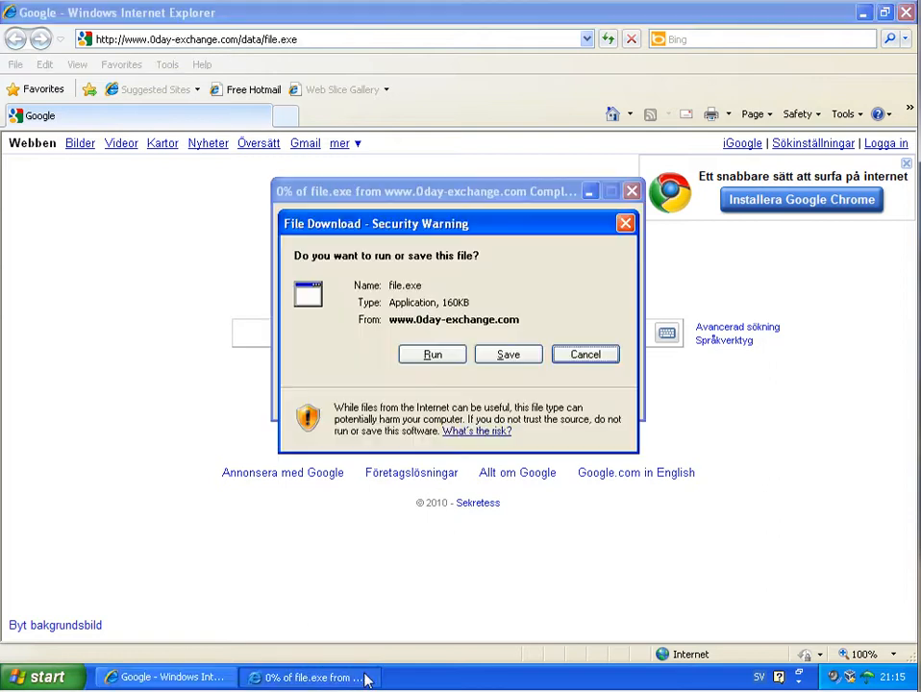
left_click(430, 354)
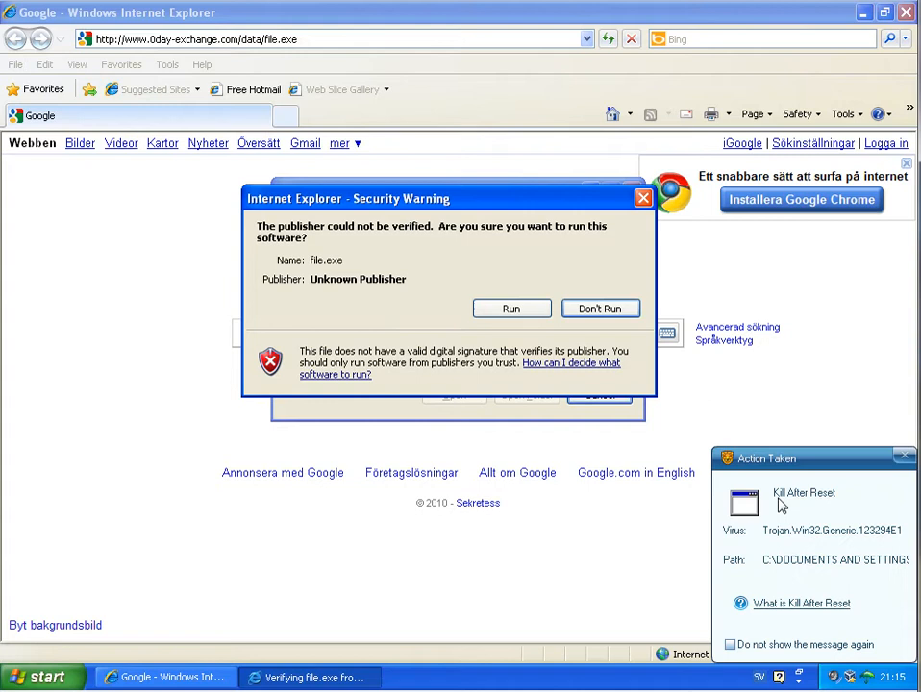
mouse_move(811, 507)
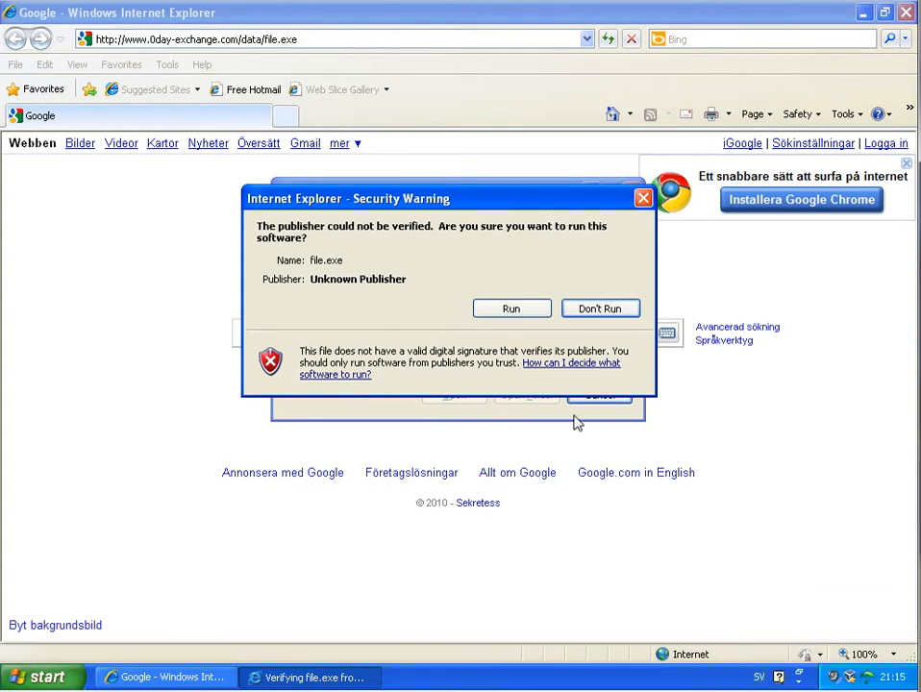
left_click(511, 308)
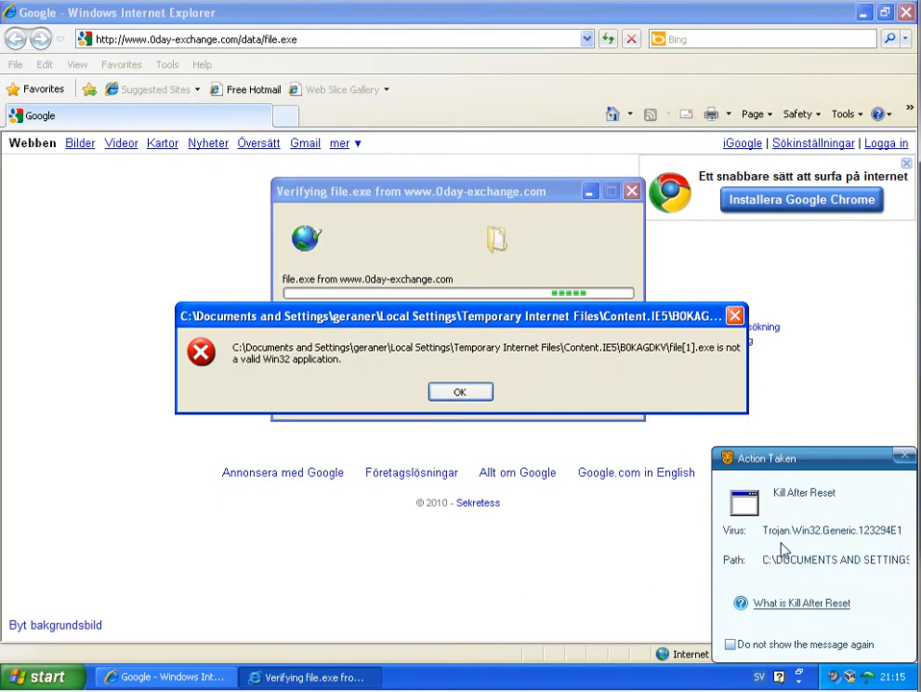
mouse_move(832, 546)
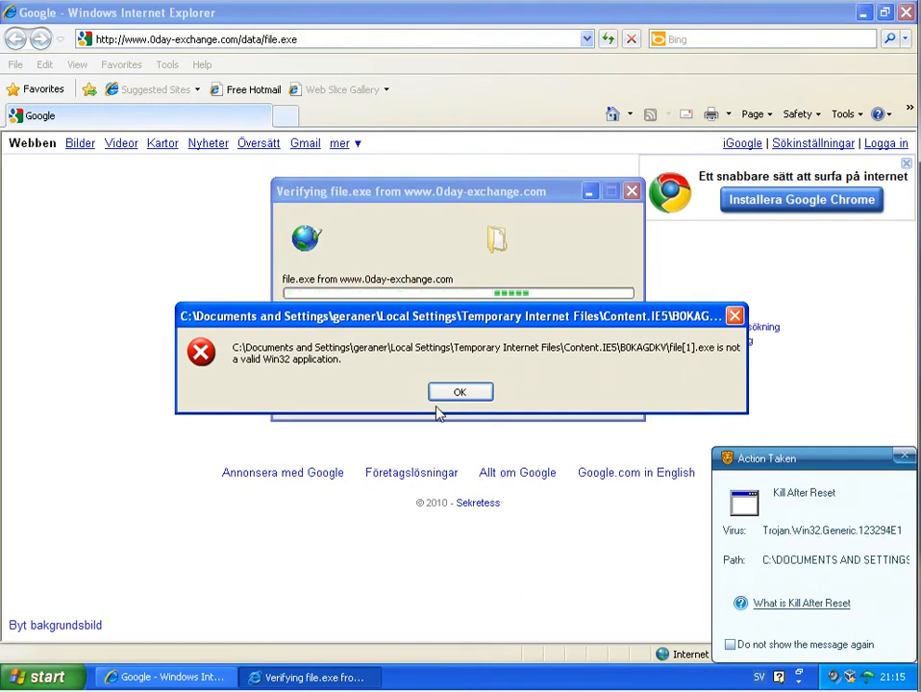
left_click(459, 392)
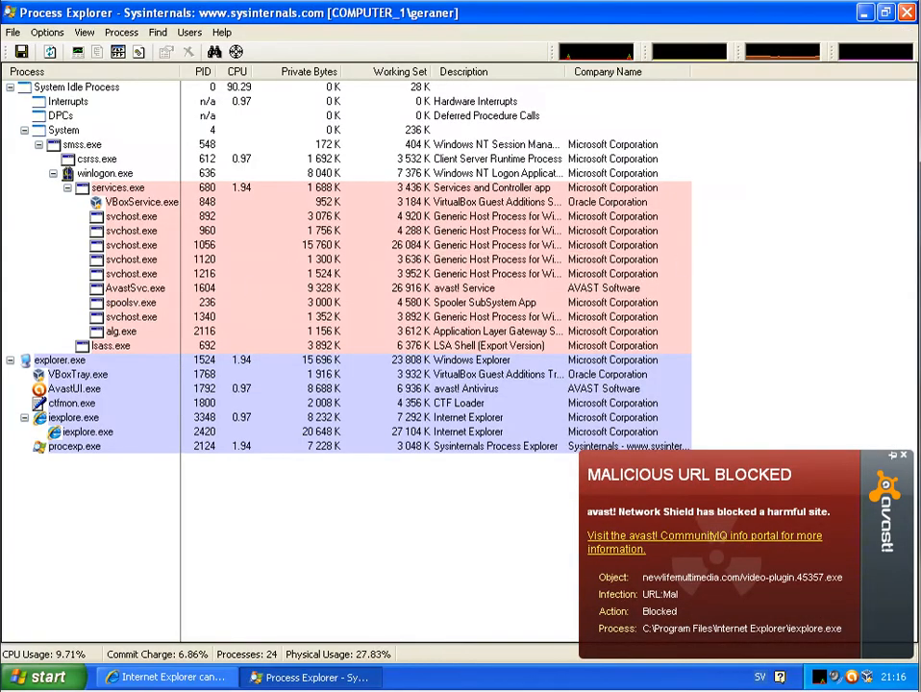
Bring the Internet Explorer window back in front of Process Explorer
left_click(169, 677)
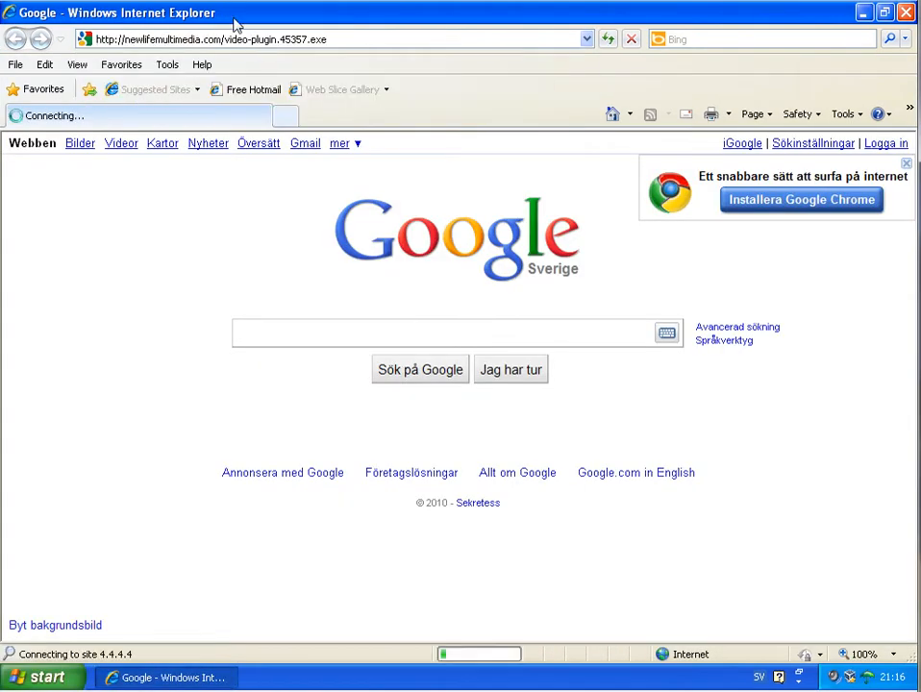
mouse_move(390, 246)
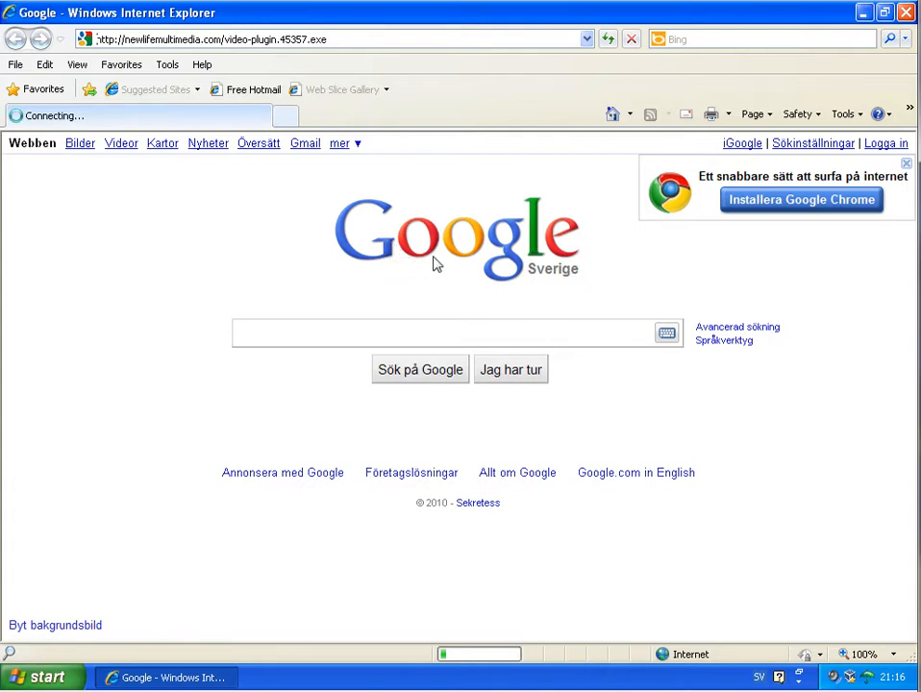
mouse_move(399, 335)
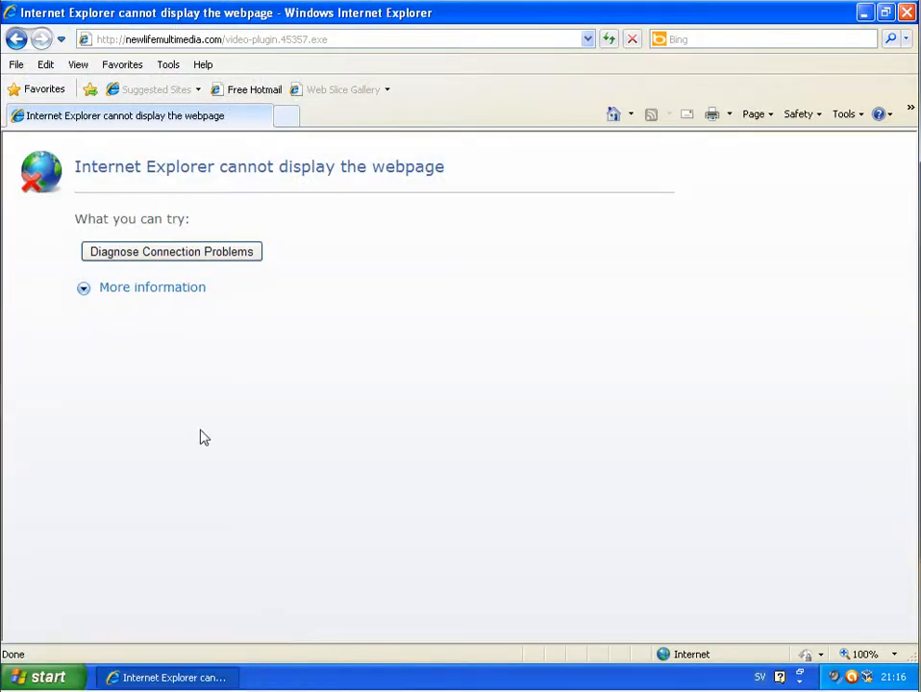
type("599630083.com/eu5.exe")
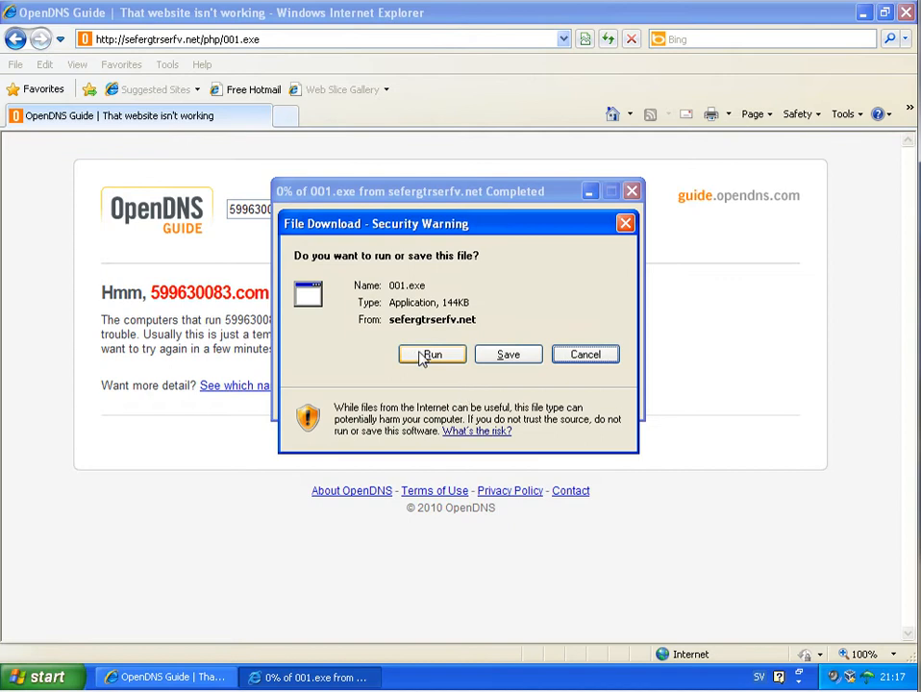
Run 001.exe from sefergtrserfv.net and dismiss the invalid Win32 application error
left_click(431, 354)
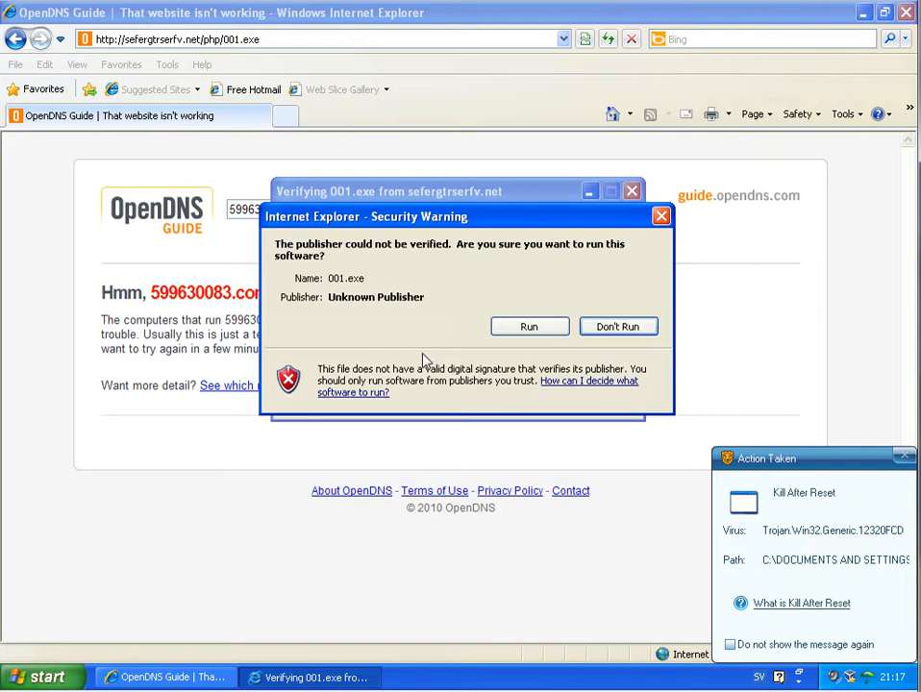
left_click(529, 327)
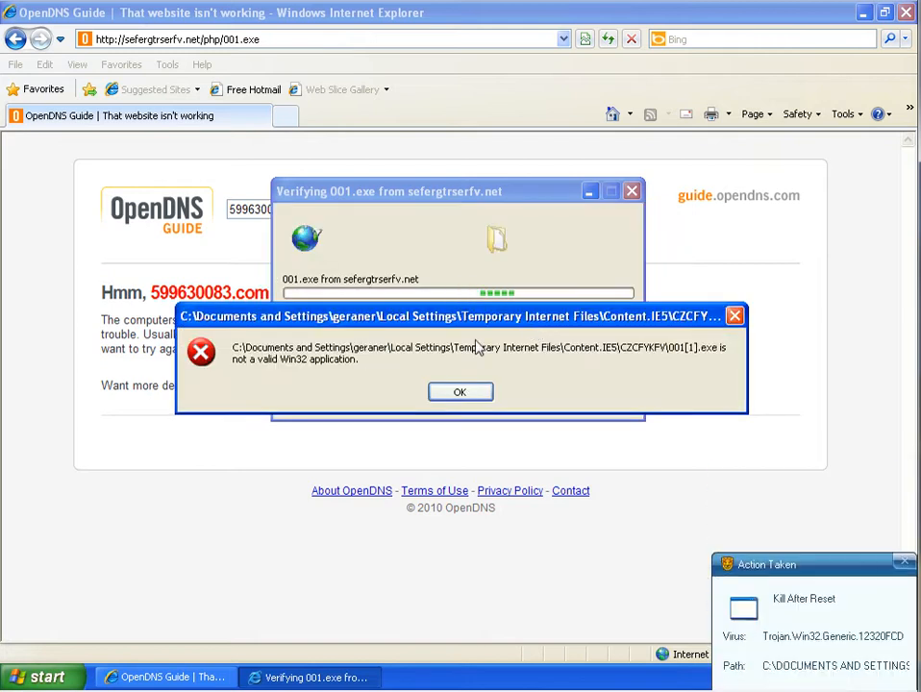
left_click(459, 392)
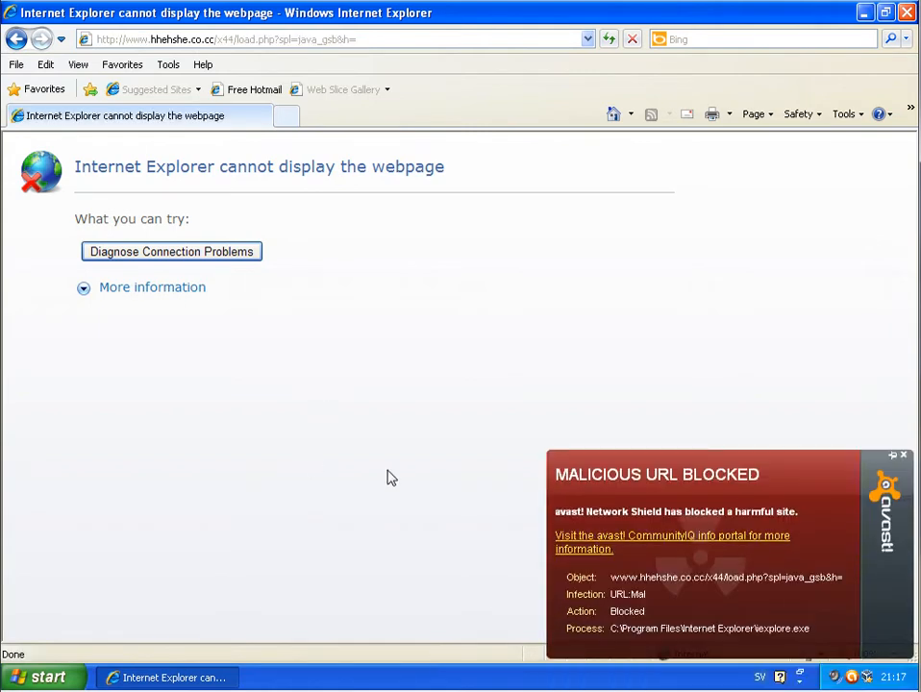
mouse_move(600, 565)
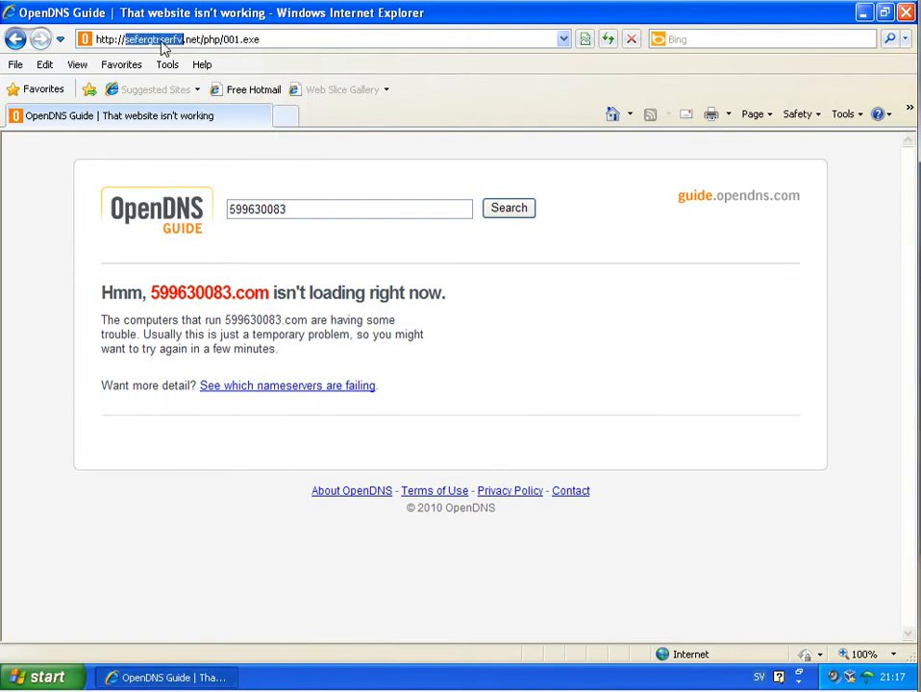
Paste the hhehshe.co.cc load.php link and run the unverified load.exe anyway
right_click(172, 45)
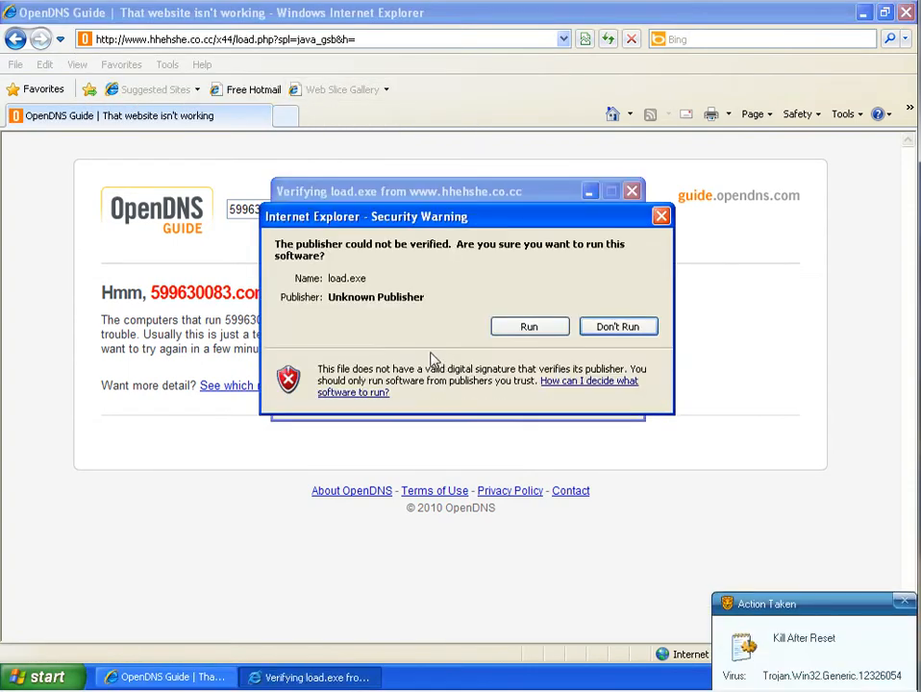
left_click(529, 327)
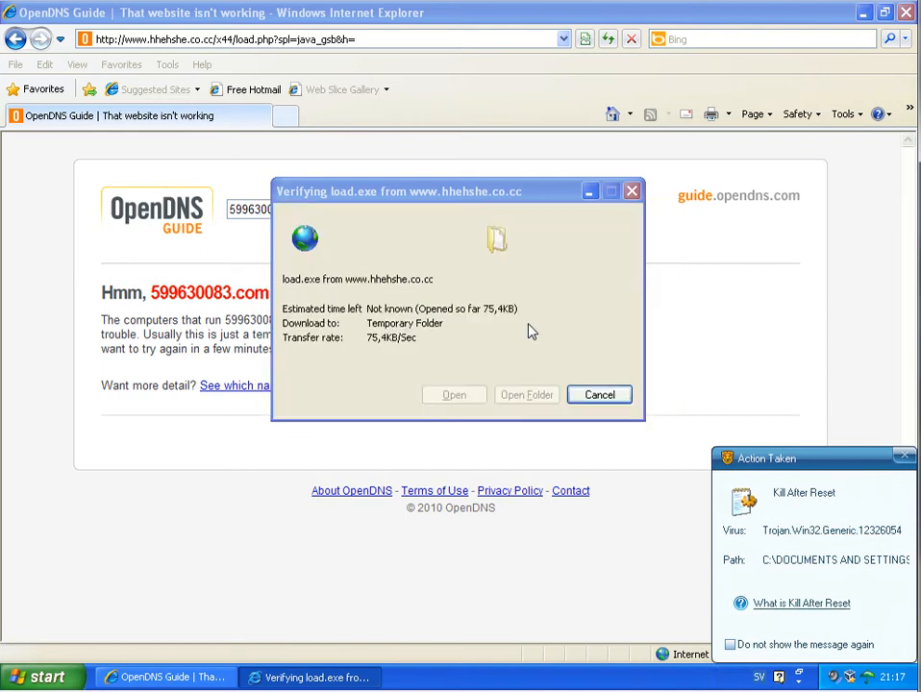
left_click(600, 395)
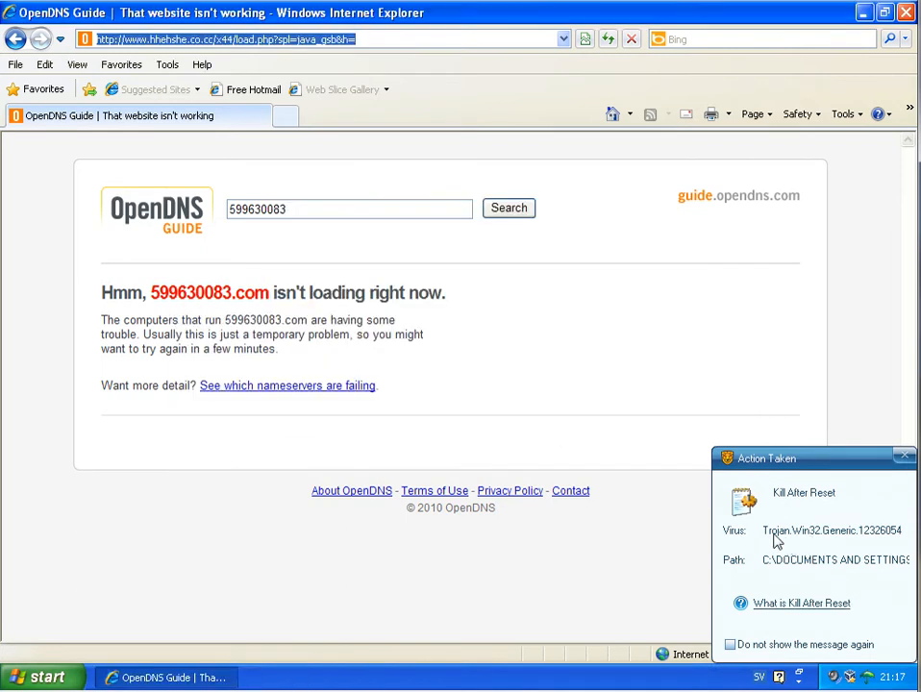
mouse_move(796, 589)
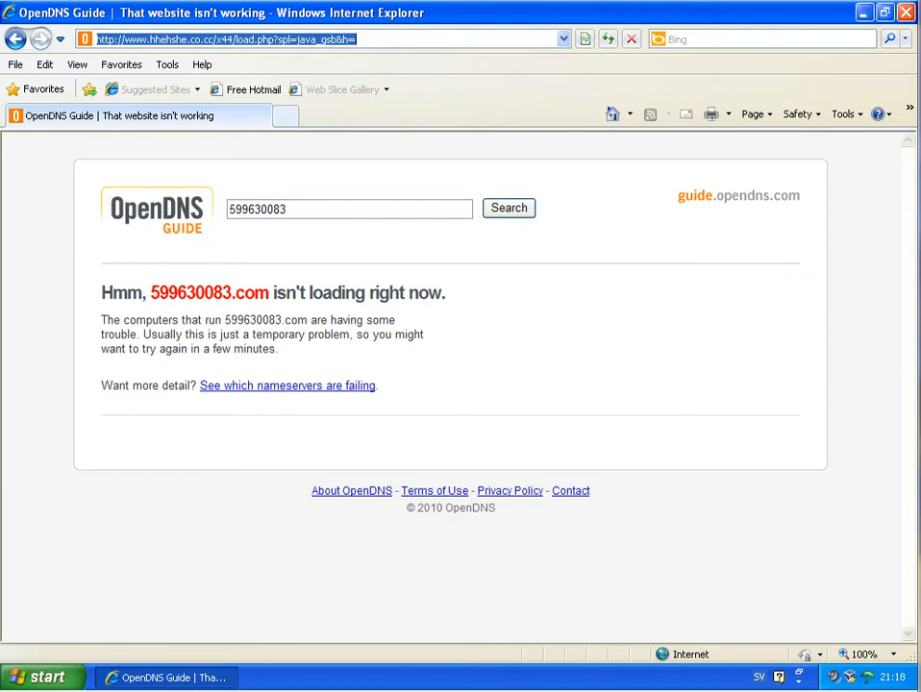
mouse_move(496, 550)
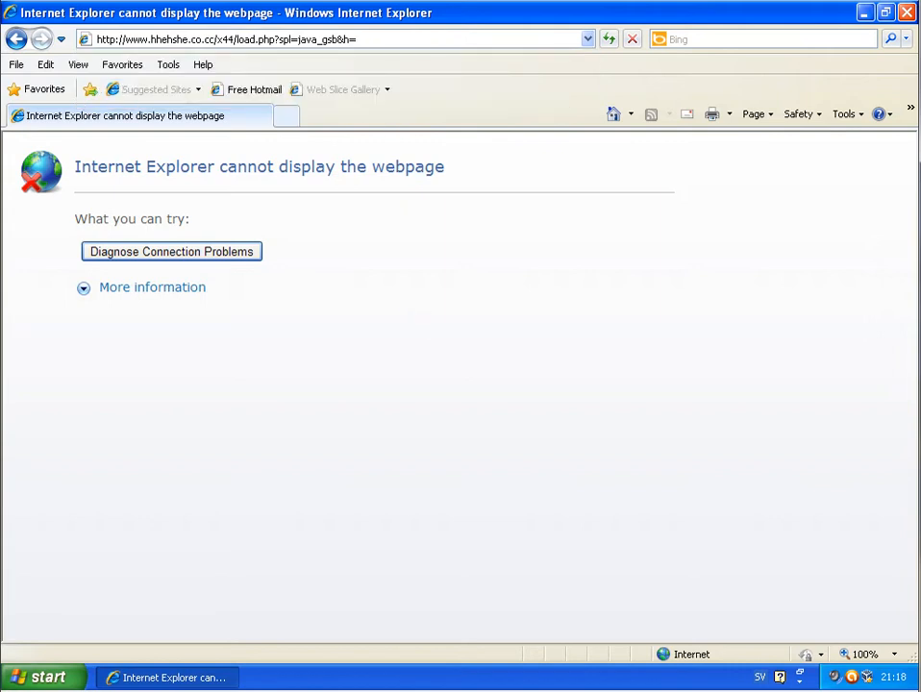
Request gotgoodmovies.com/video-plugin.0.exe, which returns a 404 'webpage cannot be found' page
type("gotgoodmovies.com/video-plugin.0.exe")
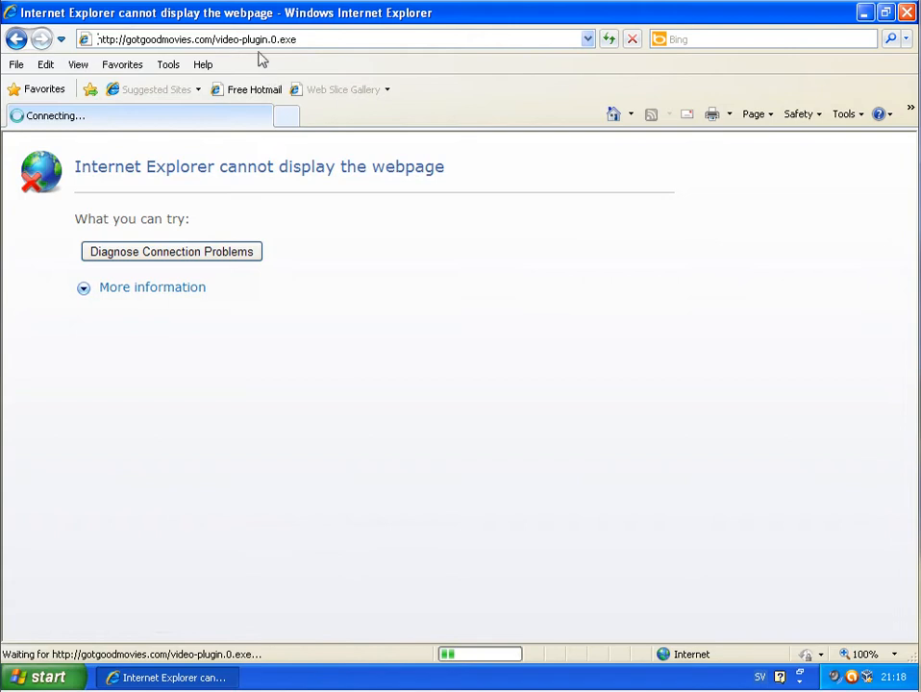
left_click(204, 43)
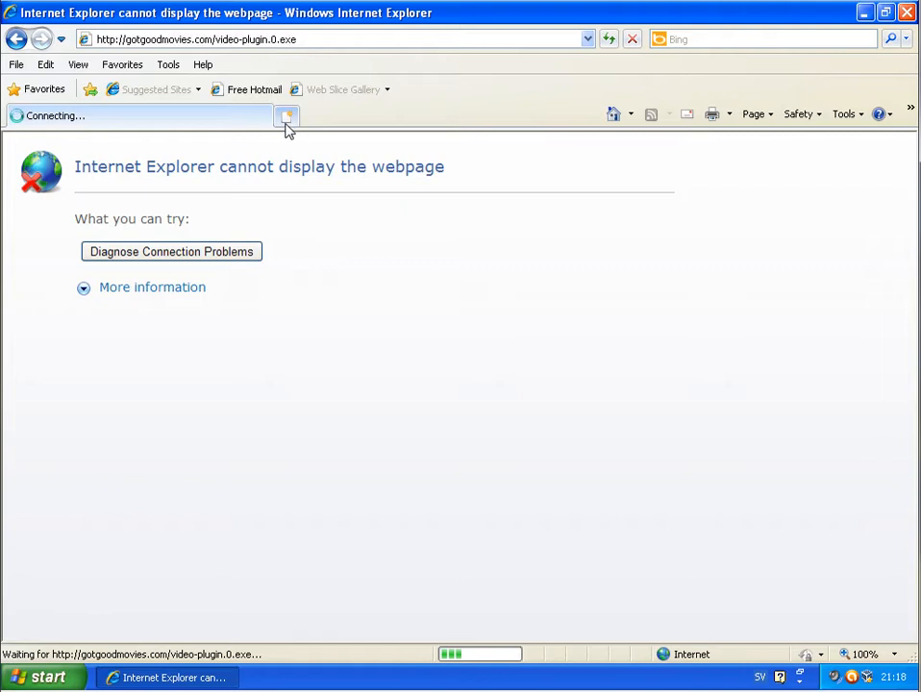
In a new tab, request the qwerfileorg.org Keygen.Aneesoft_Free_iPad_Video_Converter address, which also fails to load
left_click(285, 118)
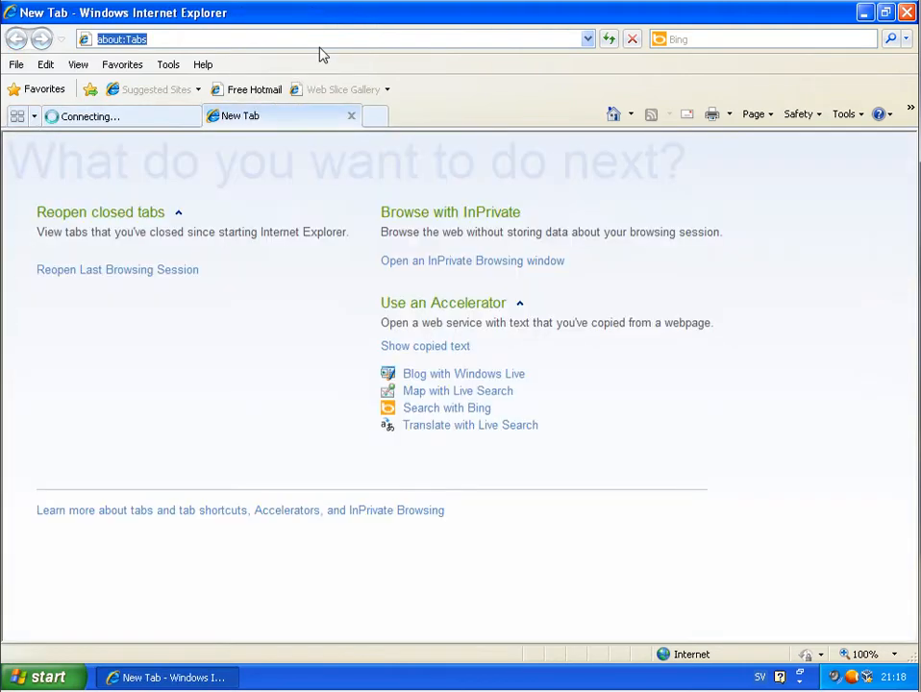
type("http://qwerfileorg.org/nosoft/Keygen.Aneesoft_Free_iPad_Video_Converter_2.5.5.0.45303.exe")
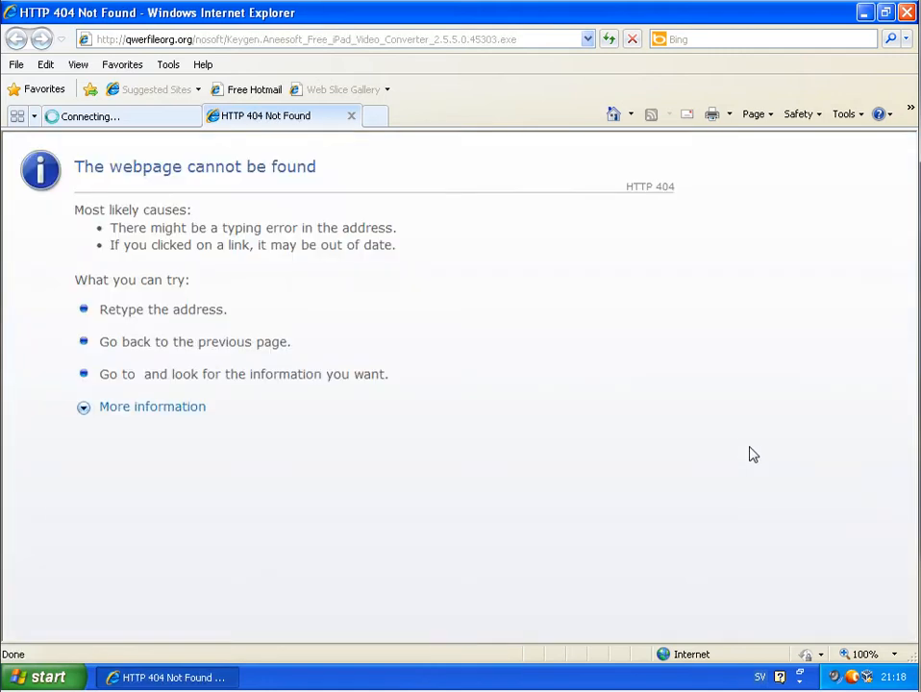
left_click(288, 41)
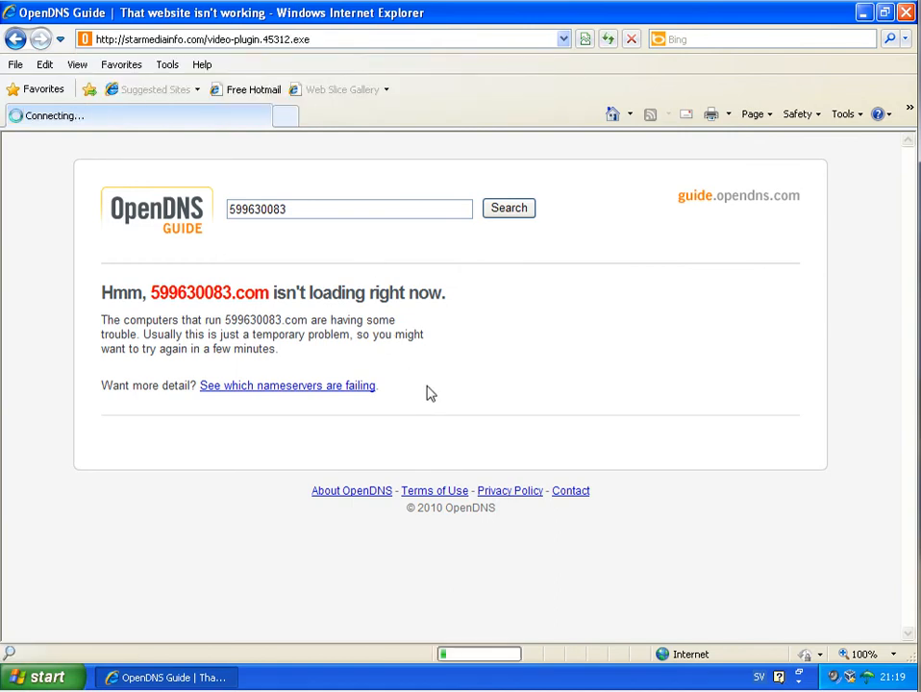
mouse_move(426, 393)
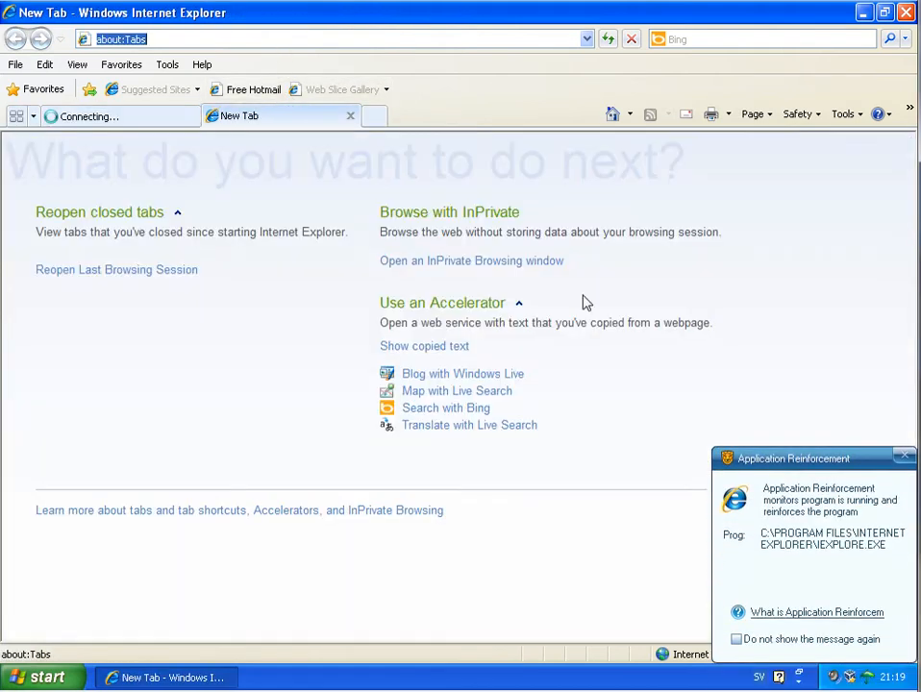
mouse_move(819, 505)
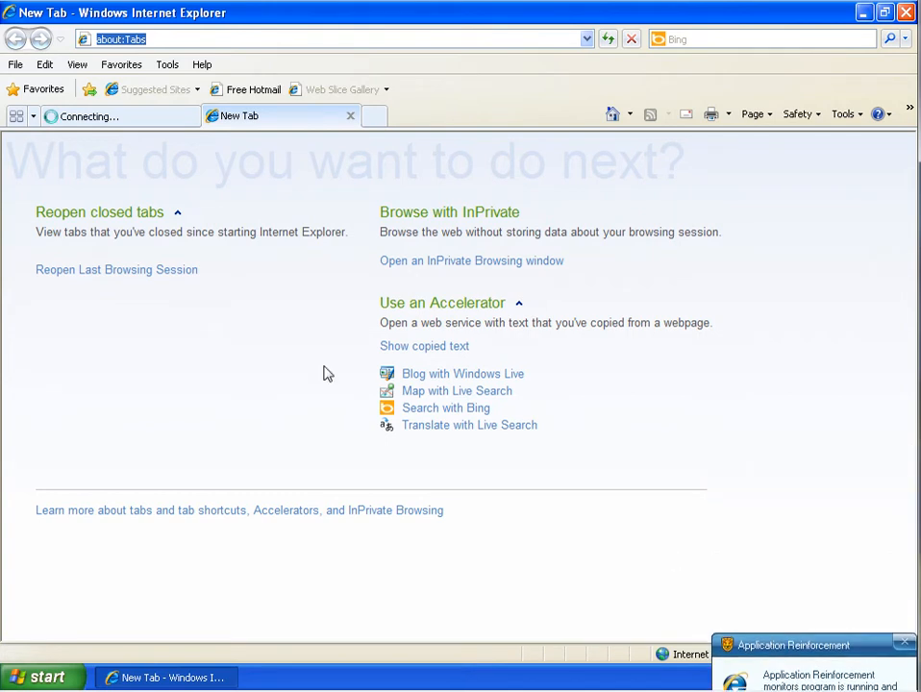
type("http://qwerfileorg.org/nosoft/Keygen.Aneesoft_Free_iPad_Video_Converter_2.5.5.0.45303.exe")
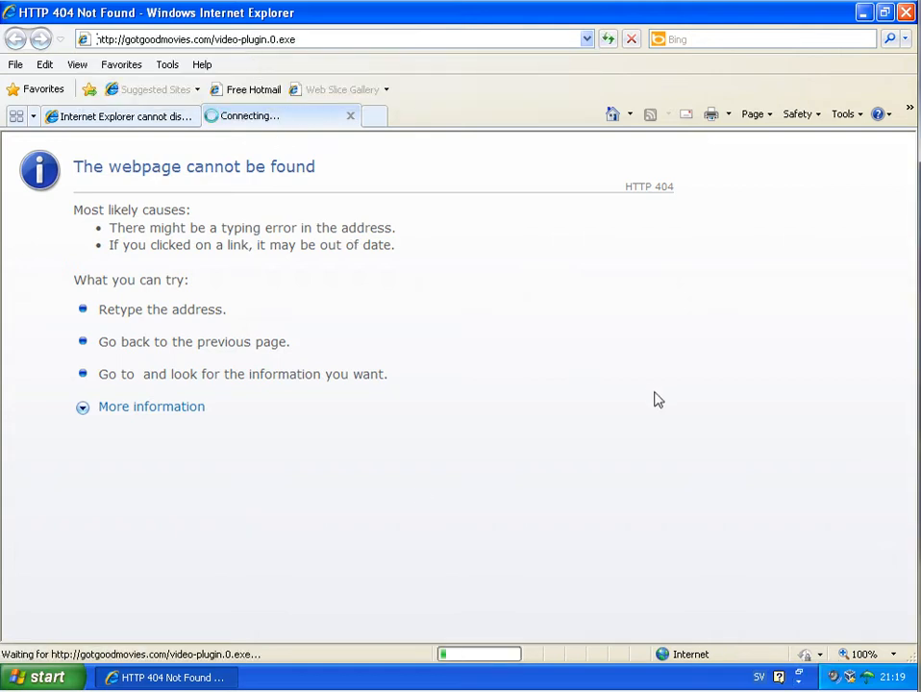
mouse_move(758, 680)
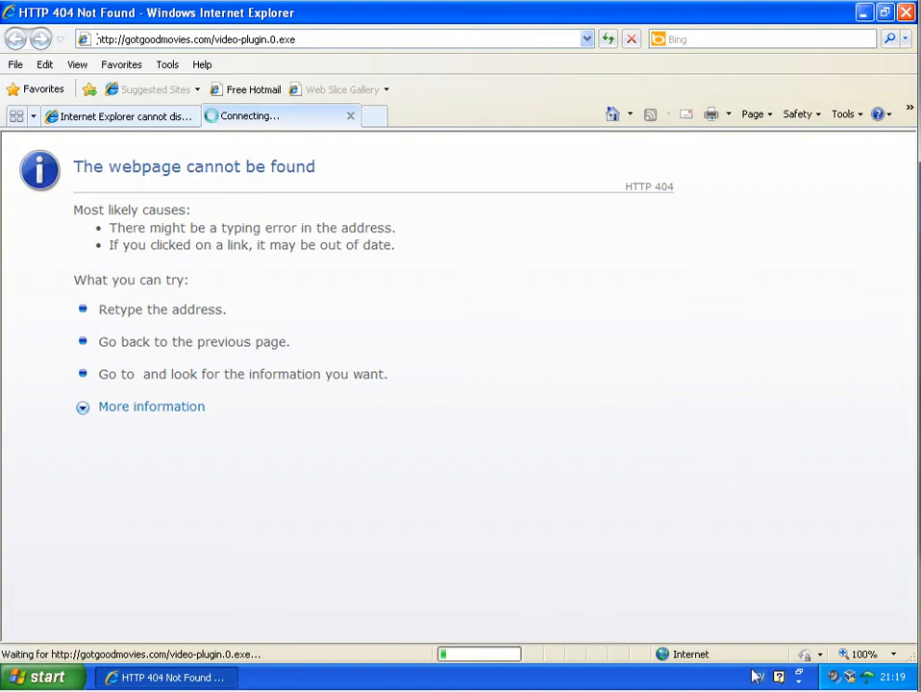
mouse_move(796, 215)
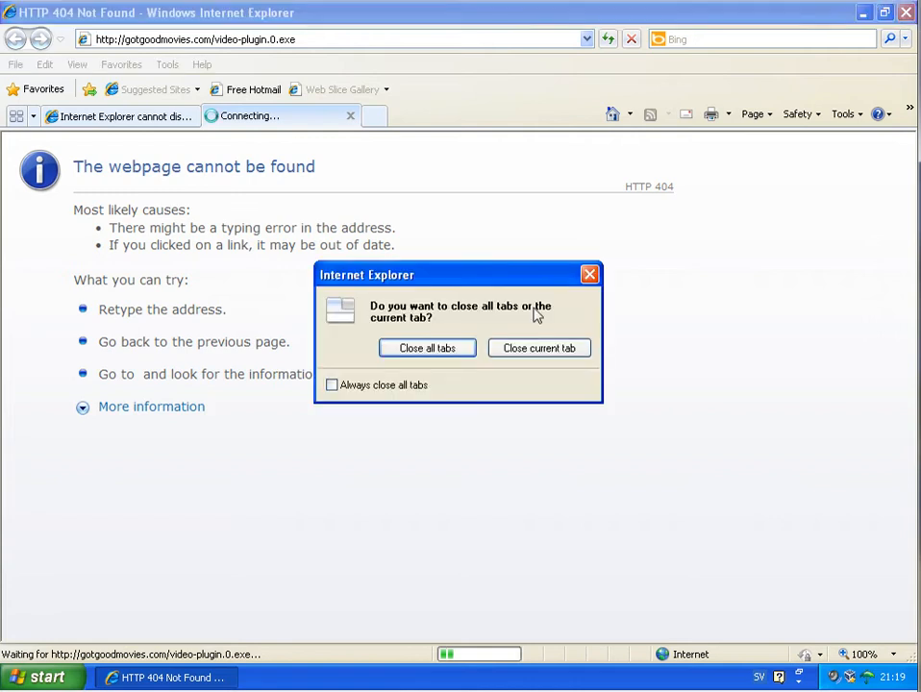
Close both Internet Explorer windows, choosing 'Close all tabs' in each prompt
left_click(427, 348)
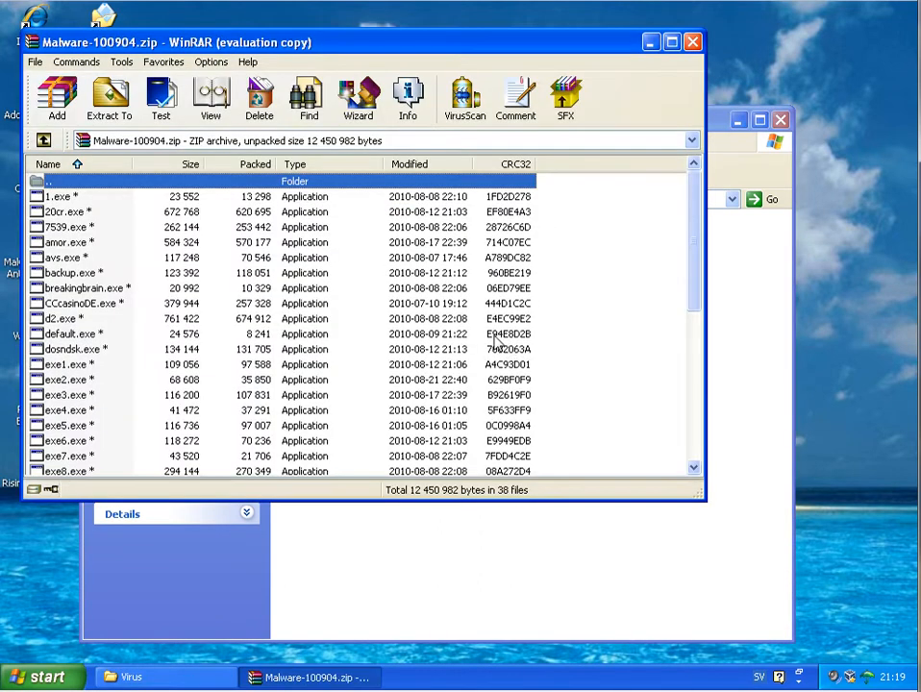
left_click(688, 38)
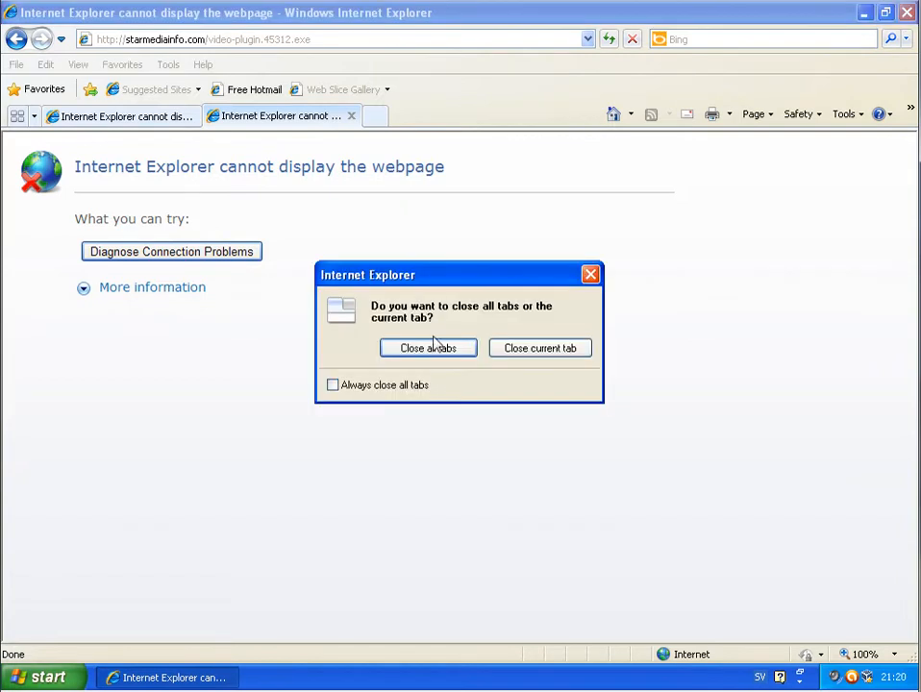
left_click(427, 348)
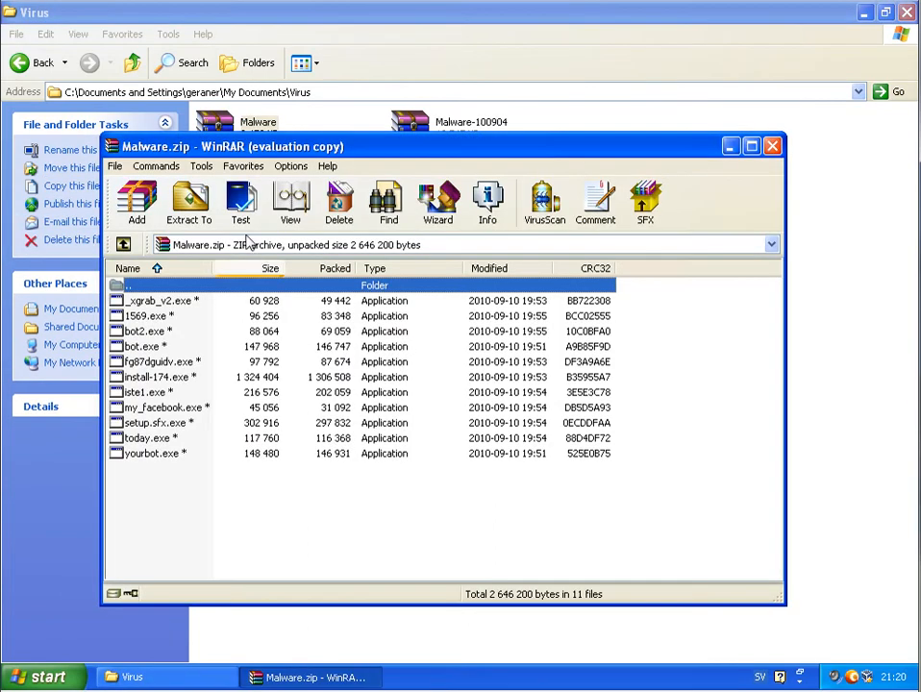
Extract Malware.zip into the Malware folder with its password while avast blocks fg87dguidv.exe, then close the archive
left_click(189, 202)
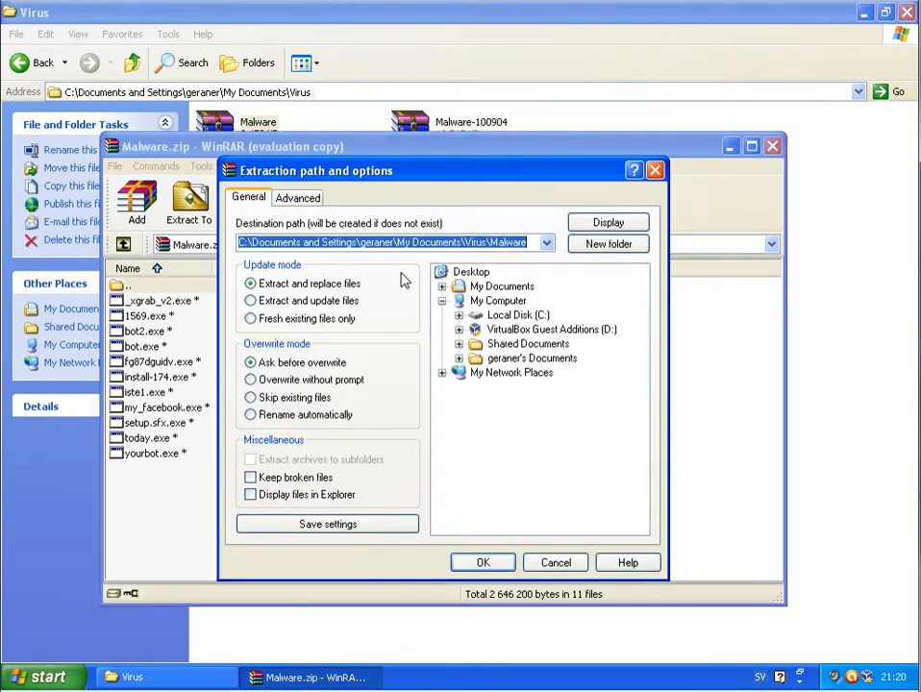
left_click(483, 562)
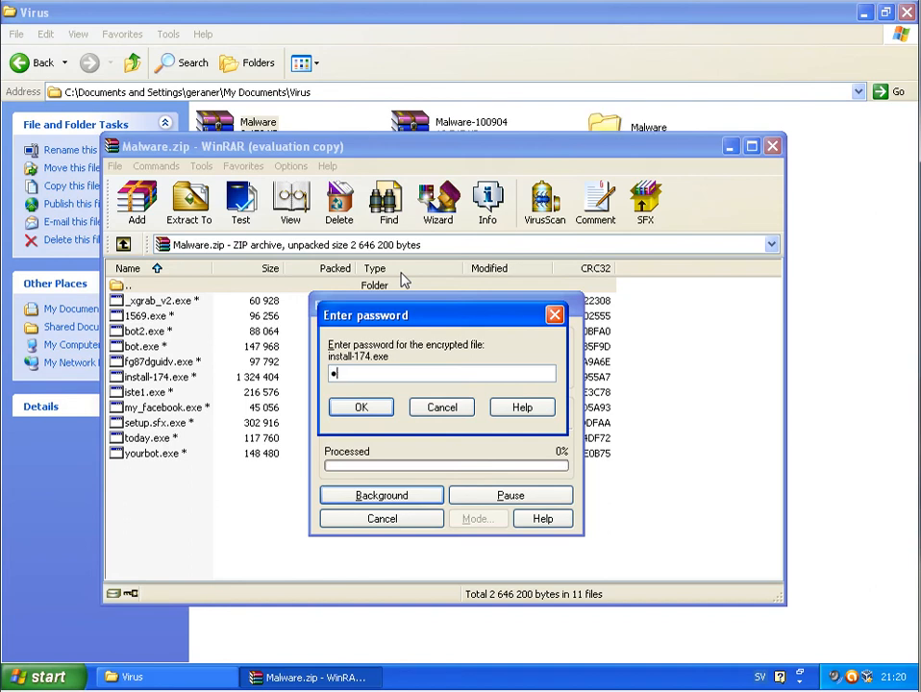
left_click(361, 407)
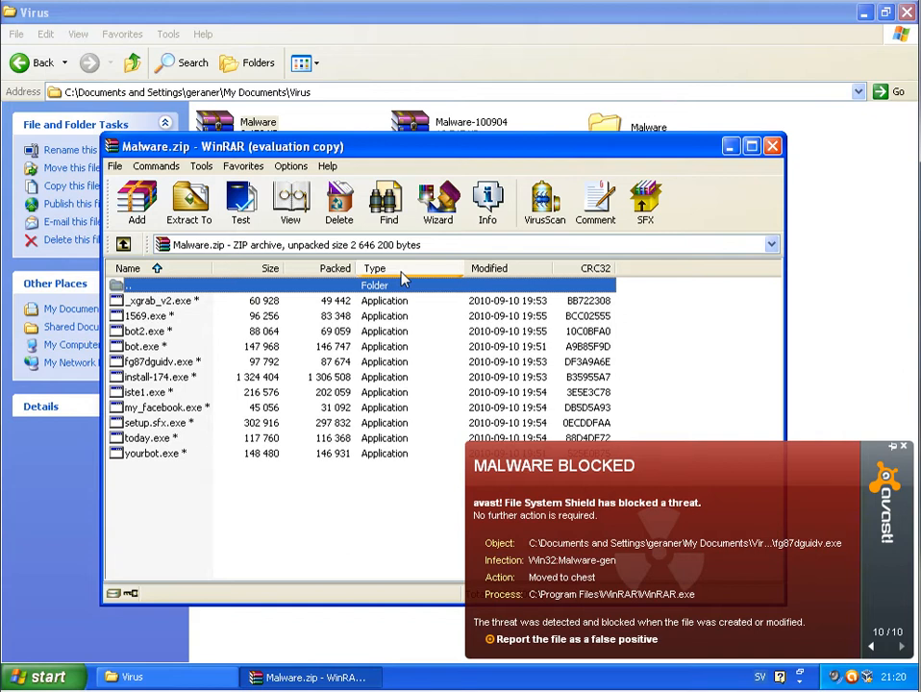
left_click(771, 146)
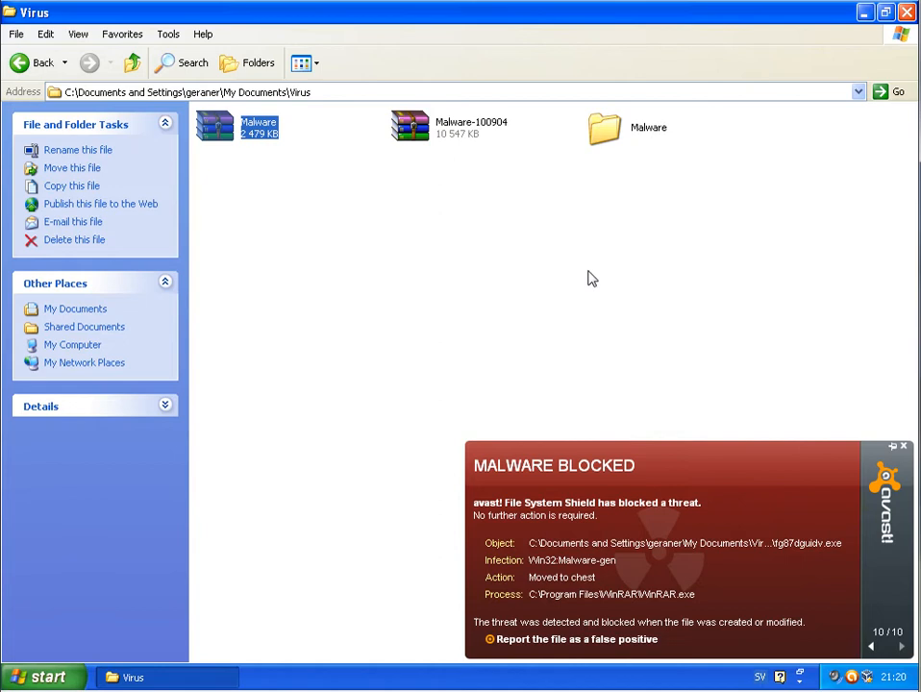
Start extracting Malware-100904.zip and page through and dismiss the avast blocked-threat alerts
double_click(407, 119)
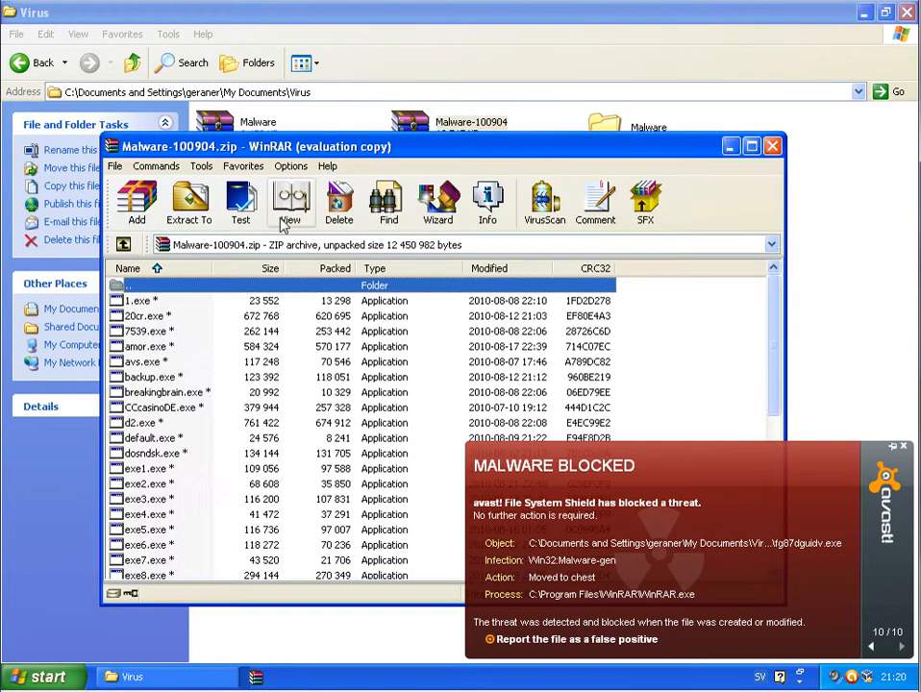
left_click(188, 196)
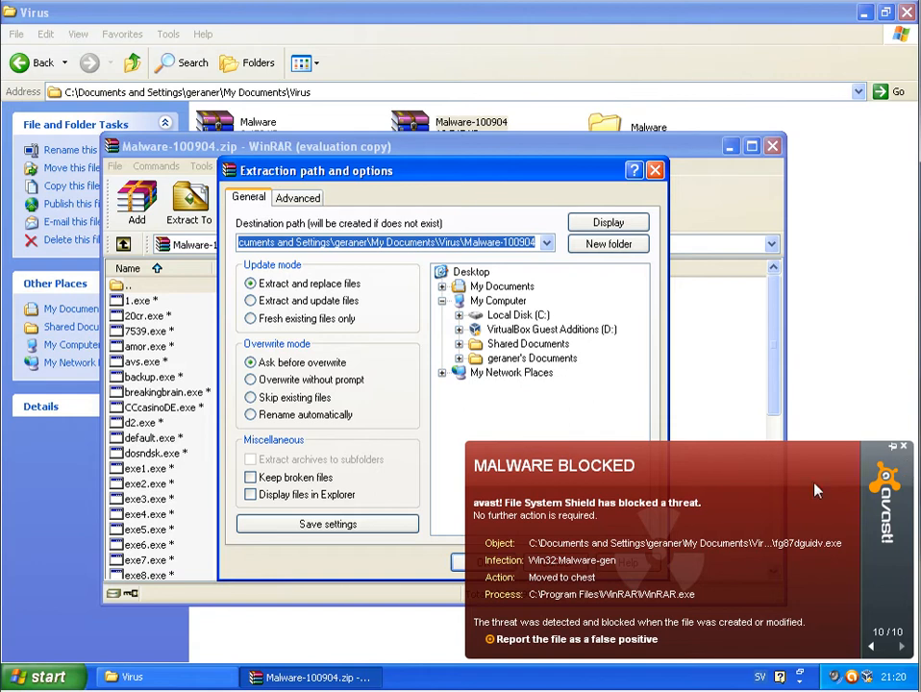
mouse_move(500, 550)
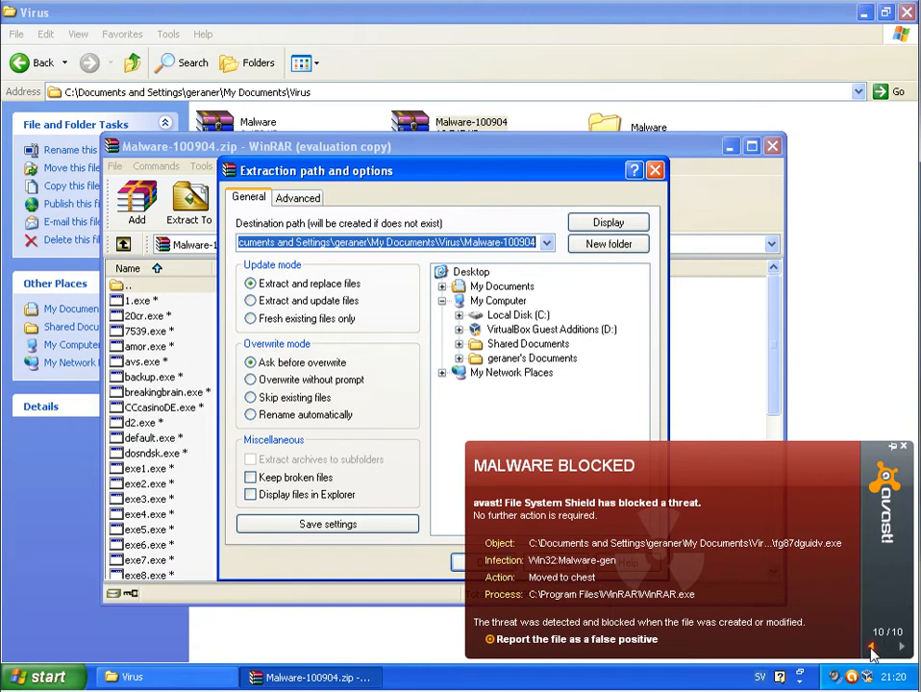
left_click(875, 646)
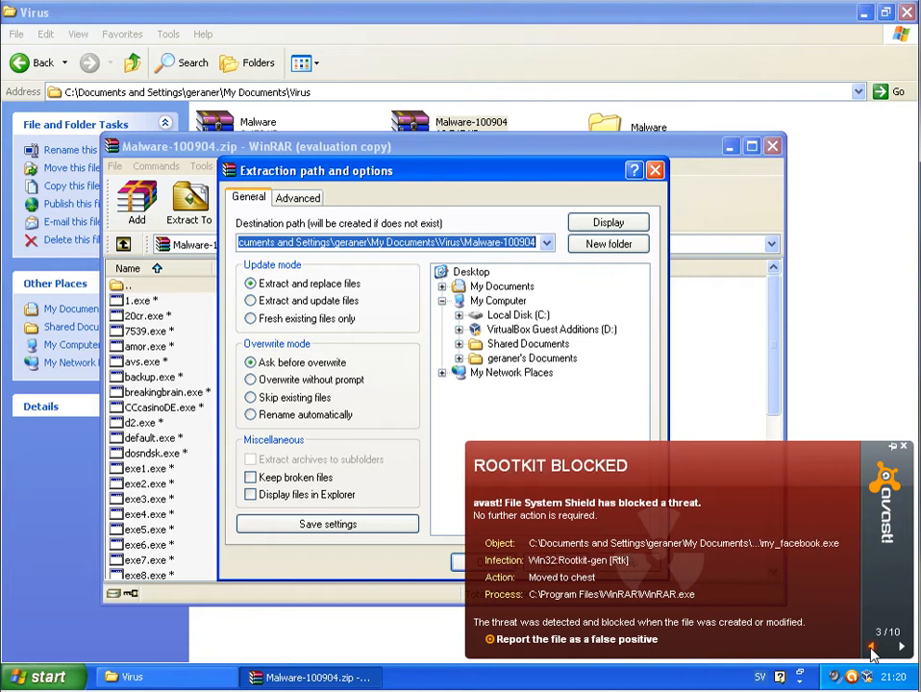
left_click(879, 642)
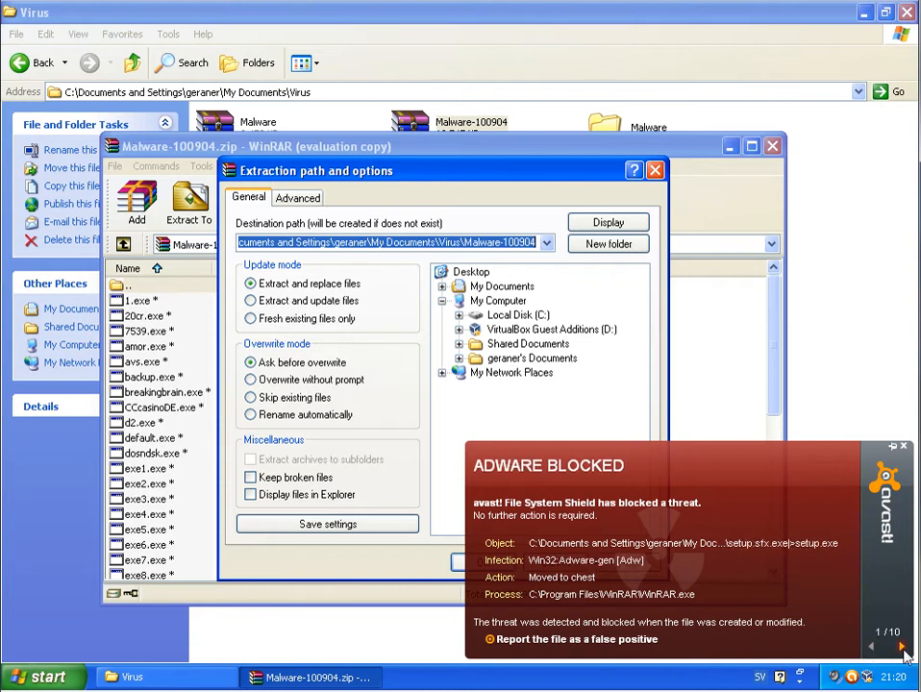
left_click(900, 642)
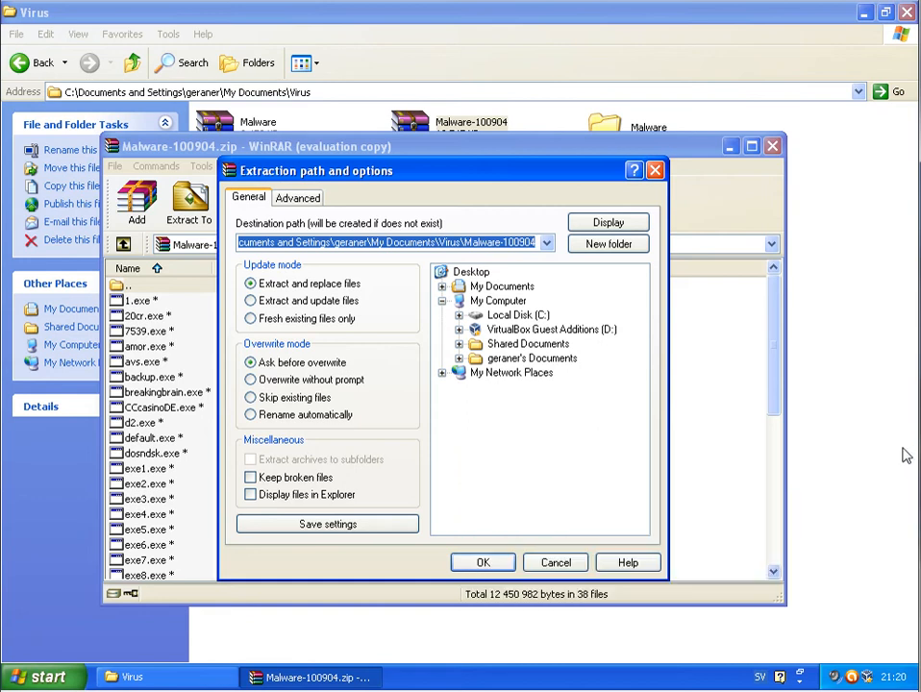
Finish extracting into the Malware-100904 folder with the archive password and close the archive
left_click(483, 561)
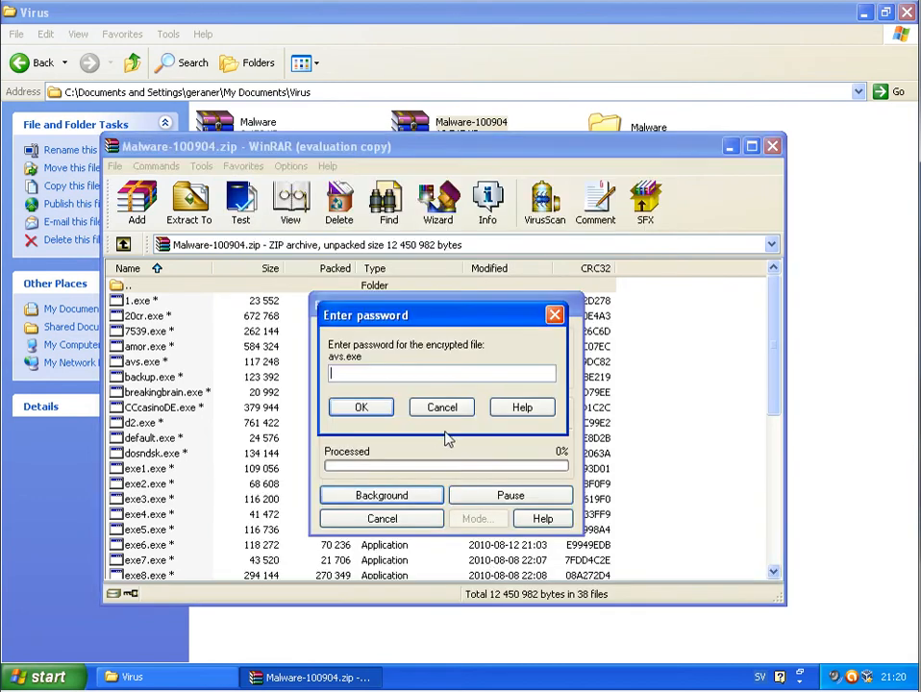
type("•••••")
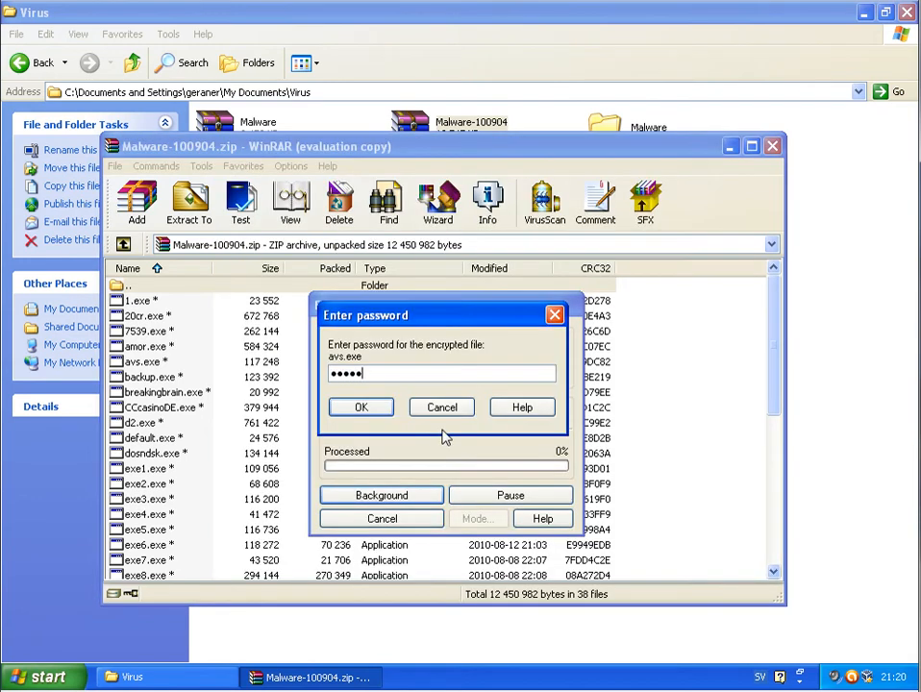
left_click(362, 407)
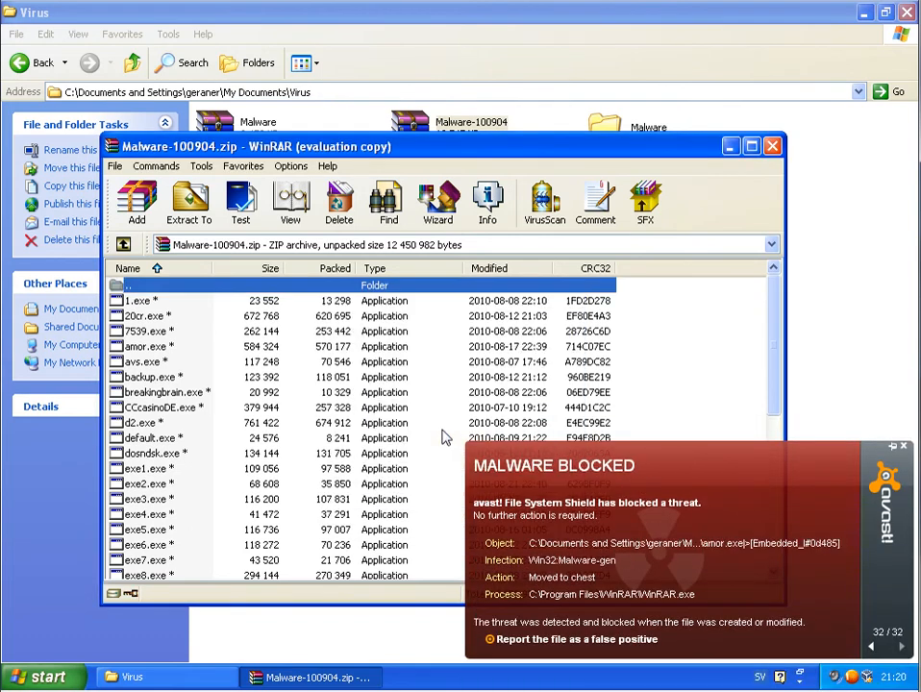
mouse_move(684, 188)
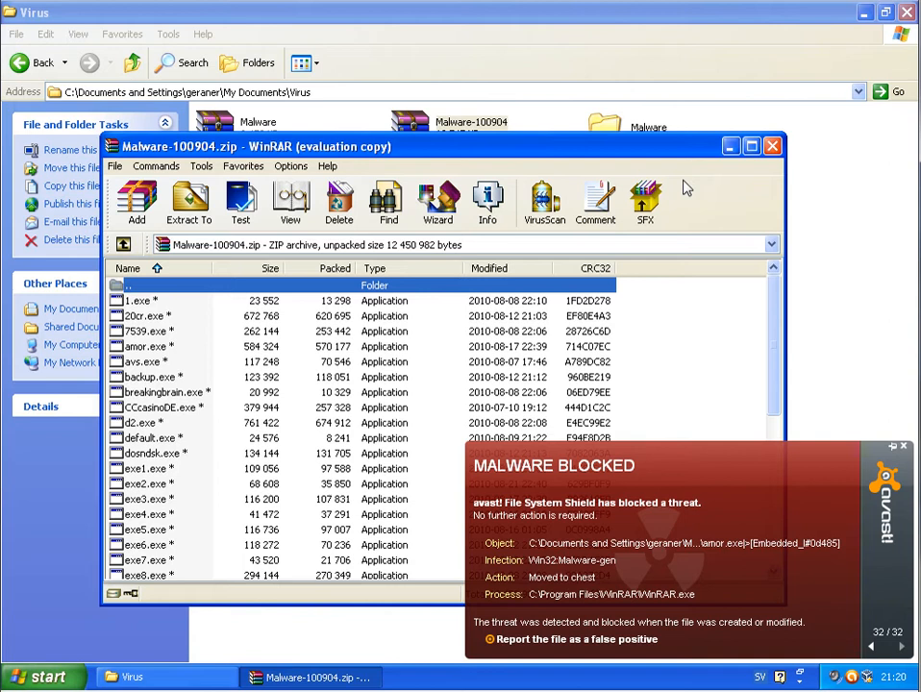
mouse_move(853, 655)
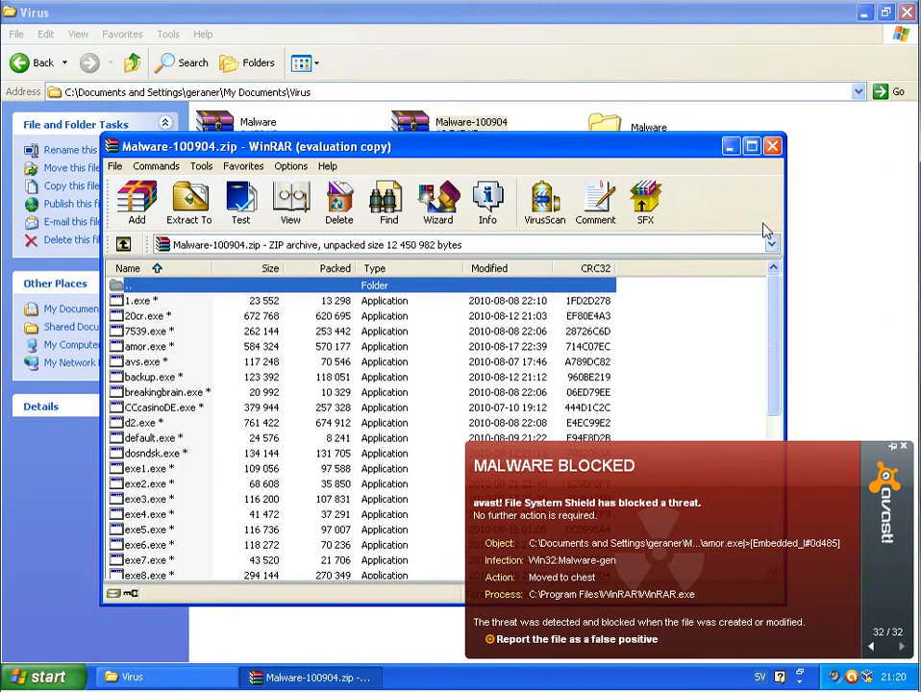
left_click(771, 147)
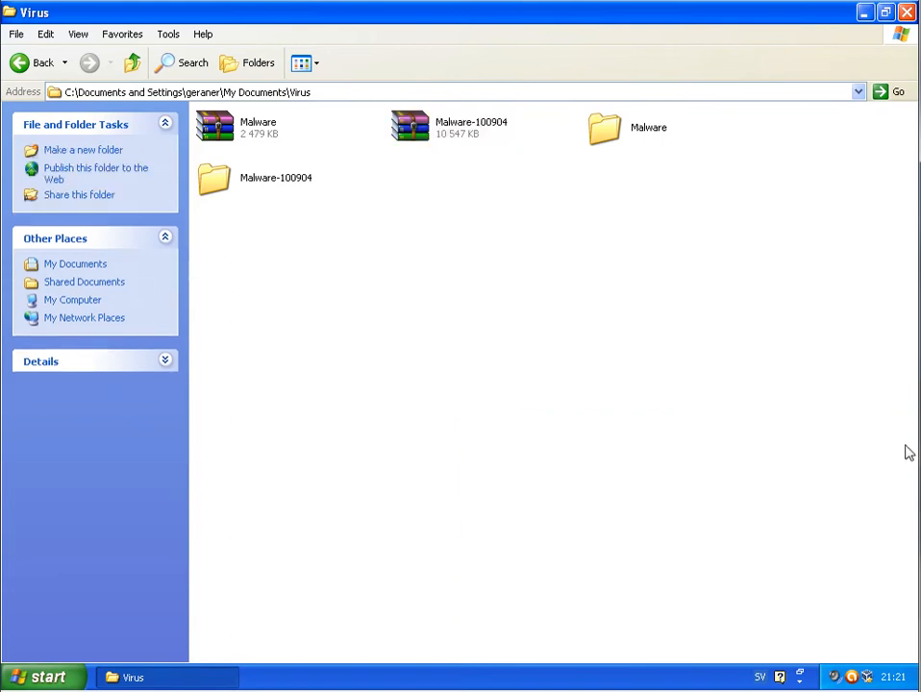
Run install-174 from the extracted Malware folder and dismiss the avast blocked-adware alerts
double_click(603, 127)
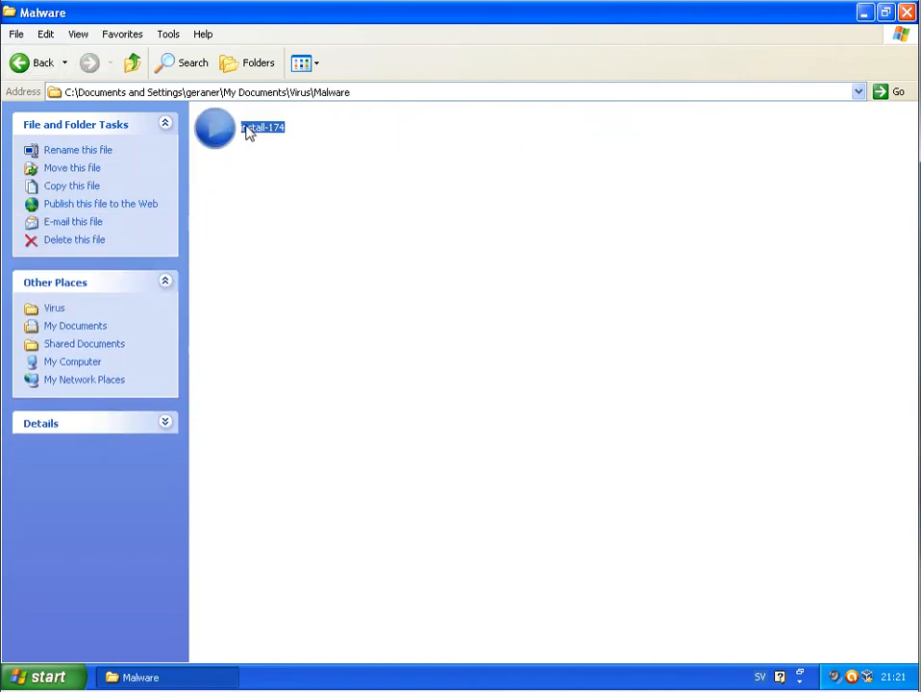
double_click(227, 133)
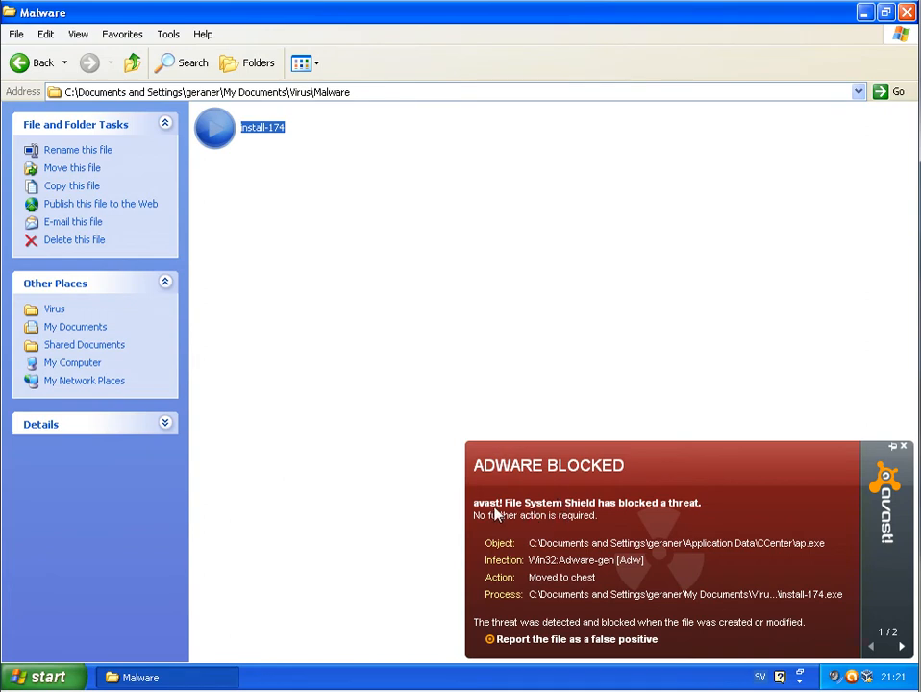
mouse_move(588, 515)
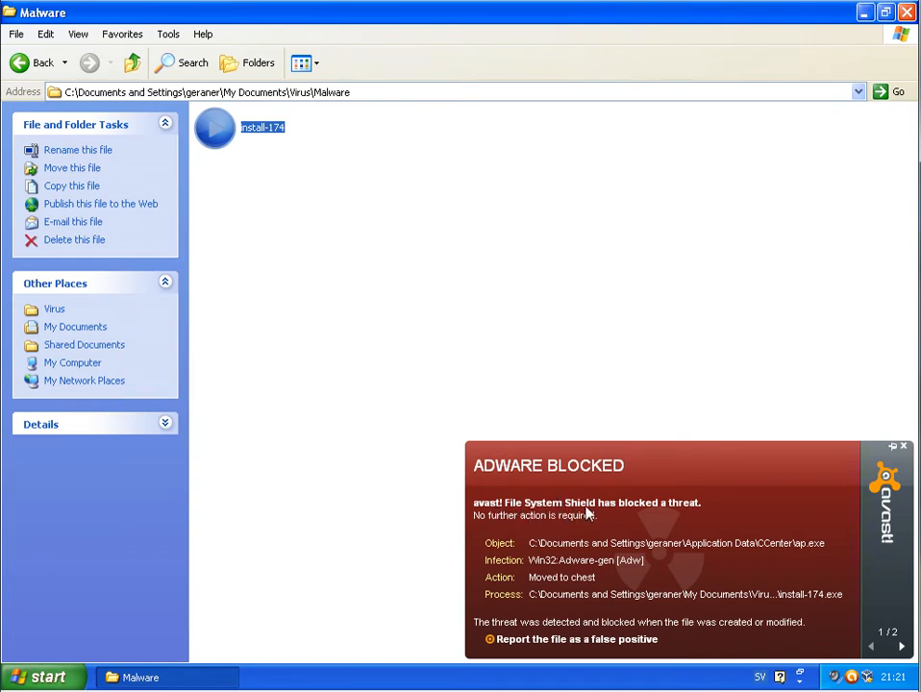
mouse_move(673, 523)
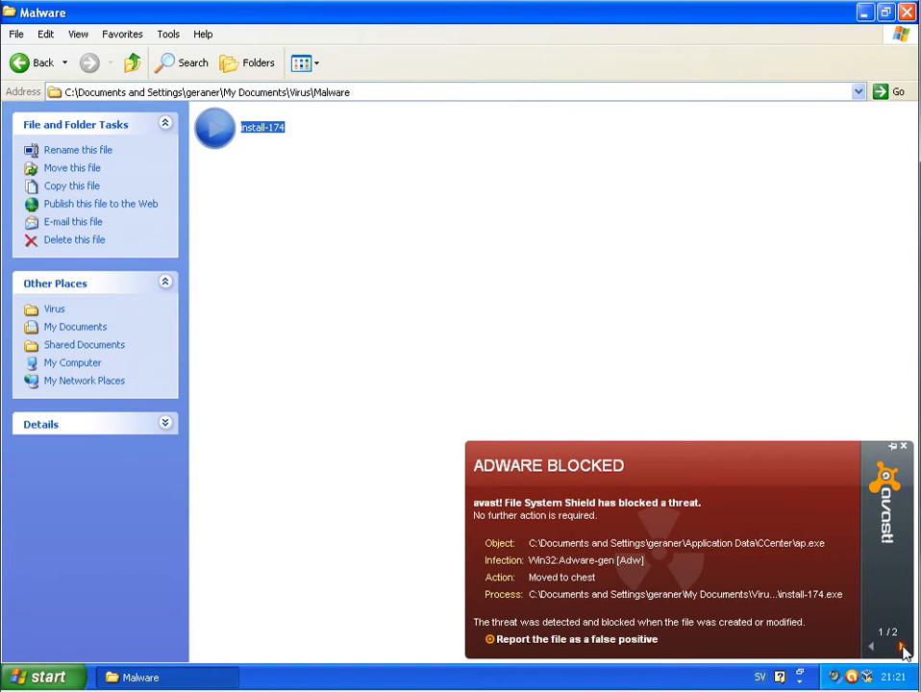
left_click(902, 642)
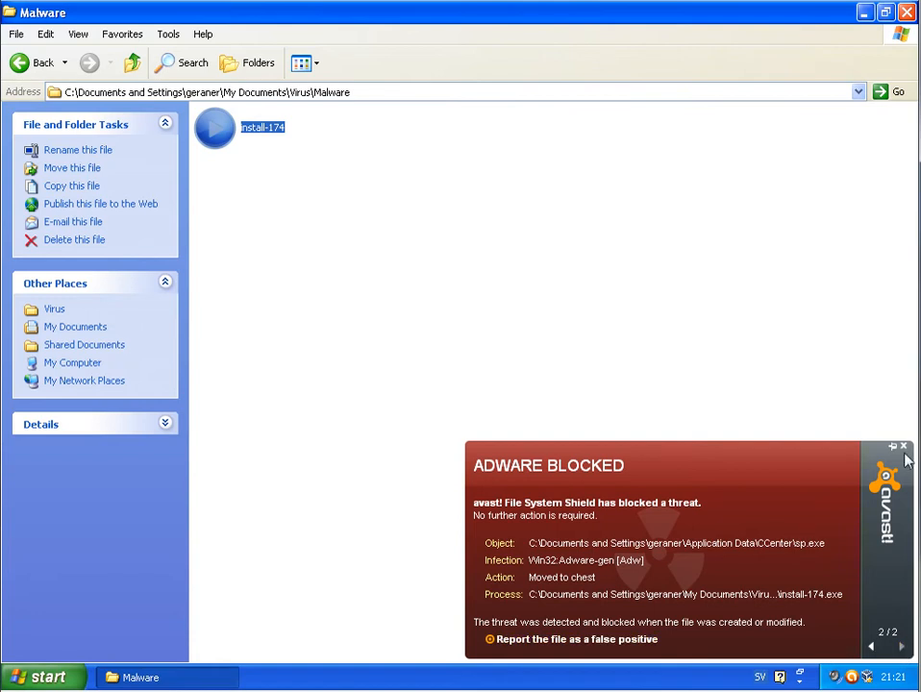
left_click(892, 446)
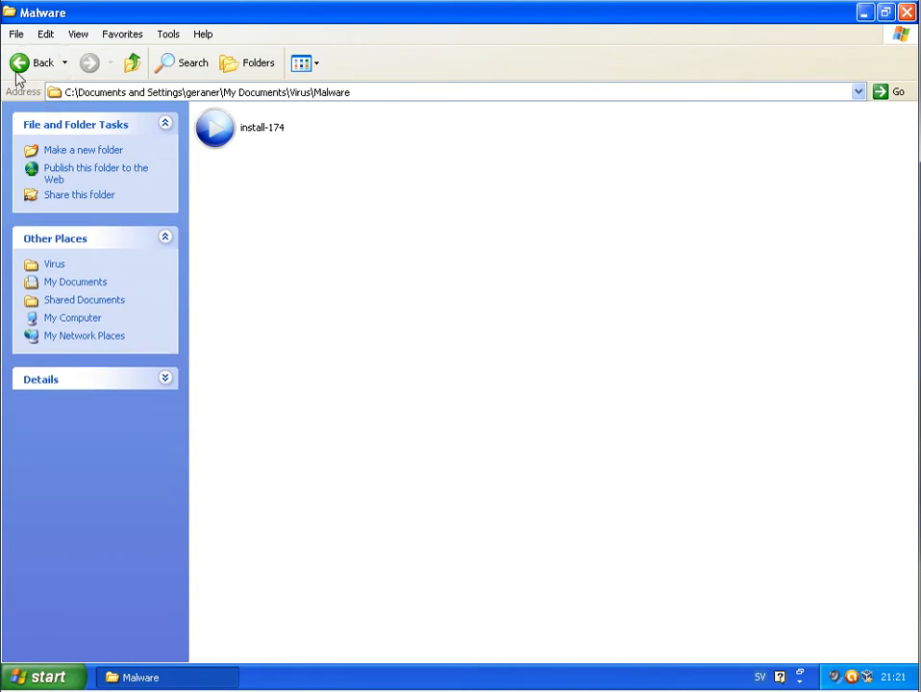
From the Malware-100904 folder, launch a KingSpin casino installer that opens Spin Palace Casino setup
left_click(19, 60)
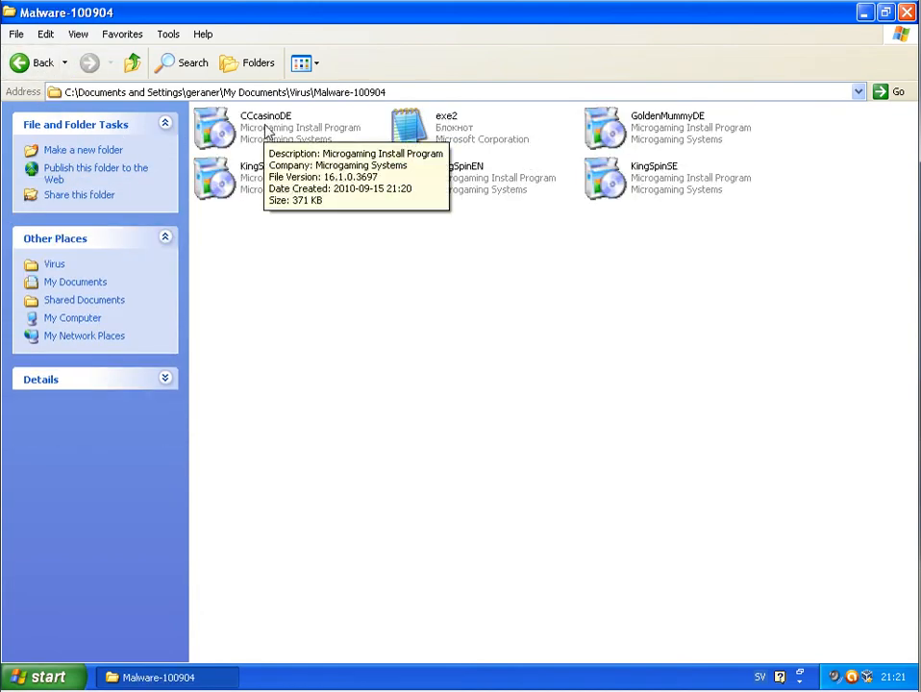
mouse_move(369, 167)
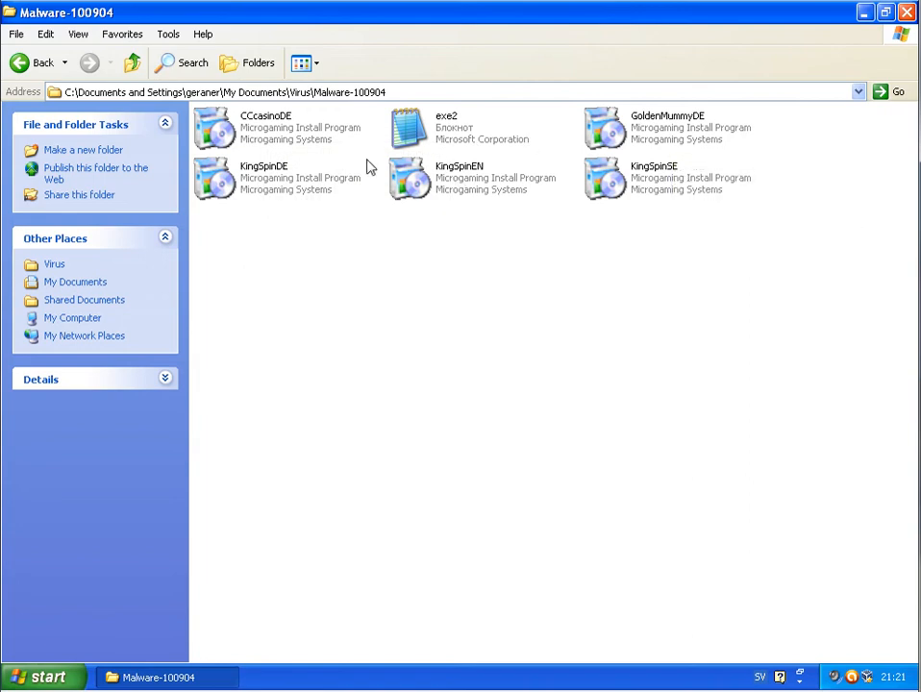
left_click(458, 176)
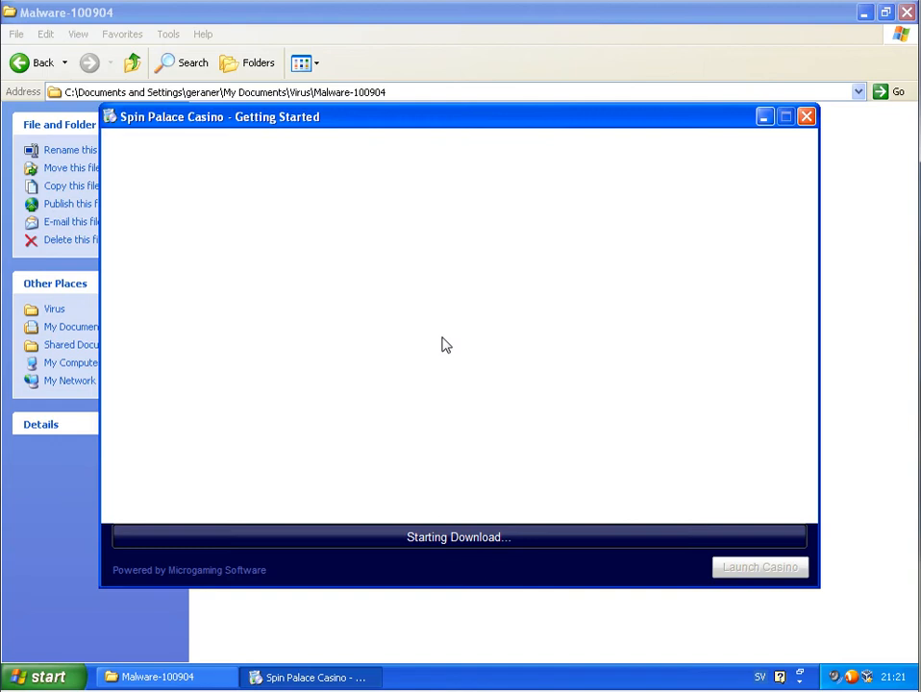
mouse_move(562, 416)
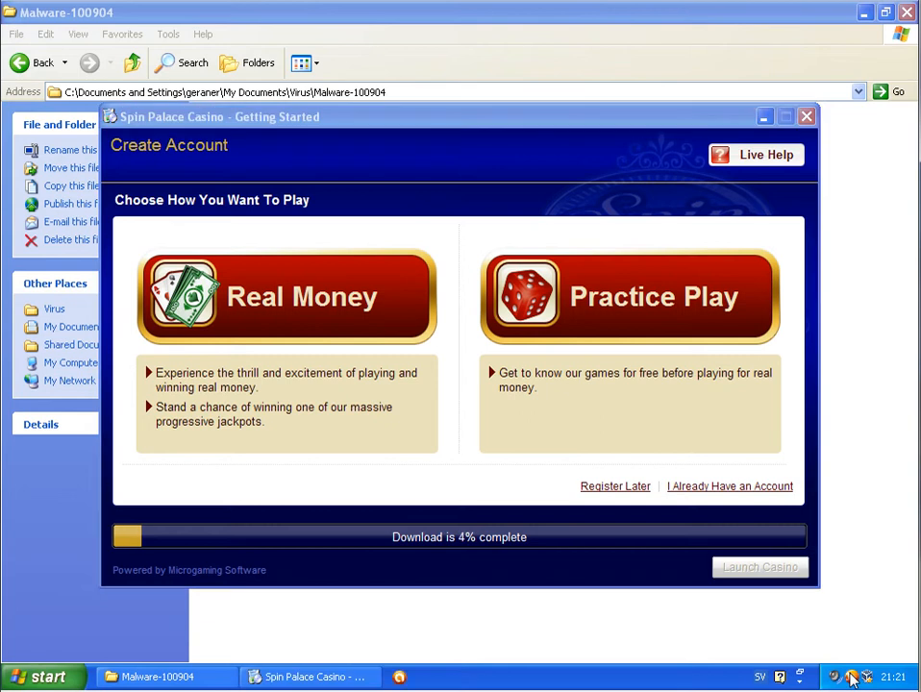
mouse_move(596, 342)
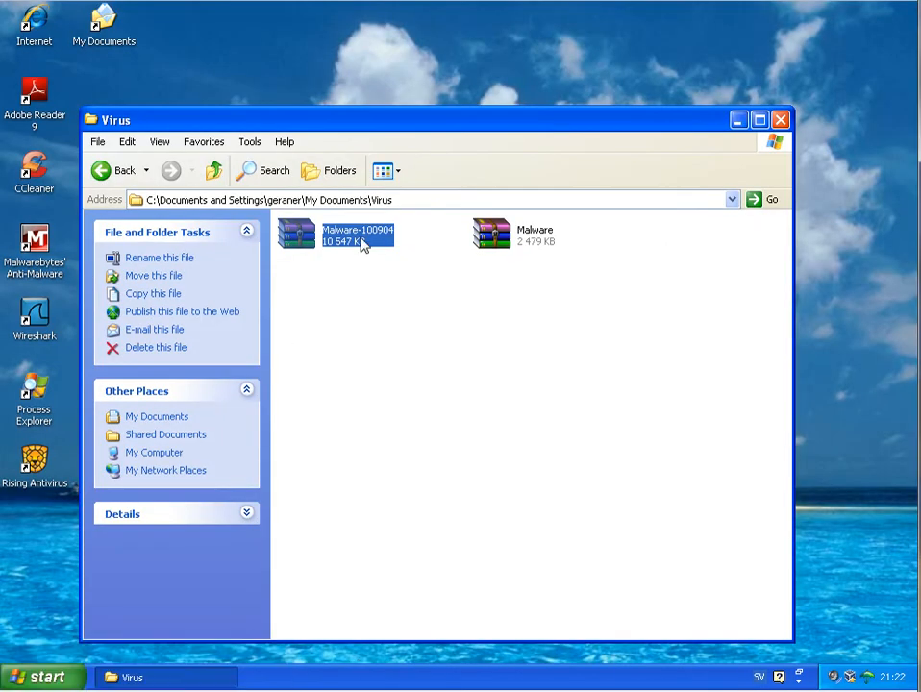
Extract the Malware-100904 archive into the Virus folder, confirming the destination and entering its password
double_click(296, 234)
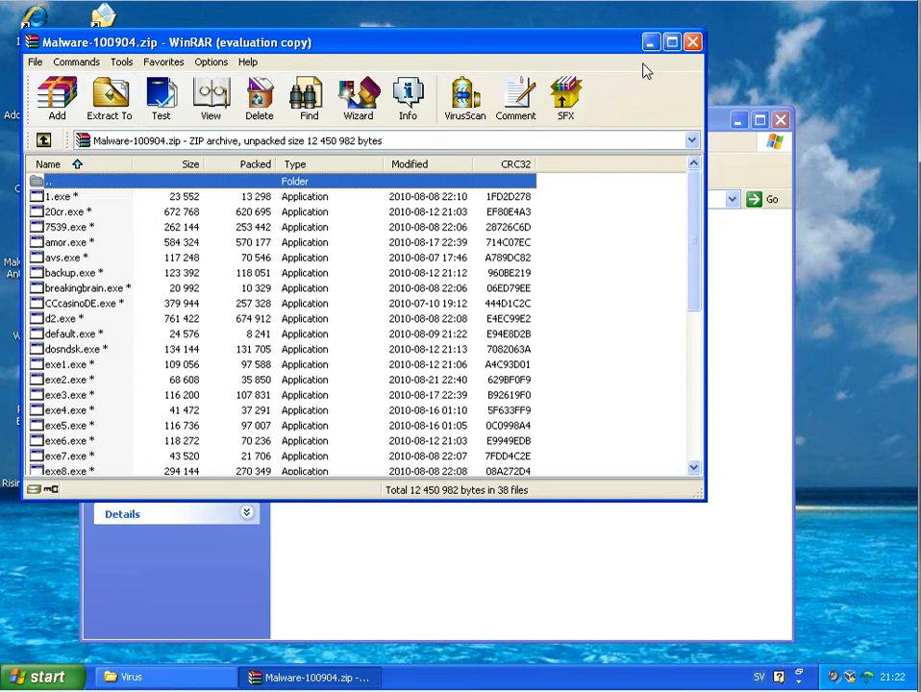
left_click(686, 42)
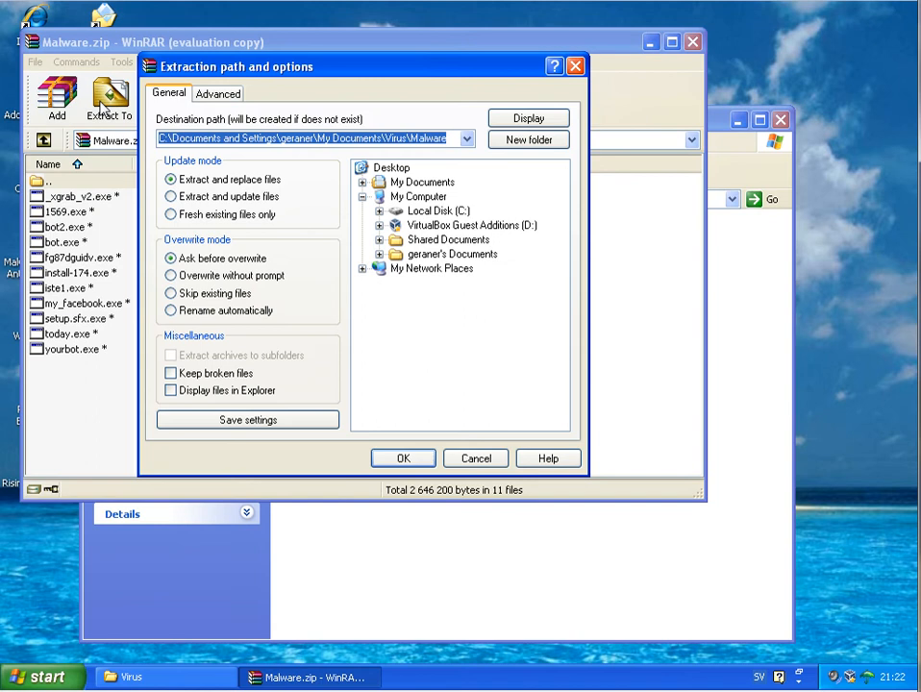
left_click(402, 458)
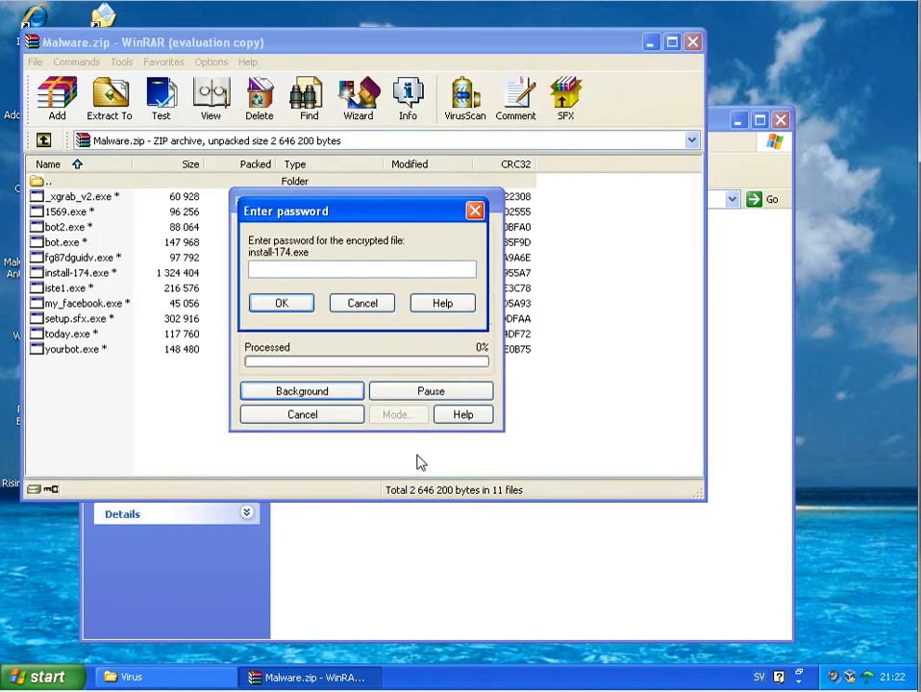
type("••••")
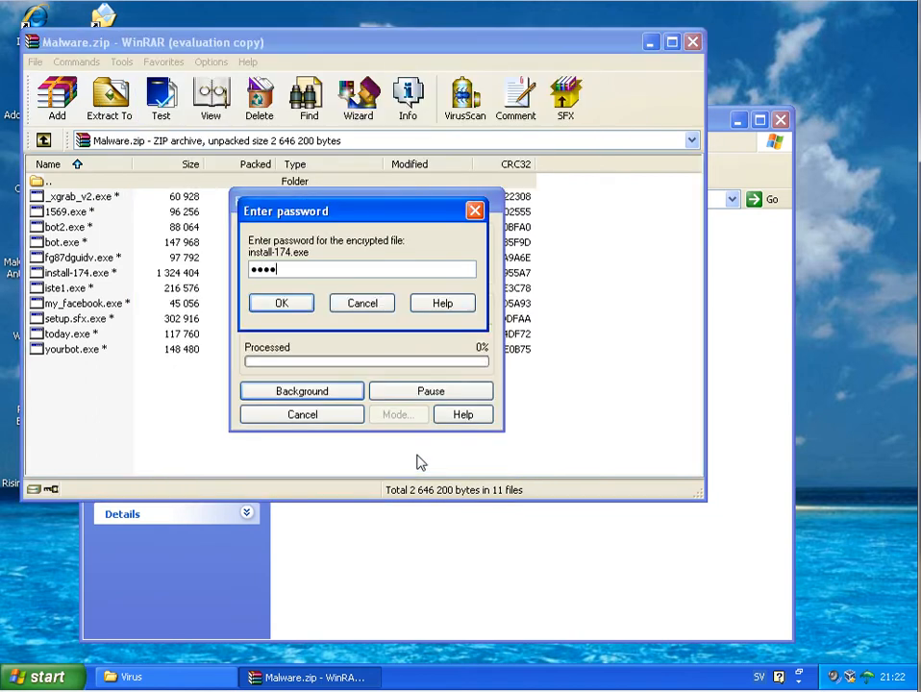
left_click(280, 304)
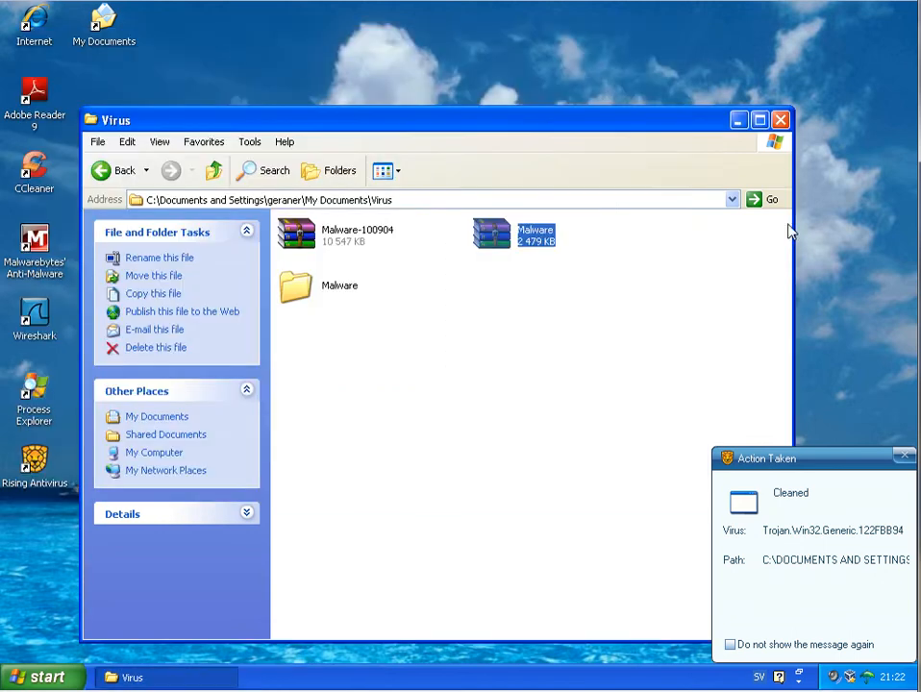
mouse_move(903, 469)
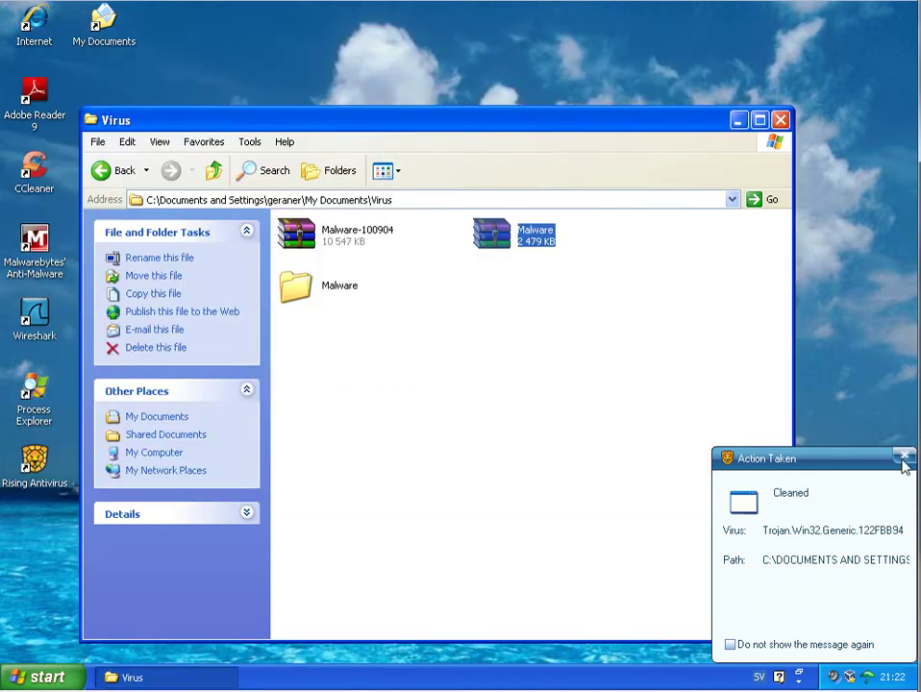
Dismiss the Rising trojan-cleaned notice, re-enter the password to finish extraction and close the archive
left_click(903, 458)
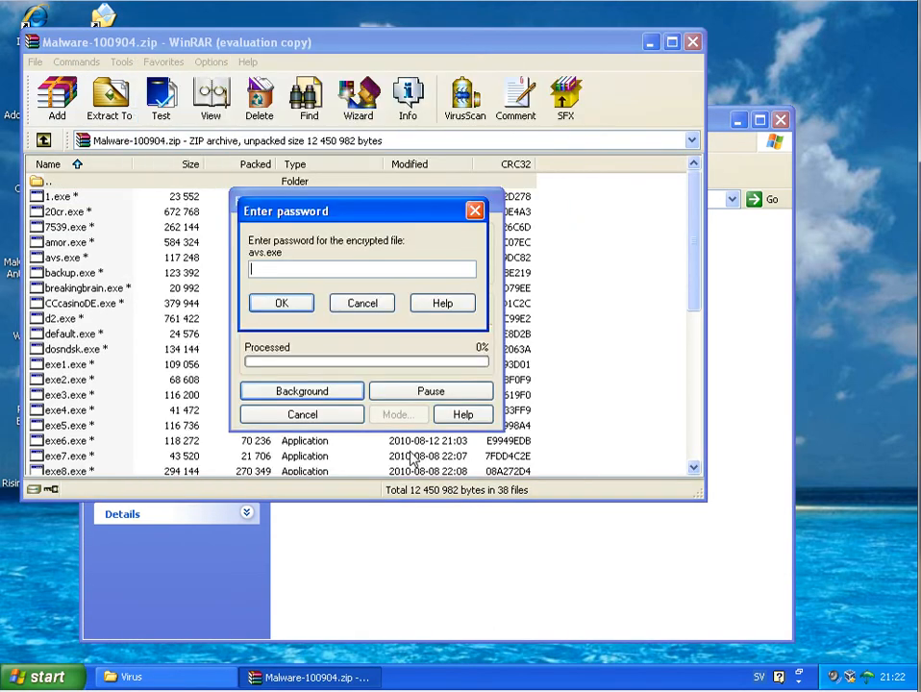
type("••••")
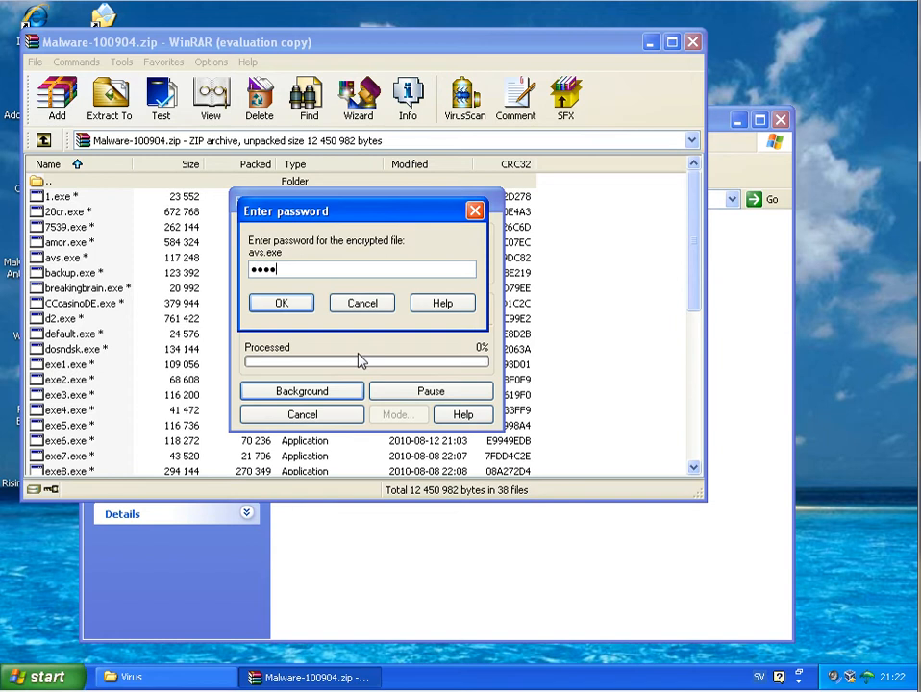
left_click(280, 304)
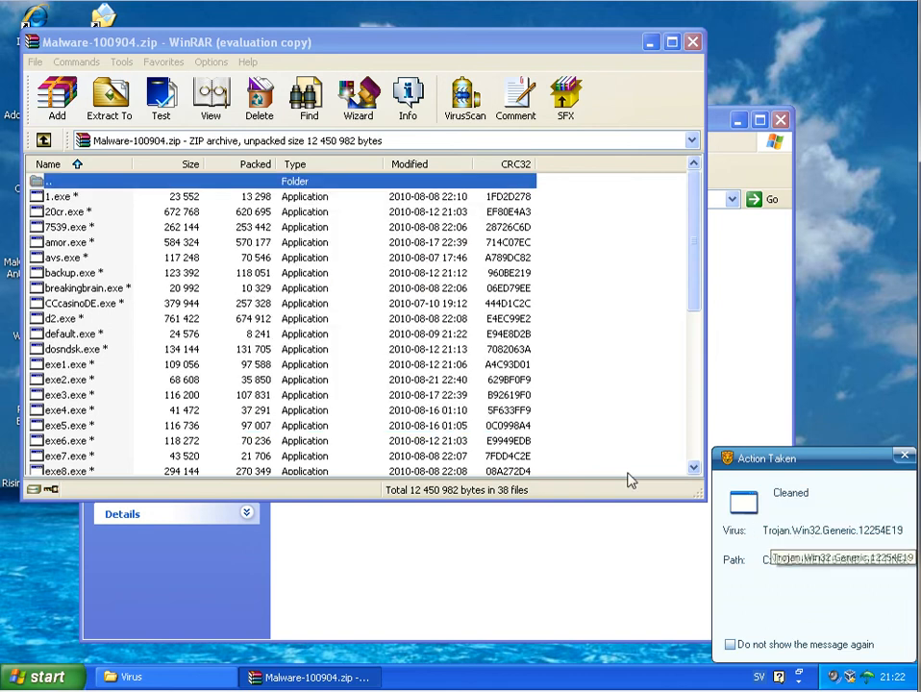
left_click(688, 39)
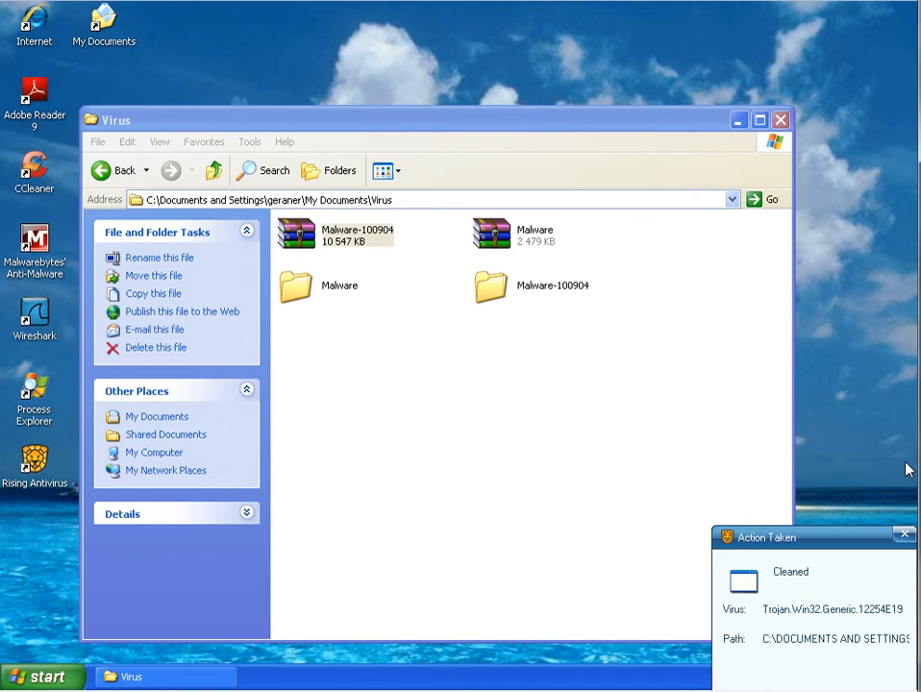
Run install-174 from the extracted Malware folder and dismiss the antivirus cleaned notice
left_click(339, 285)
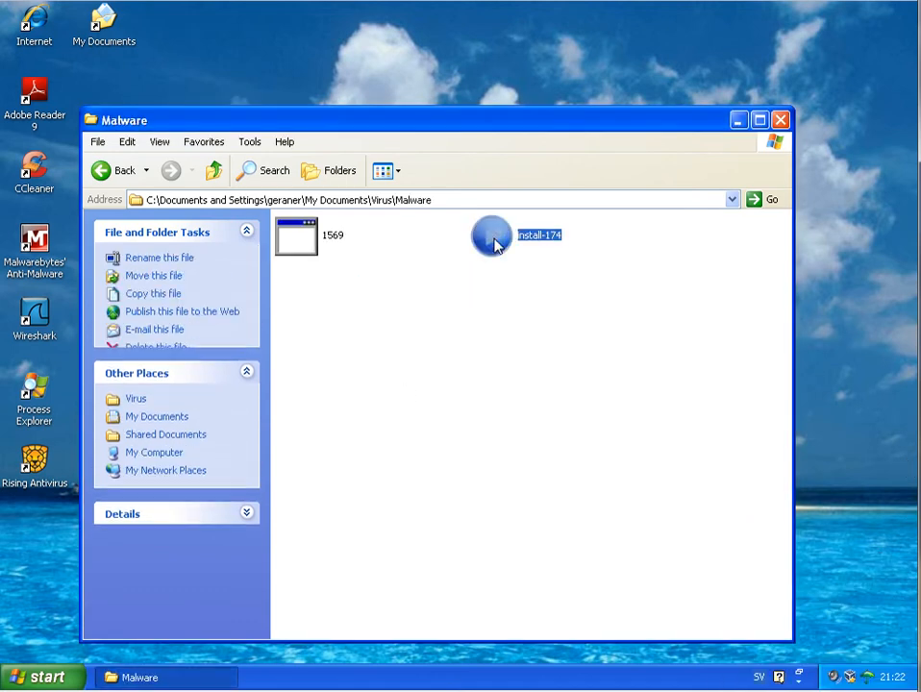
double_click(493, 235)
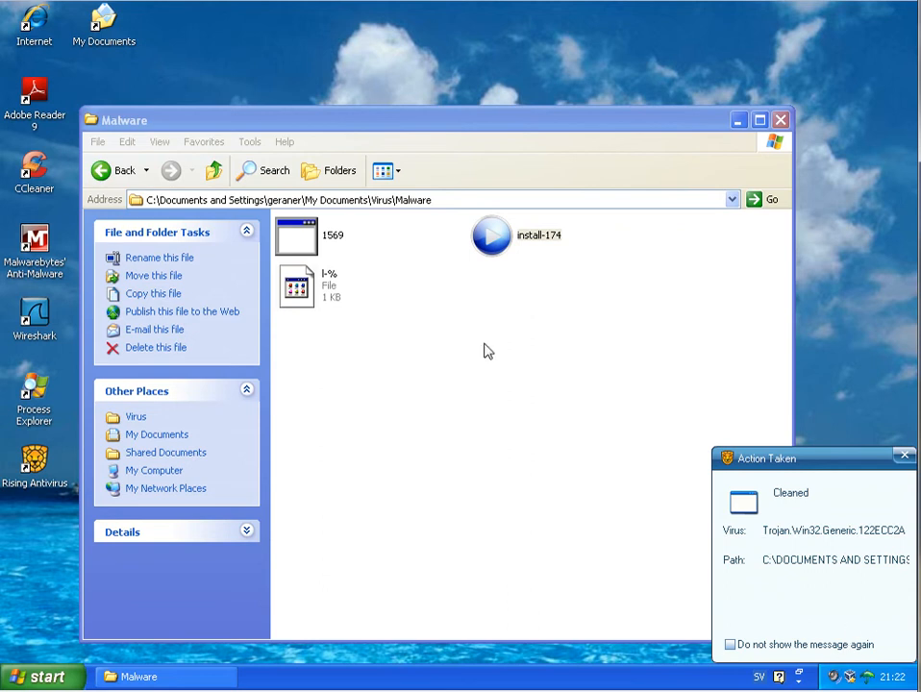
left_click(898, 459)
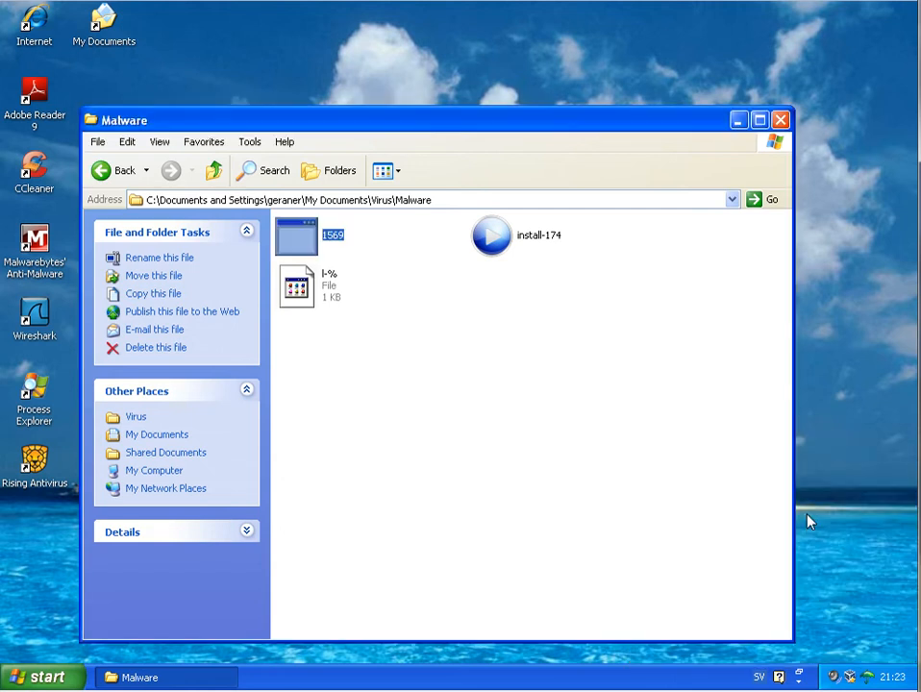
mouse_move(411, 294)
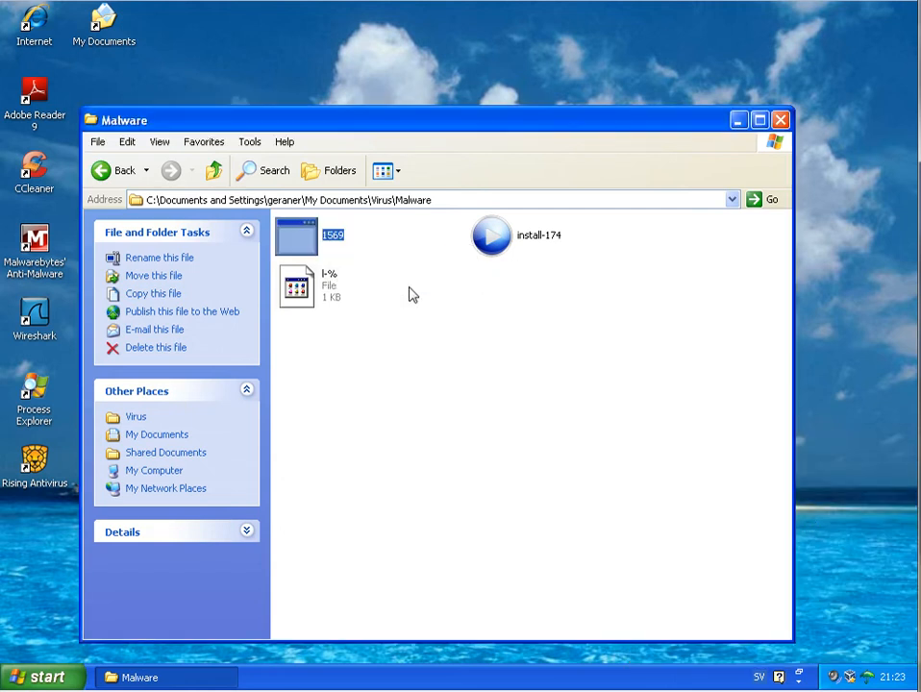
mouse_move(448, 281)
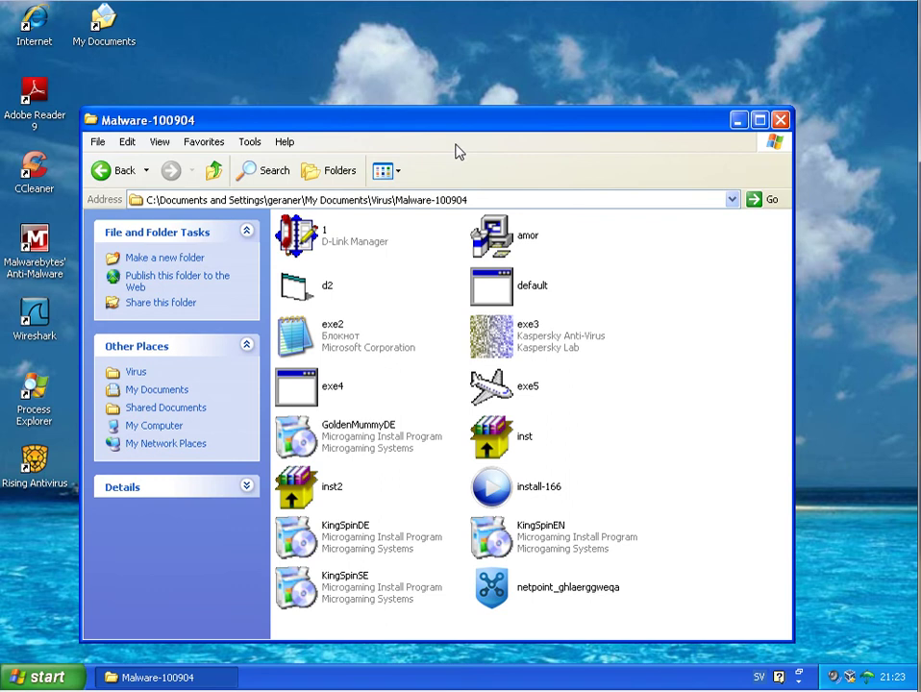
Run samples from the maximized Malware-100904 folder, dismissing 1.exe's crash report and closing the phpoobx.exe console
left_click(761, 119)
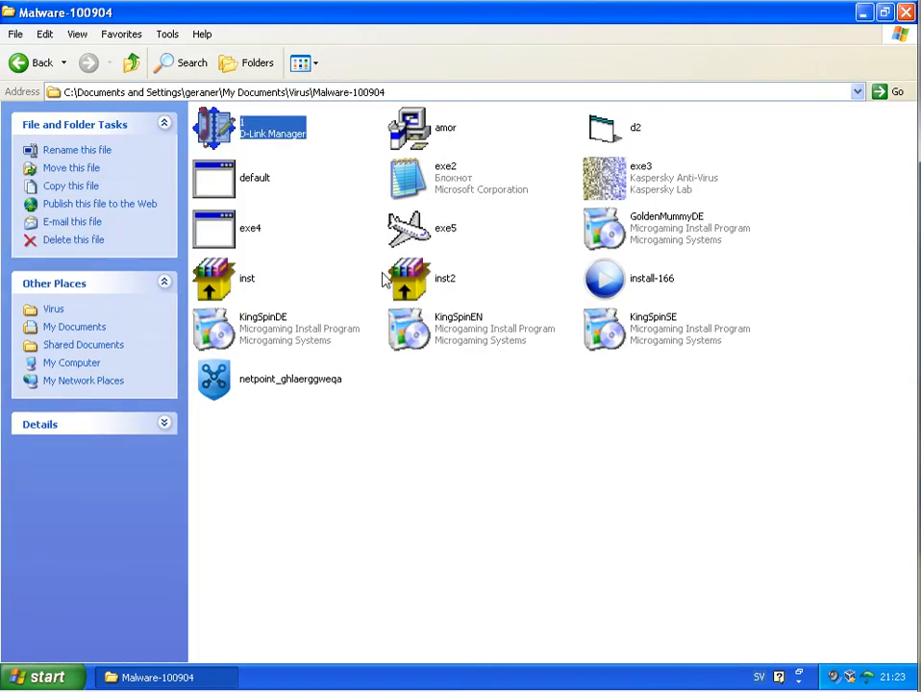
mouse_move(446, 262)
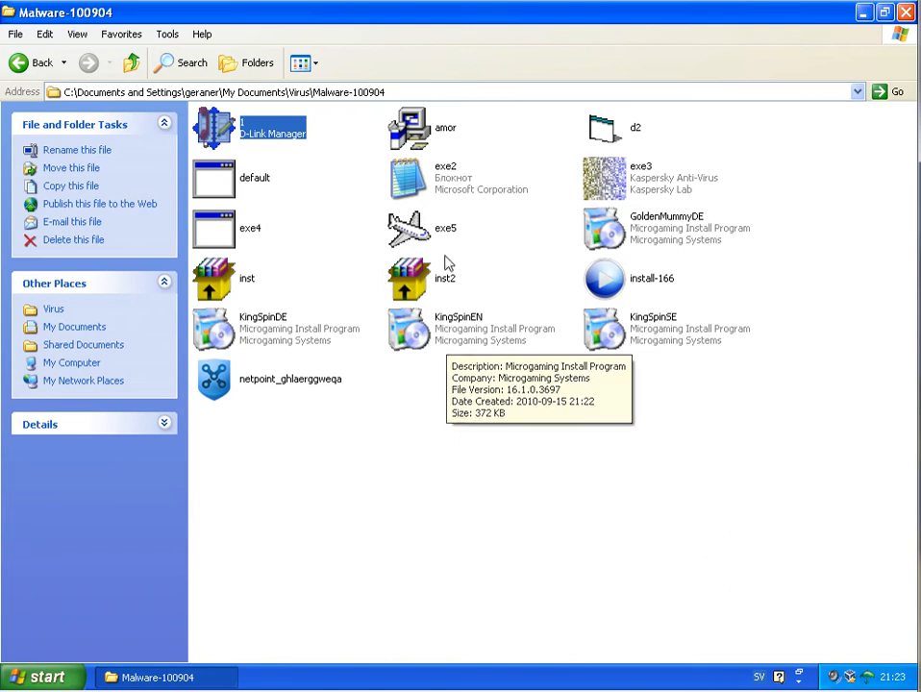
mouse_move(406, 130)
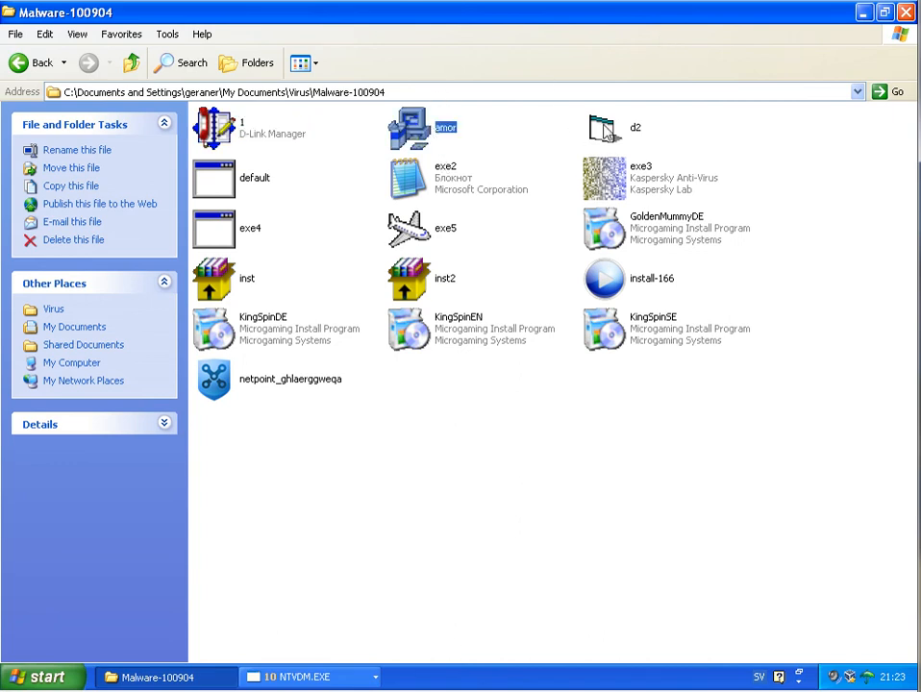
mouse_move(600, 130)
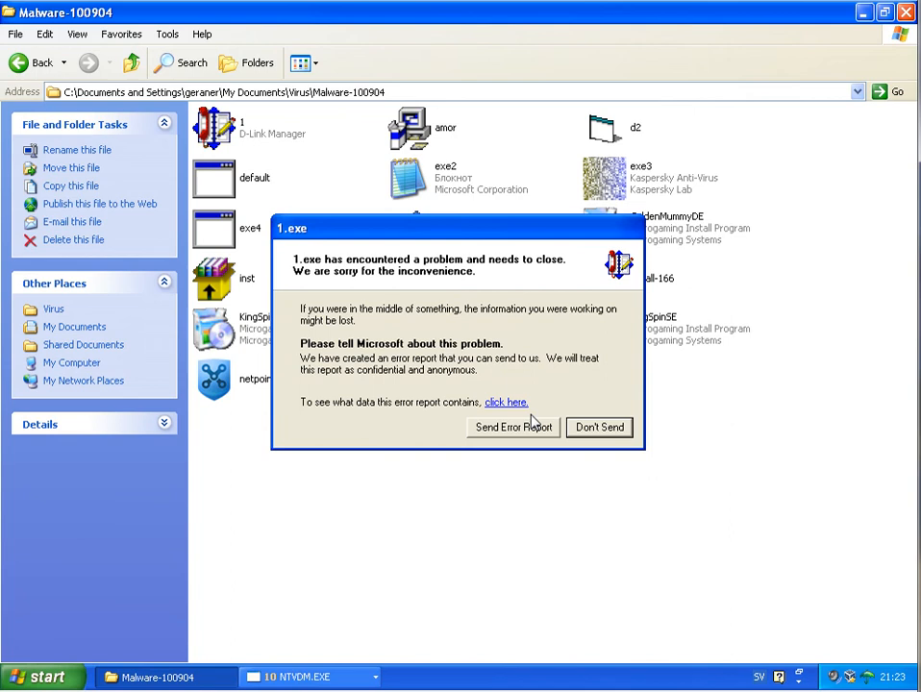
left_click(599, 426)
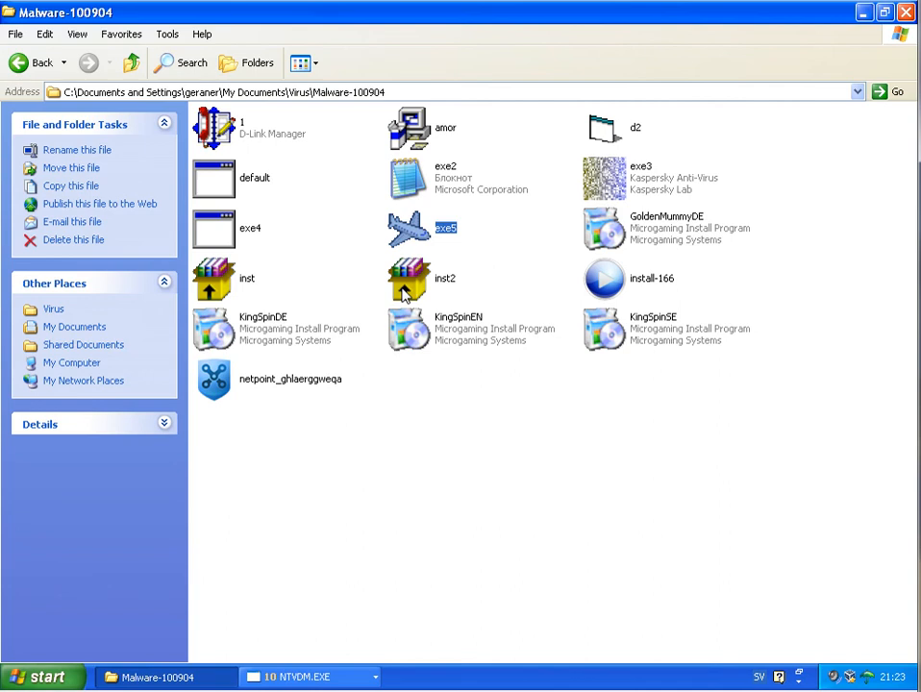
mouse_move(564, 254)
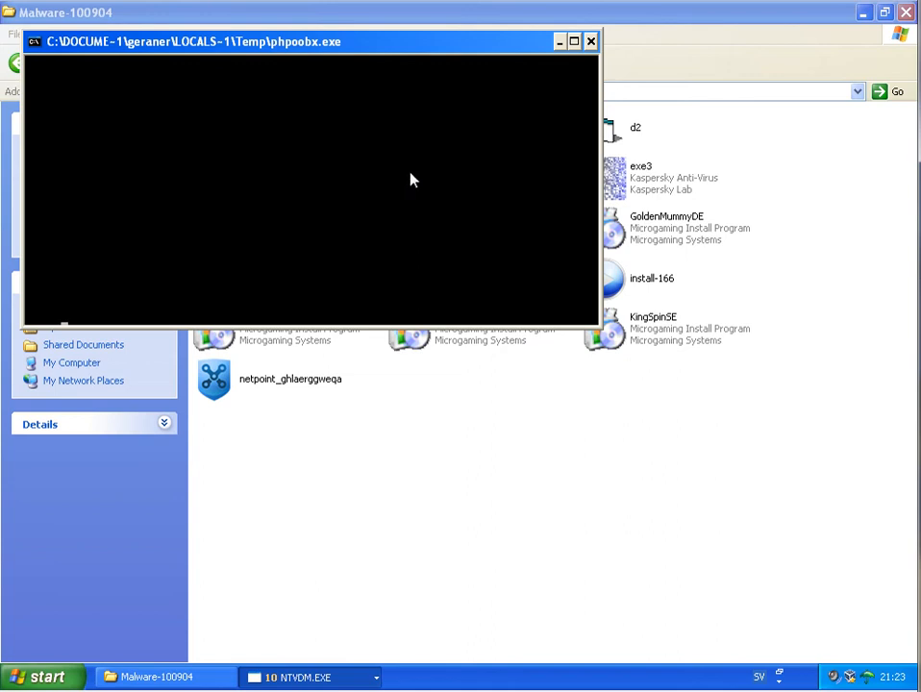
mouse_move(440, 129)
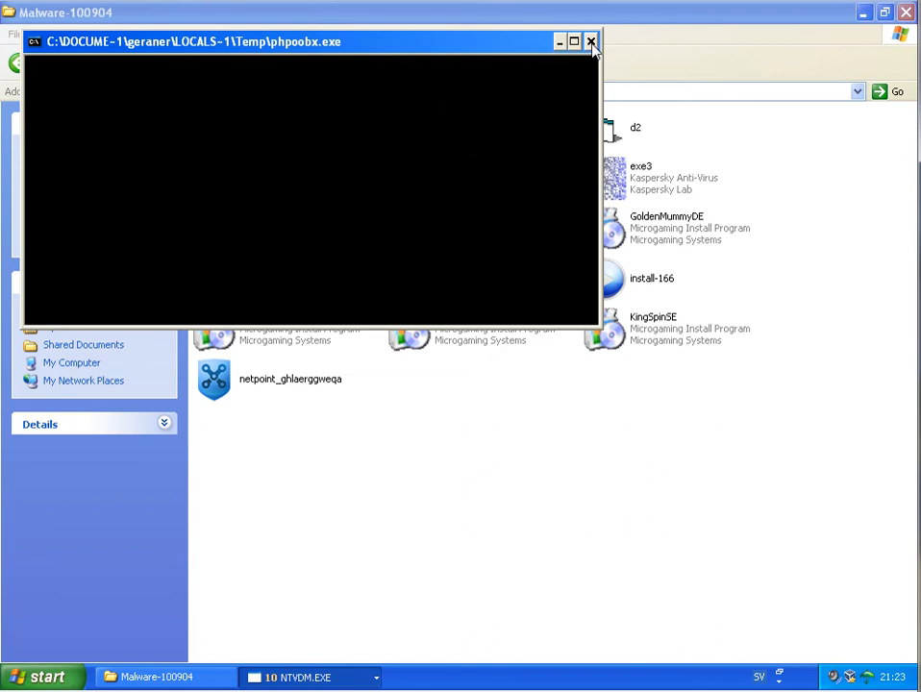
left_click(588, 43)
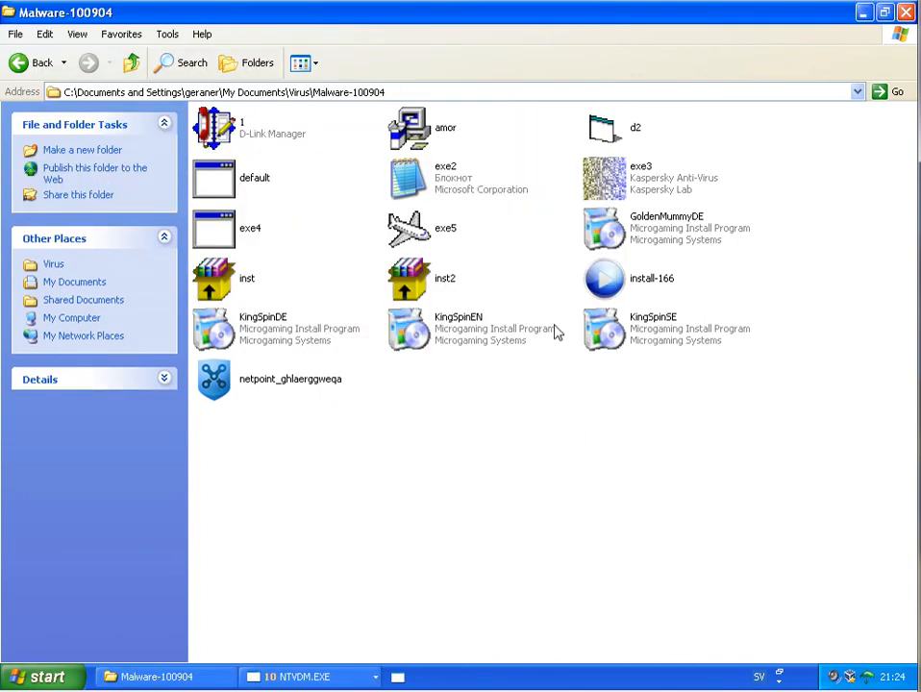
mouse_move(238, 326)
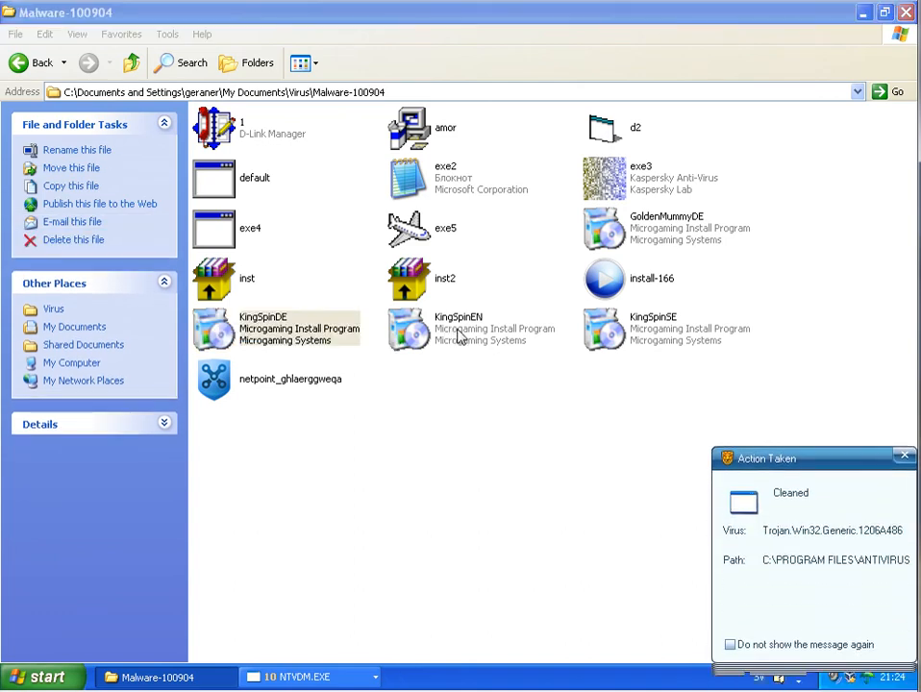
mouse_move(654, 240)
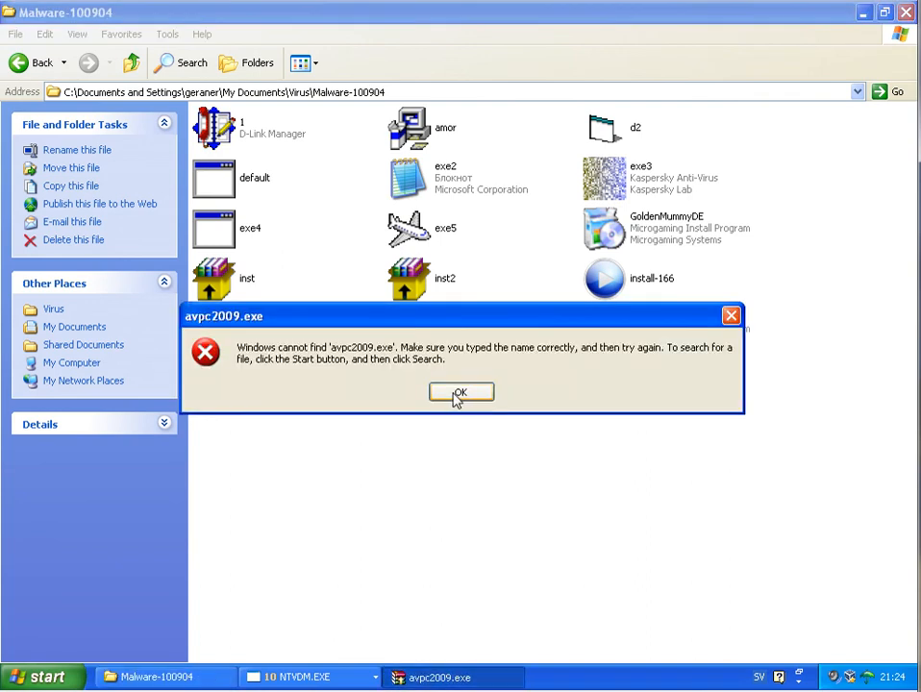
Dismiss the missing avpc2009.exe error and select then deselect exe4 as a 3201183 batch file appears
left_click(461, 392)
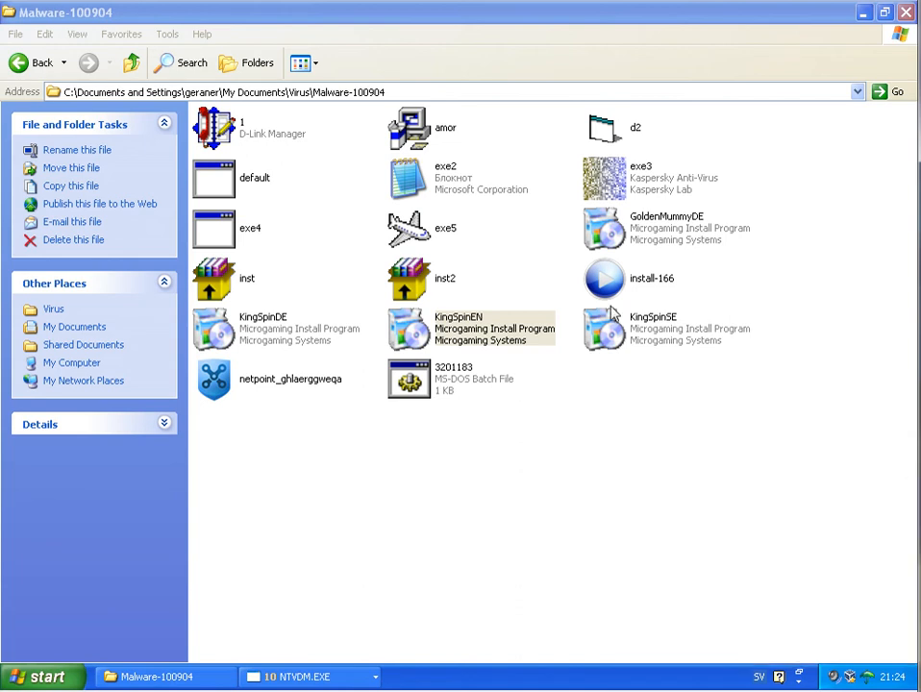
left_click(250, 229)
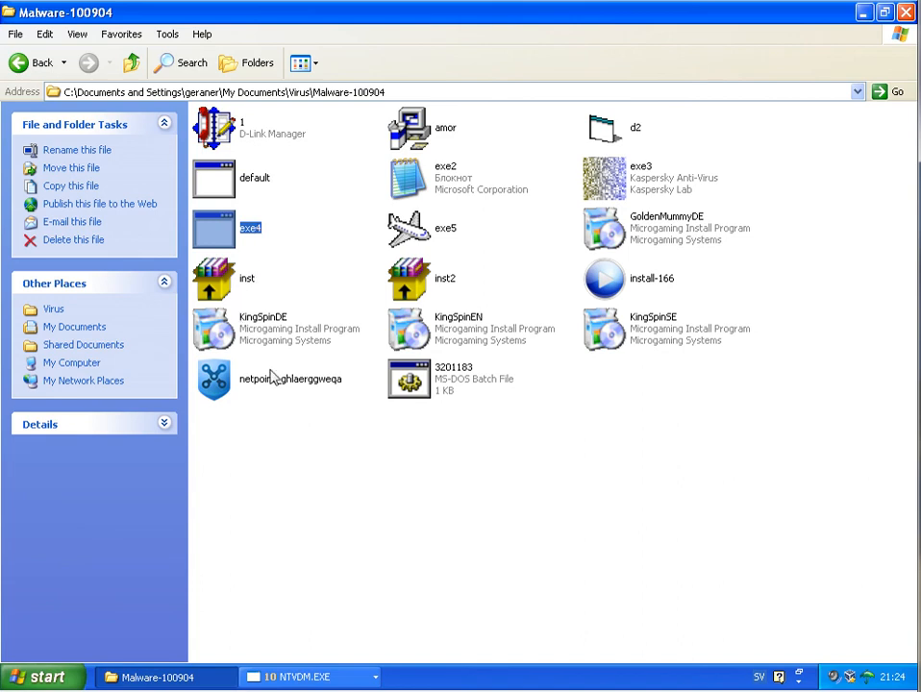
left_click(288, 377)
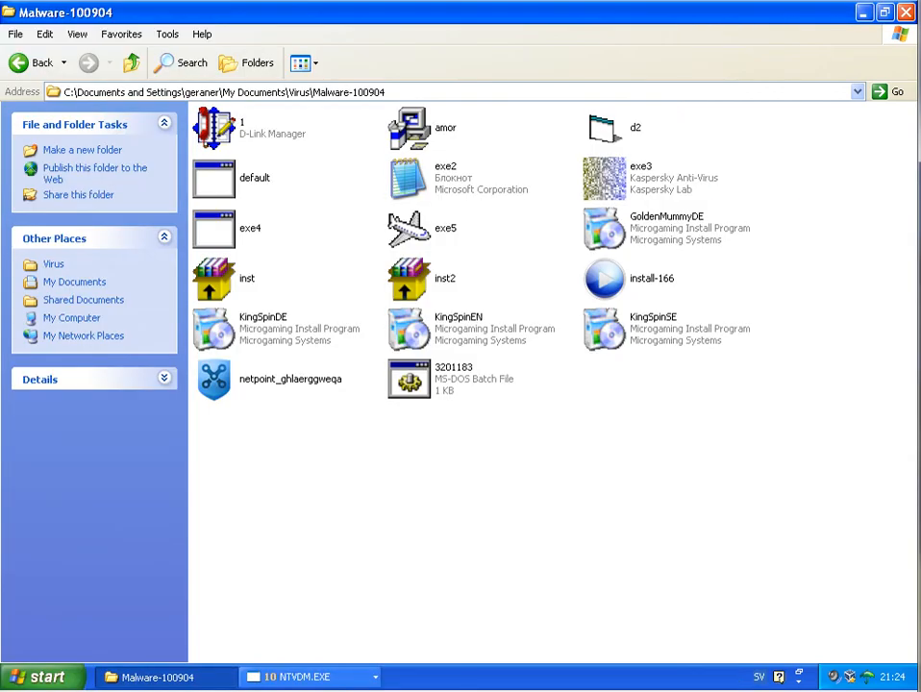
mouse_move(298, 671)
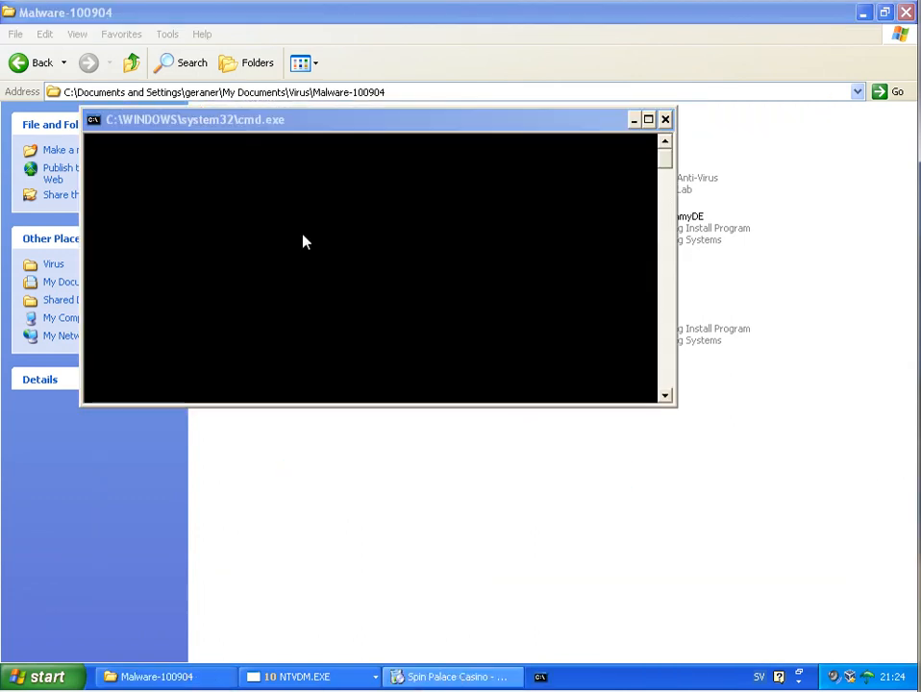
mouse_move(677, 510)
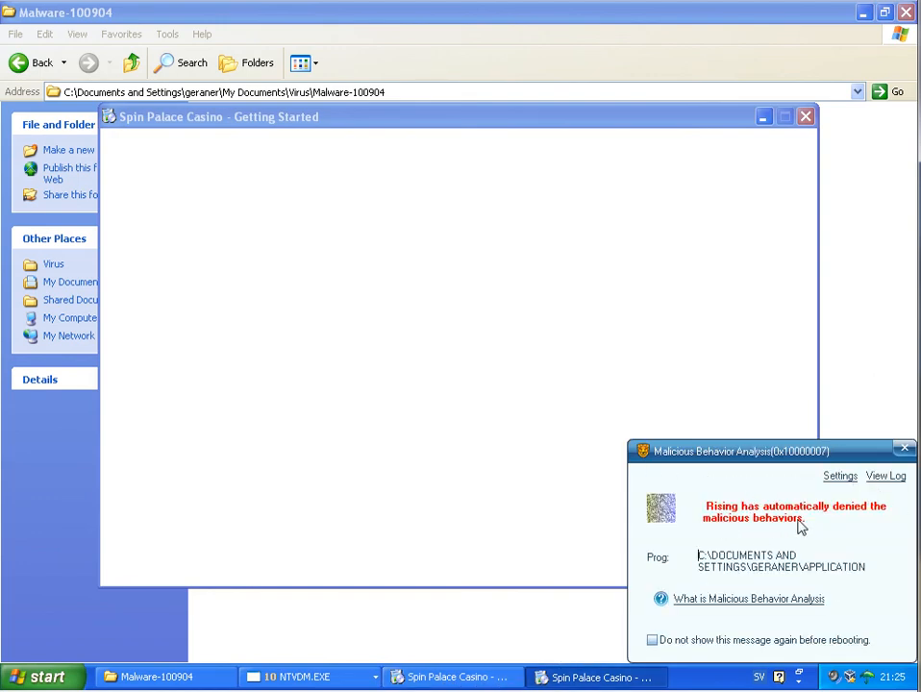
mouse_move(749, 534)
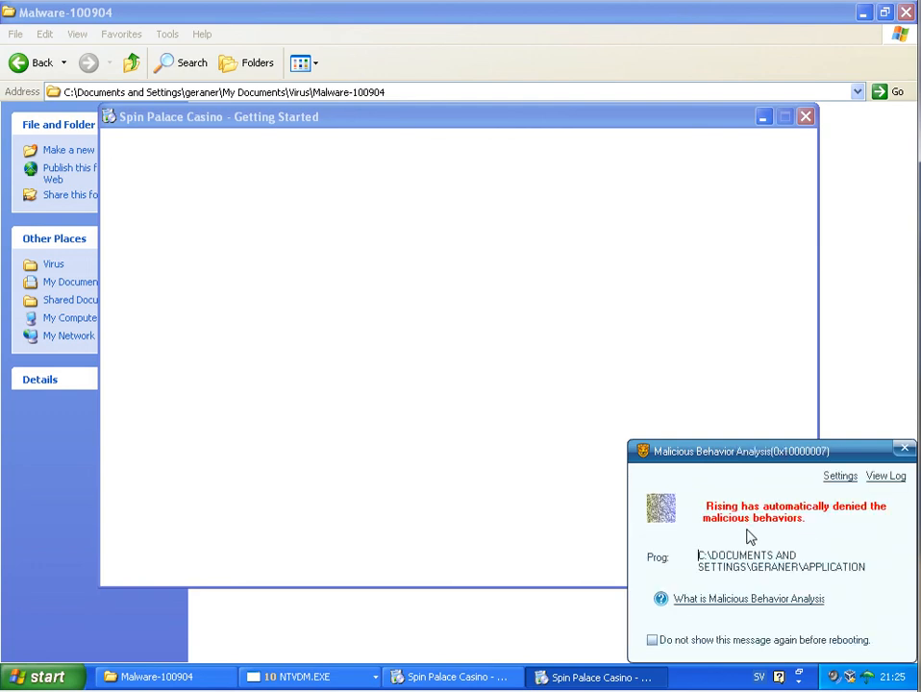
mouse_move(803, 536)
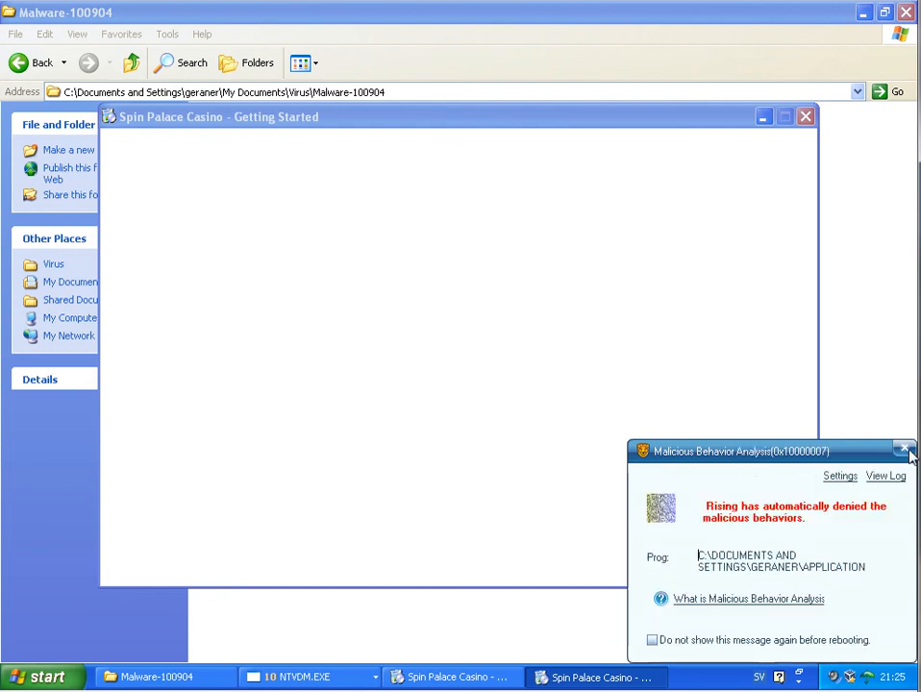
Dismiss Rising's malicious-behaviour-blocked notice and focus the Spin Palace Casino Getting Started window
left_click(903, 450)
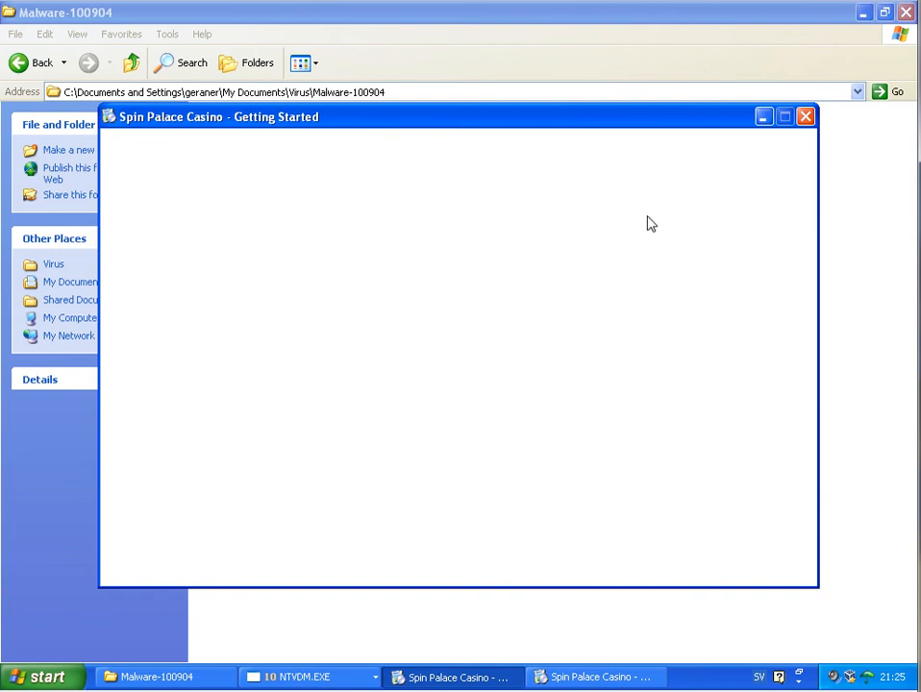
left_click(804, 115)
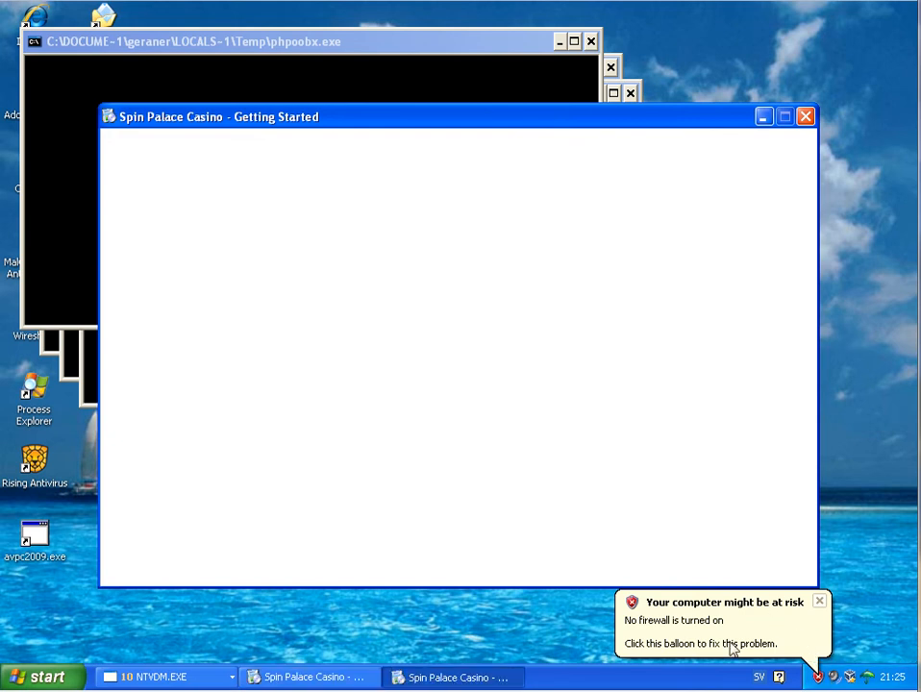
mouse_move(811, 652)
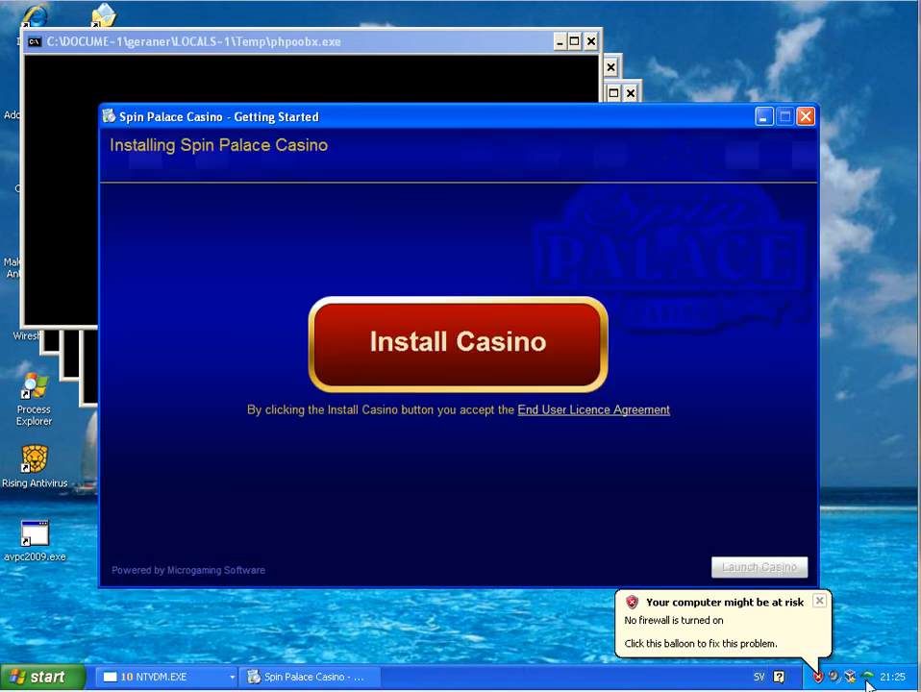
mouse_move(335, 371)
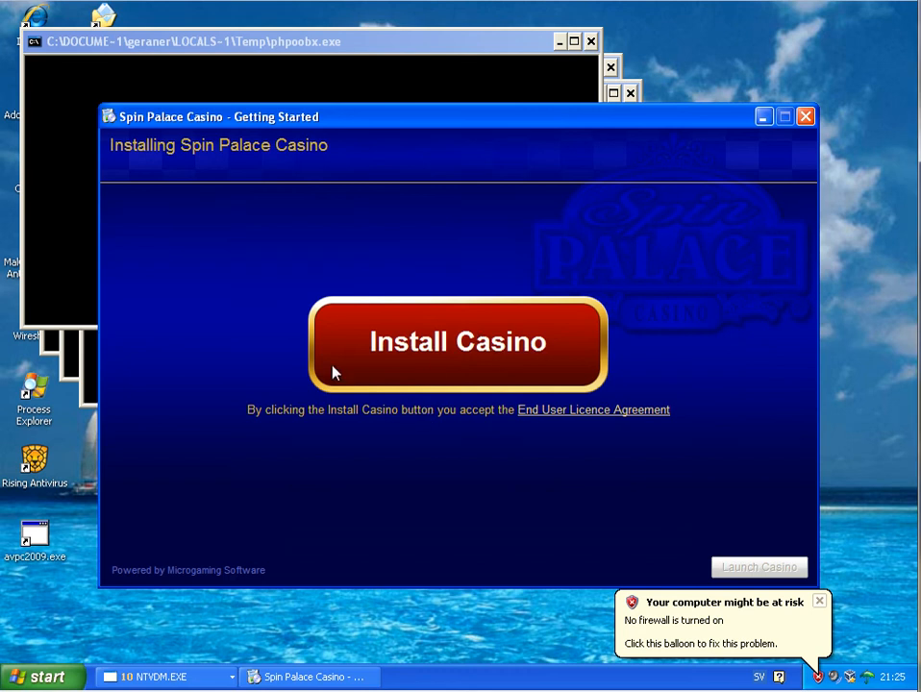
mouse_move(880, 688)
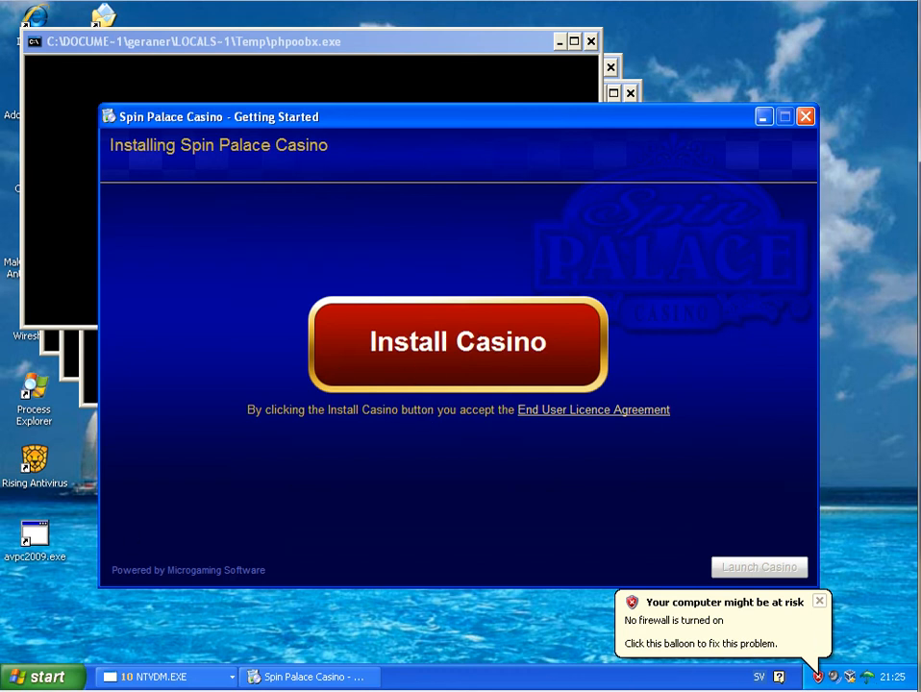
Accept the licence and start installing Spin Palace Casino, reaching Create Account as a ransom lock screen appears
left_click(458, 342)
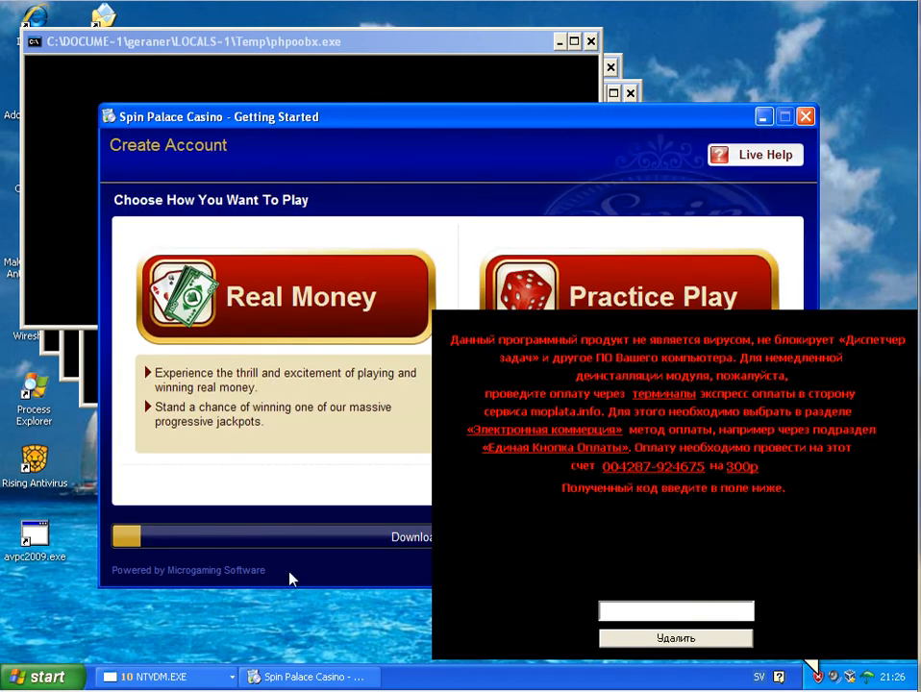
left_click(677, 610)
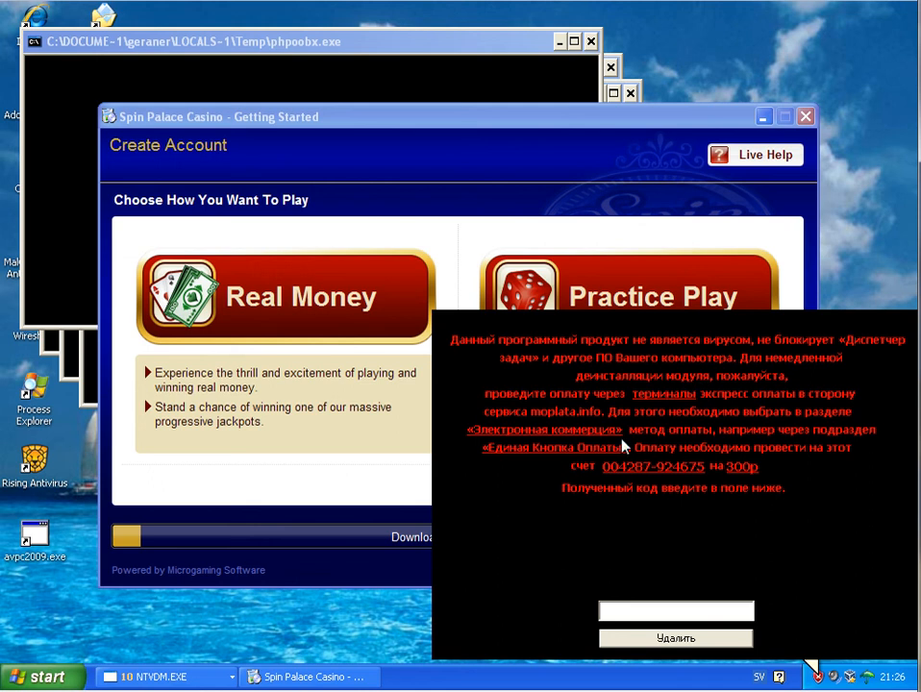
mouse_move(807, 654)
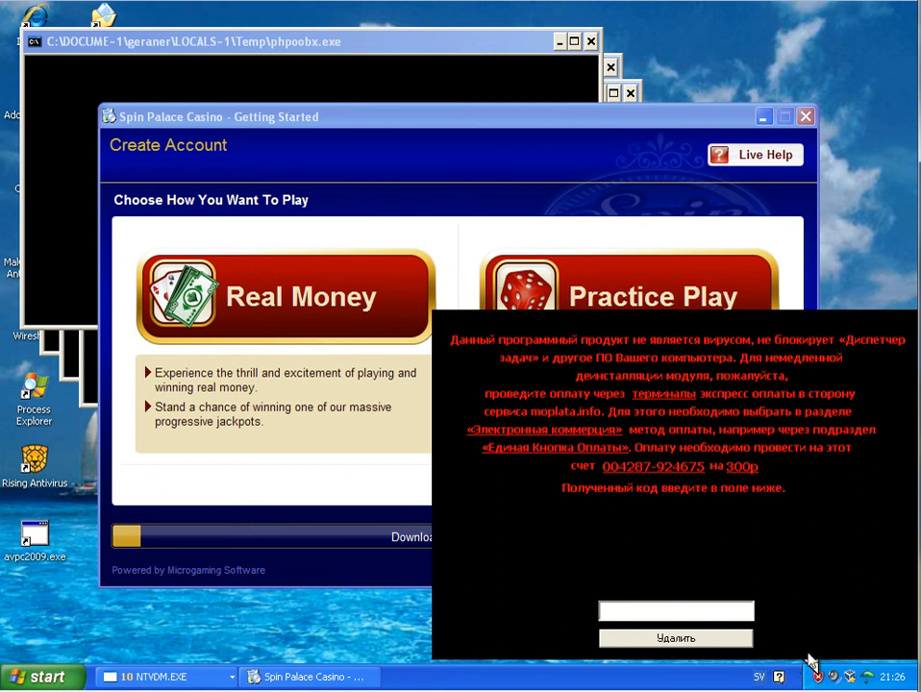
mouse_move(92, 392)
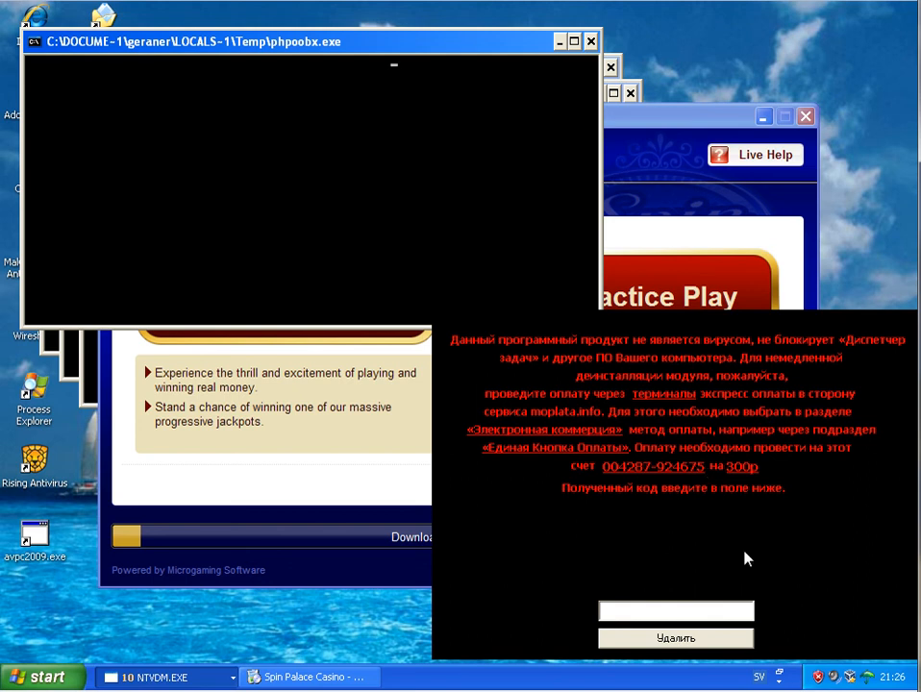
mouse_move(823, 461)
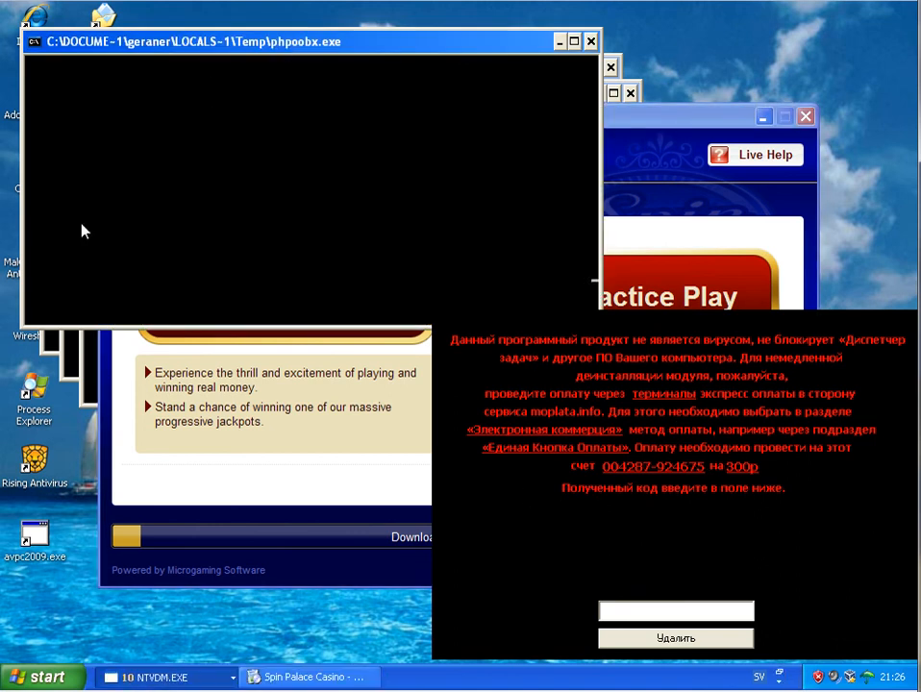
mouse_move(350, 119)
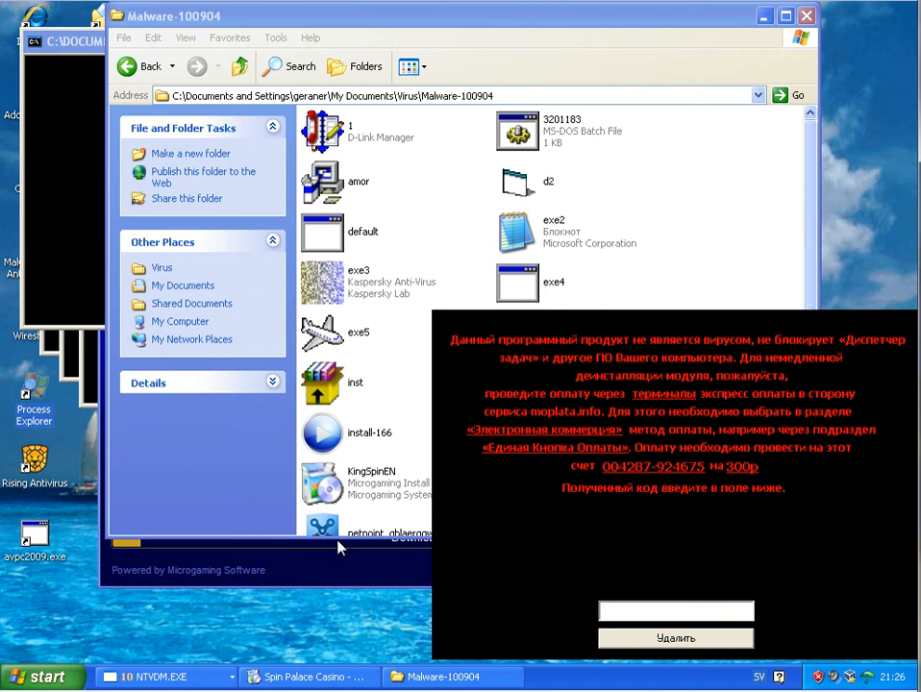
mouse_move(223, 596)
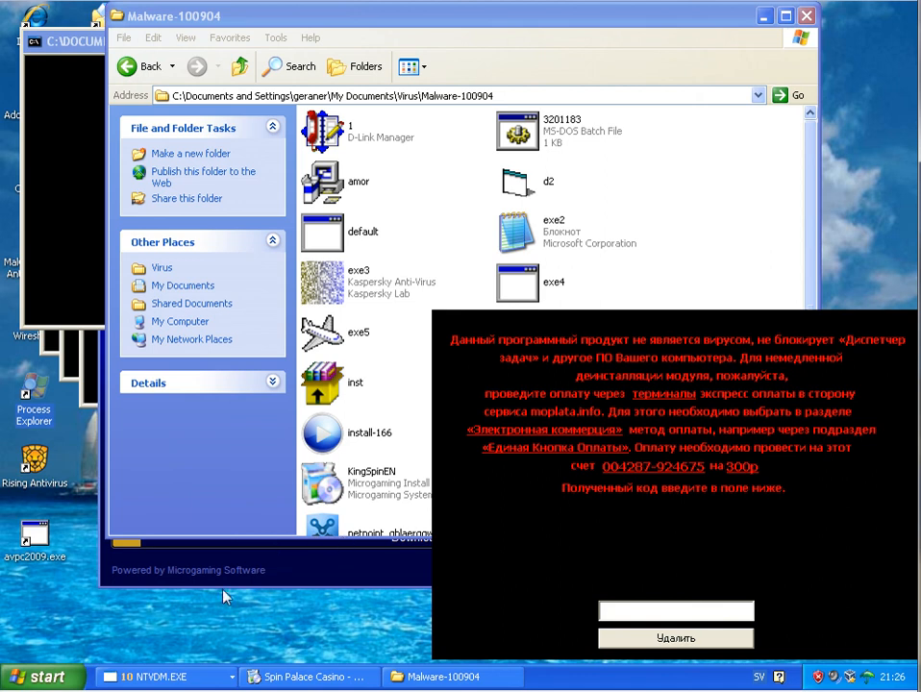
mouse_move(248, 585)
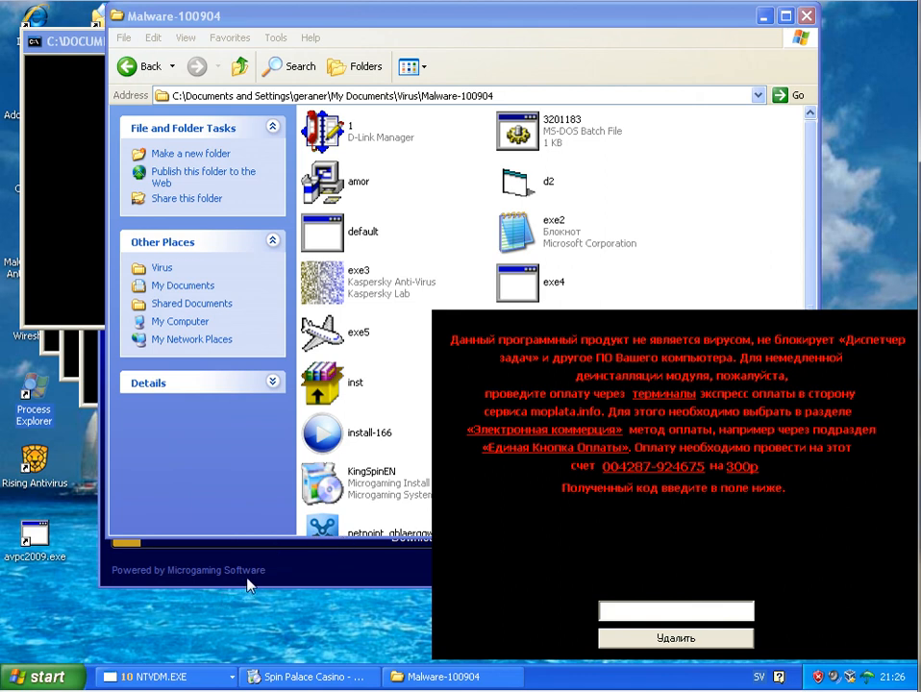
mouse_move(185, 615)
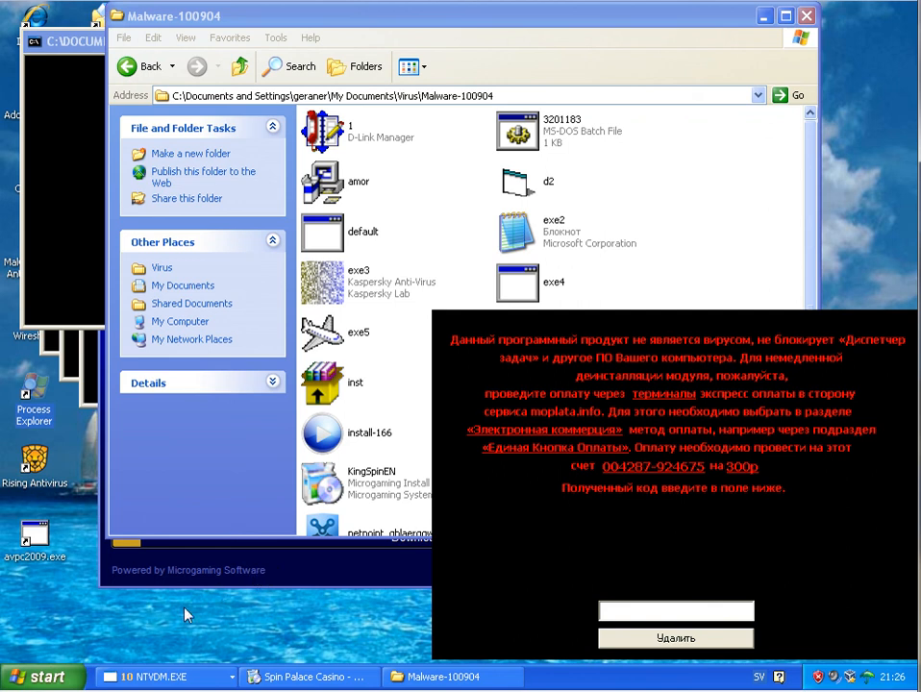
mouse_move(184, 616)
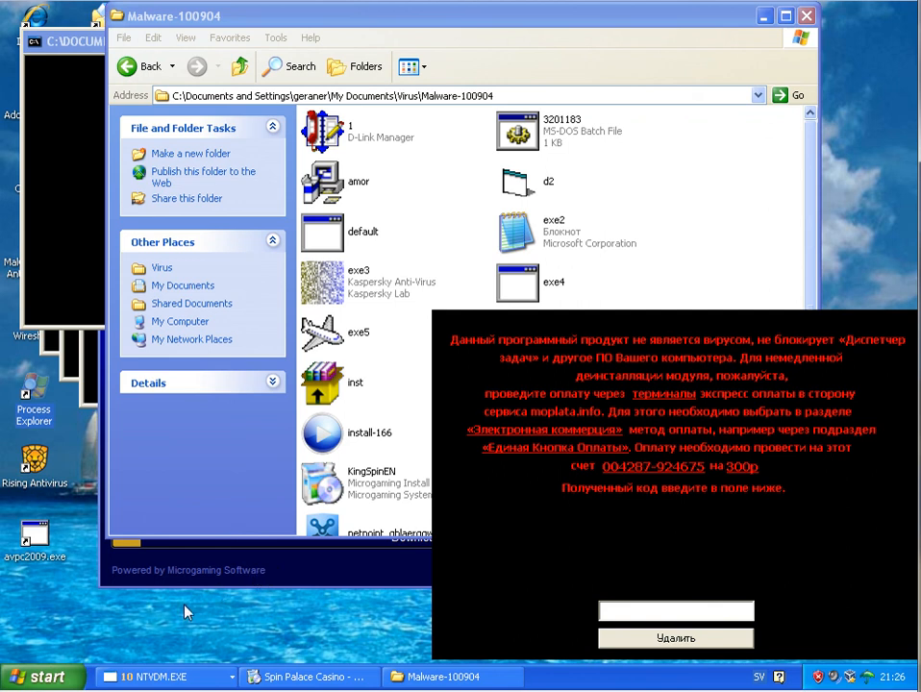